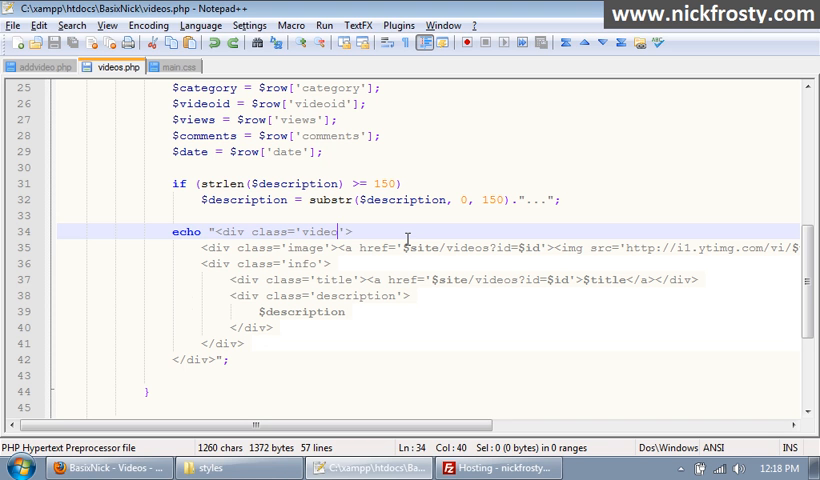
Step: Rename the .videos selectors in main.css to .video
{"action": "left_click", "coordinate": [96, 468]}
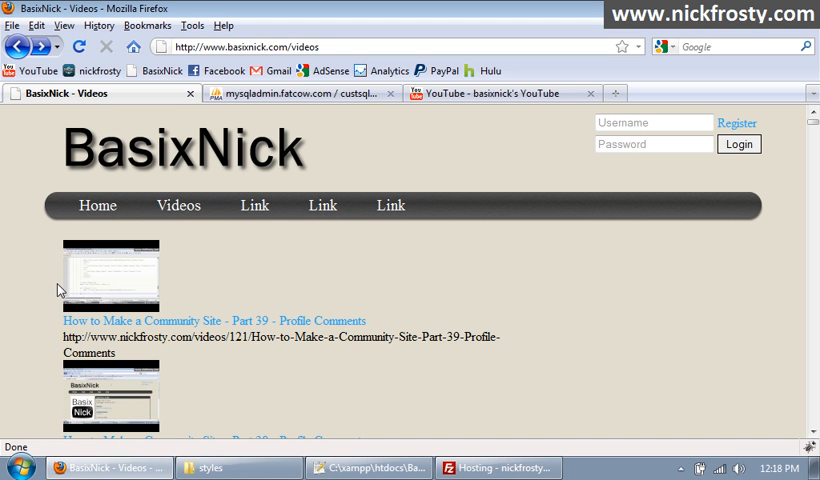
{"action": "mouse_move", "coordinate": [248, 392]}
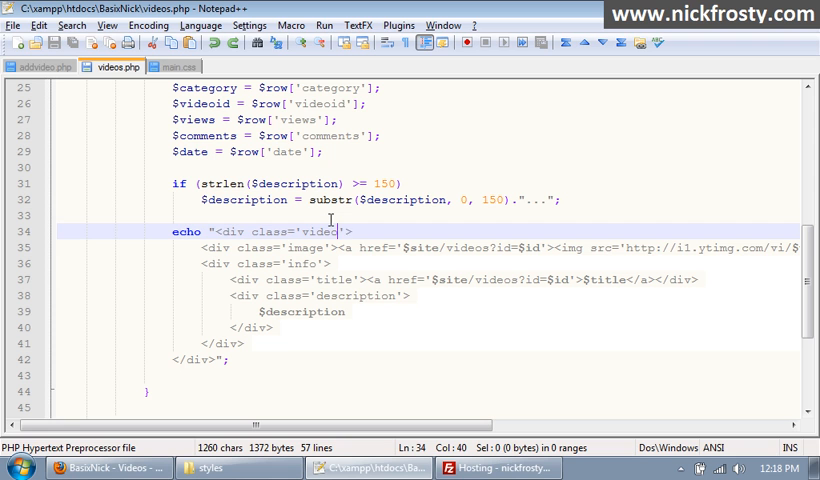
{"action": "mouse_move", "coordinate": [116, 88]}
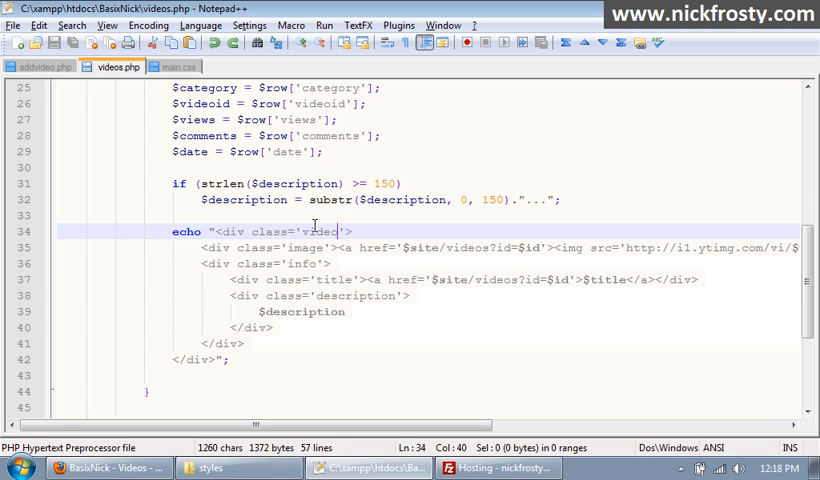
{"action": "left_click", "coordinate": [172, 68]}
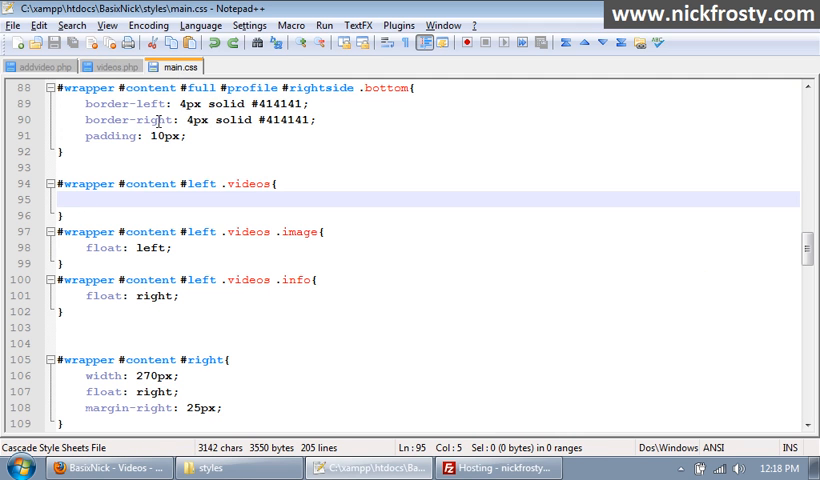
{"action": "double_click", "coordinate": [248, 184]}
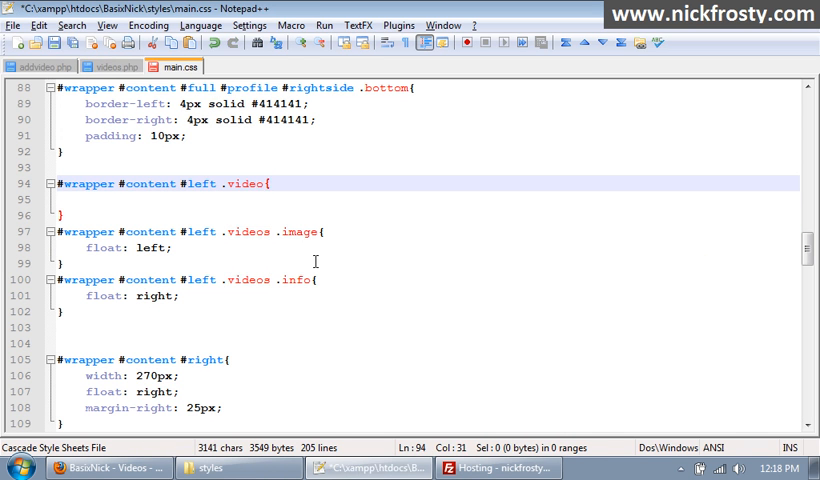
{"action": "double_click", "coordinate": [248, 184]}
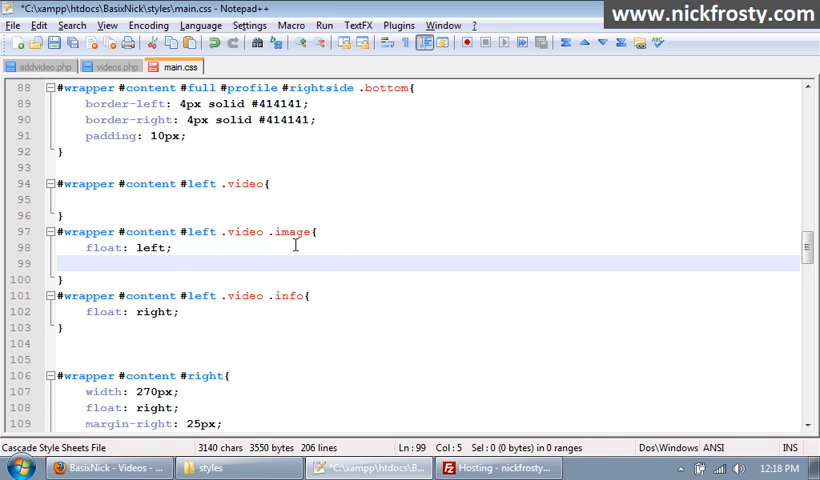
Step: Give .video .image width: 120px and .video .info width: 430px
{"action": "type", "text": "width"}
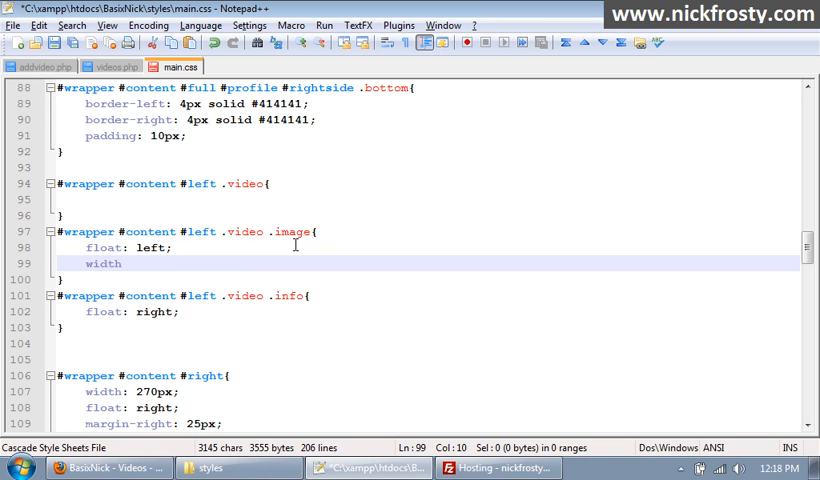
{"action": "type", "text": ":"}
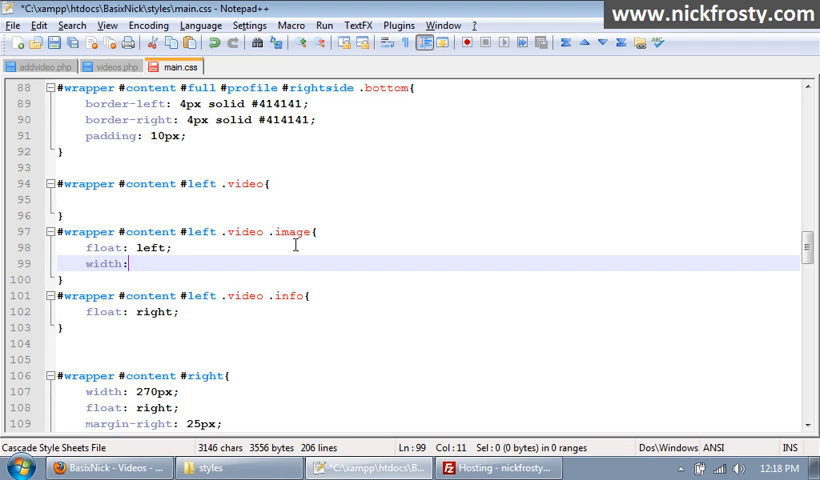
{"action": "type", "text": "1;"}
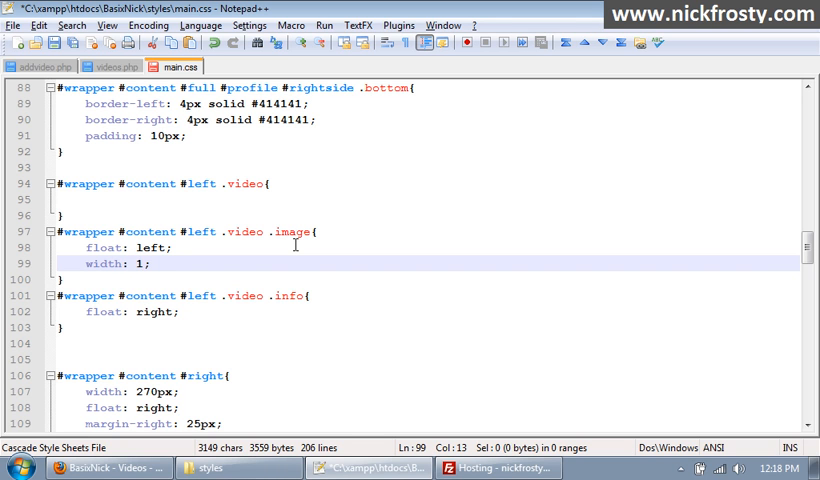
{"action": "type", "text": "20px"}
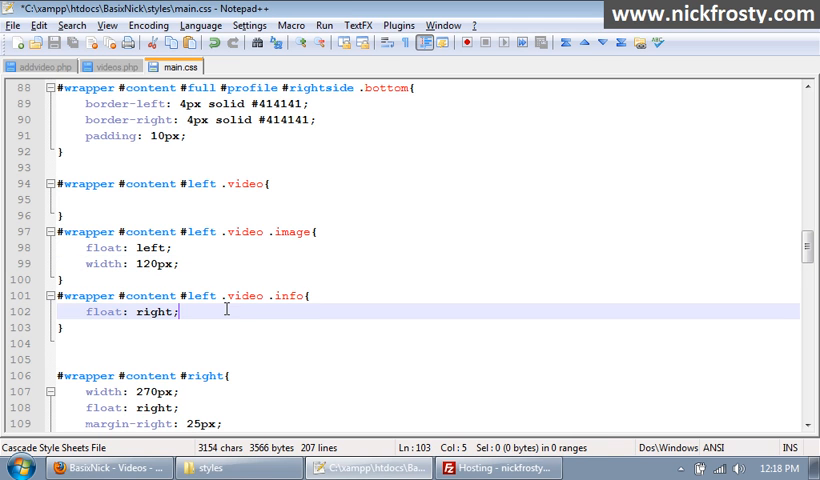
{"action": "type", "text": "width: ;"}
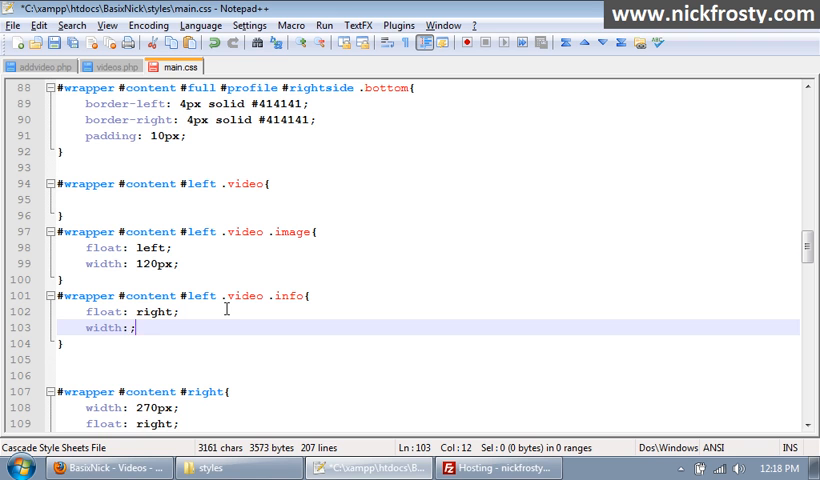
{"action": "type", "text": "4"}
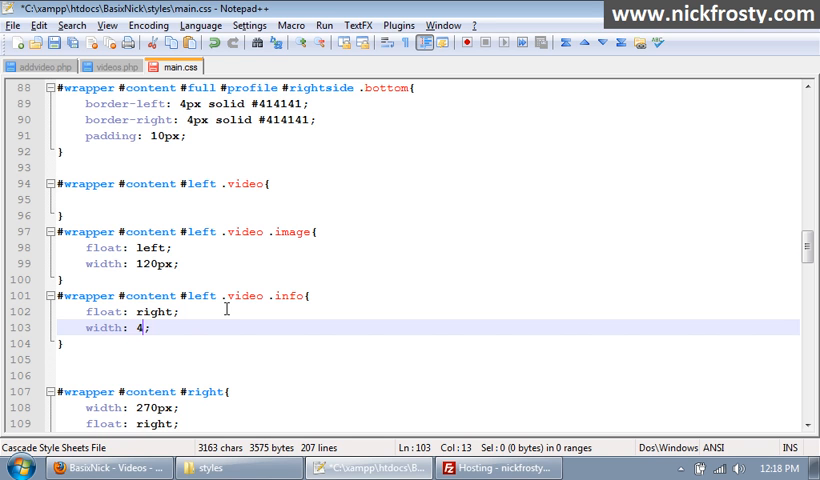
{"action": "type", "text": "30"}
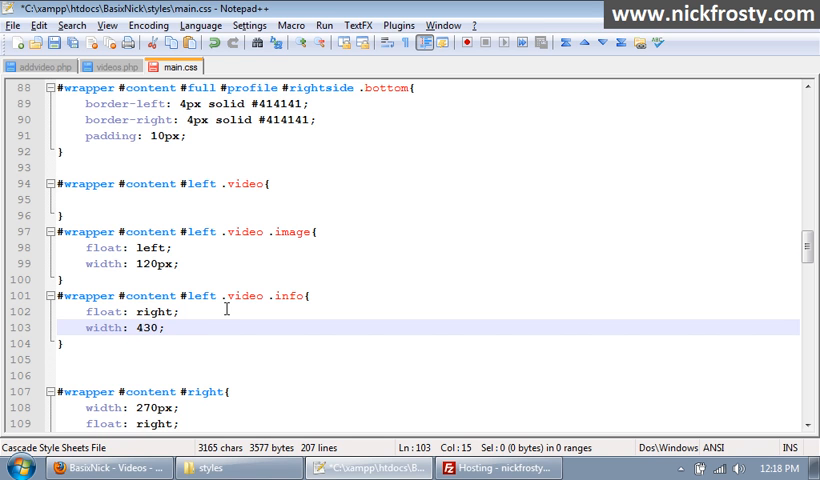
{"action": "type", "text": "px"}
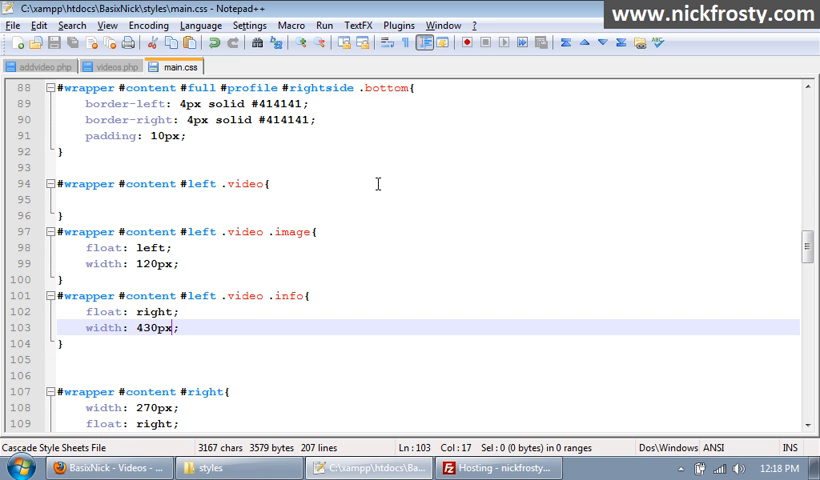
{"action": "mouse_move", "coordinate": [228, 144]}
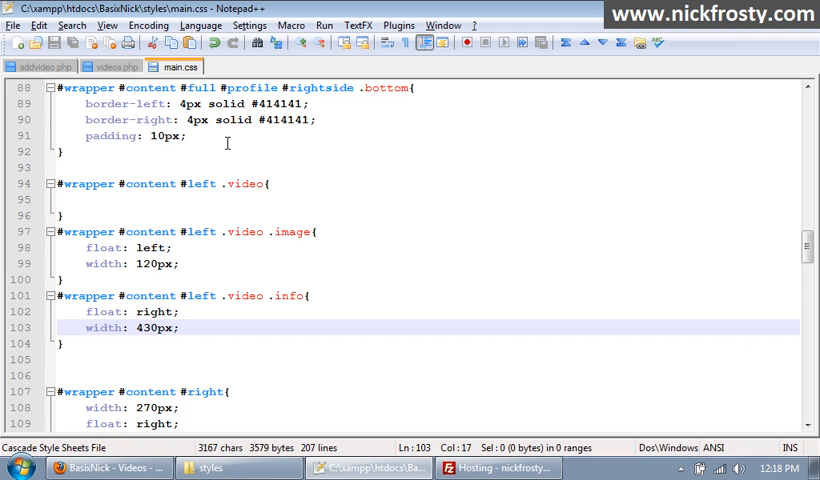
{"action": "mouse_move", "coordinate": [260, 280]}
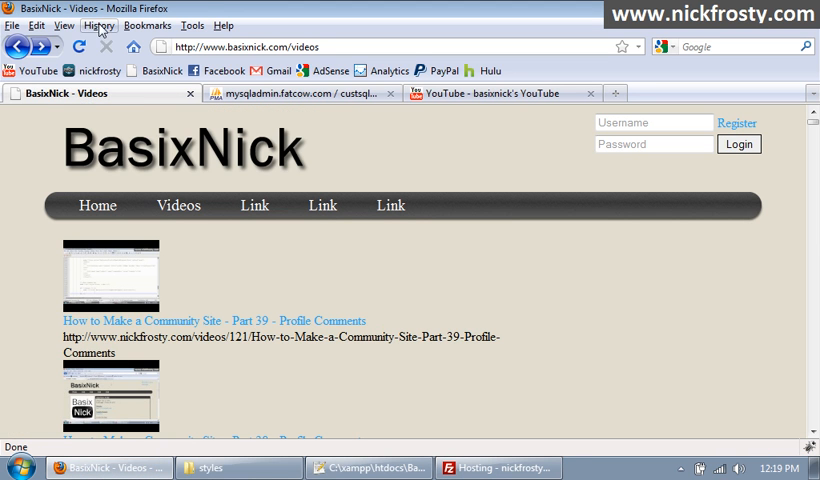
Step: Reload the videos page and scroll through the list to check the new layout
{"action": "left_click", "coordinate": [76, 48]}
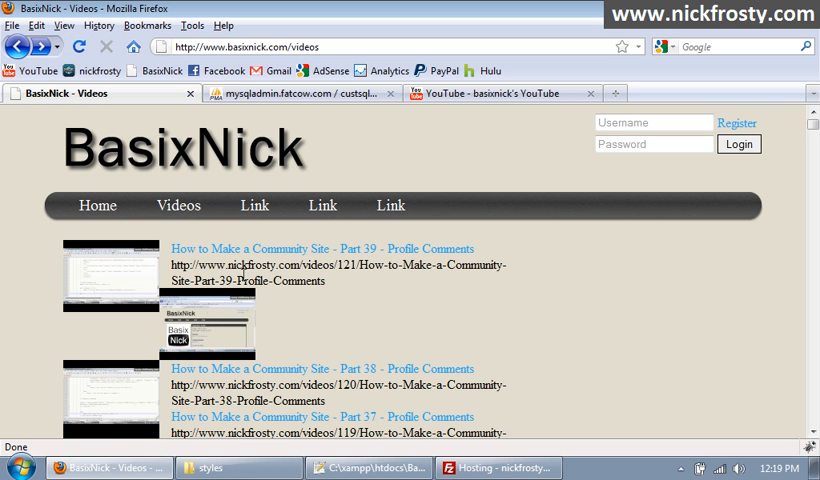
{"action": "scroll", "scroll_direction": "down", "scroll_amount": 3}
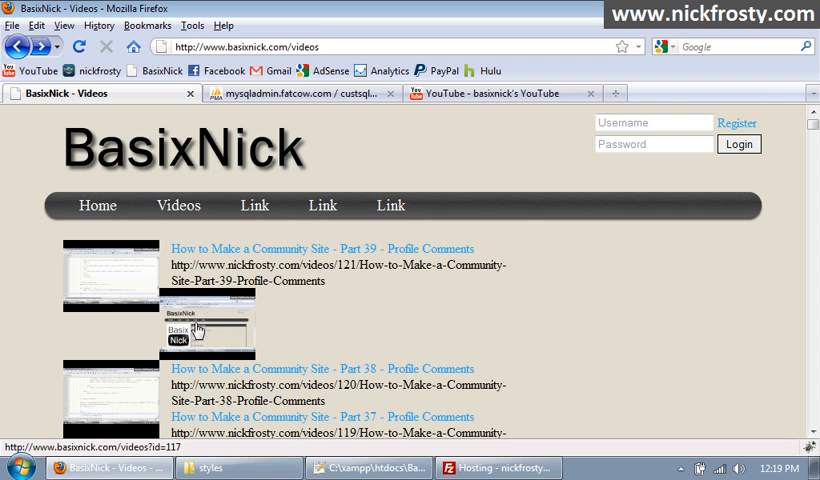
{"action": "scroll", "scroll_direction": "down", "scroll_amount": 3}
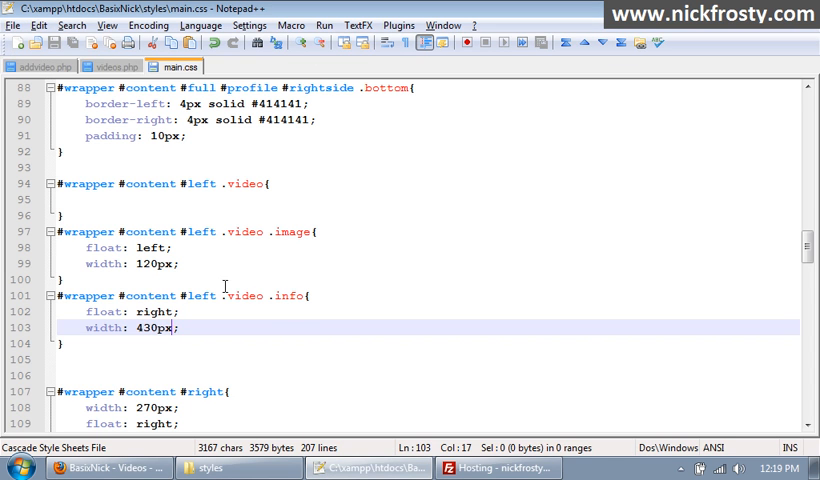
Step: Add clear: both; to the #wrapper #content #left .video rule
{"action": "type", "text": "v"}
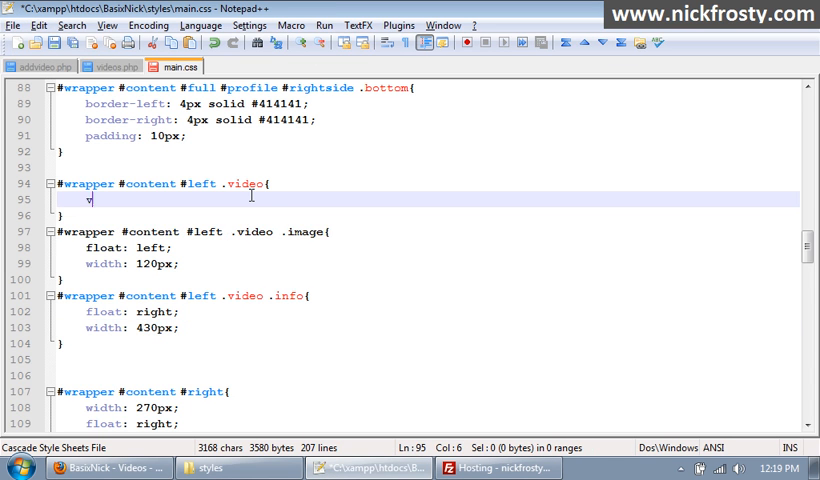
{"action": "type", "text": "cle"}
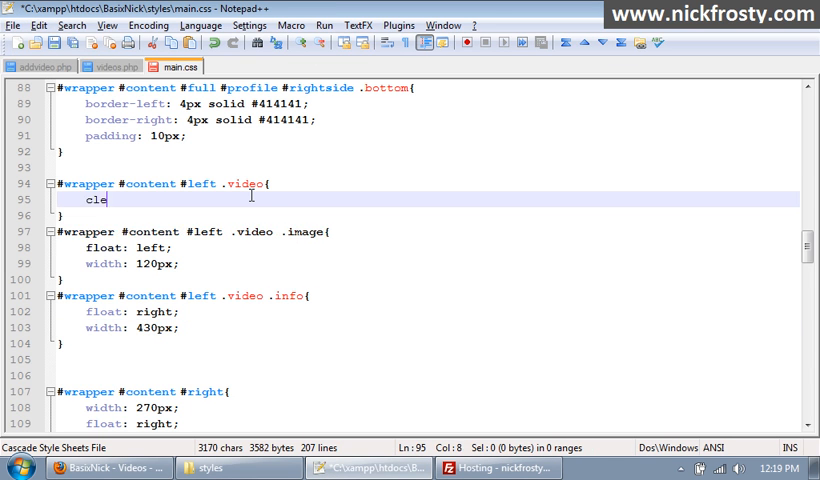
{"action": "type", "text": "ar:;"}
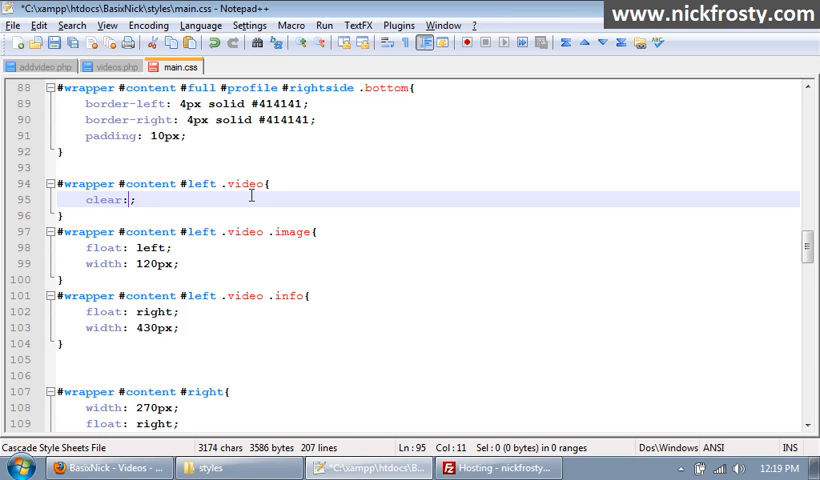
{"action": "type", "text": "bor"}
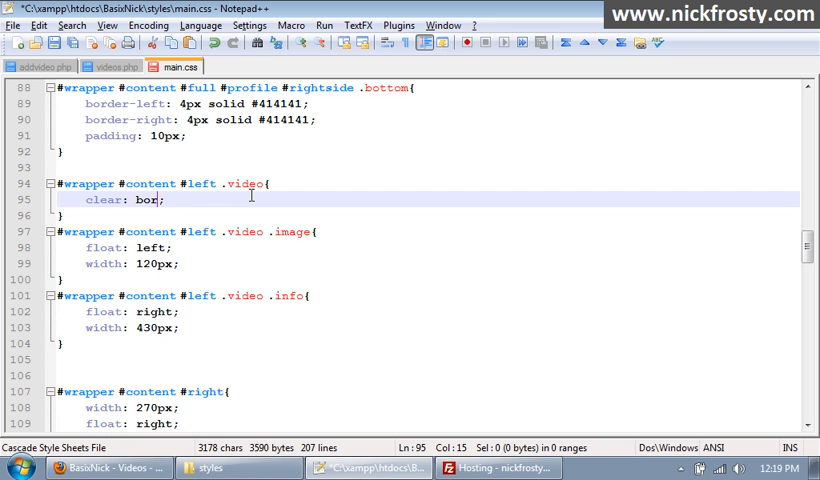
{"action": "type", "text": "th"}
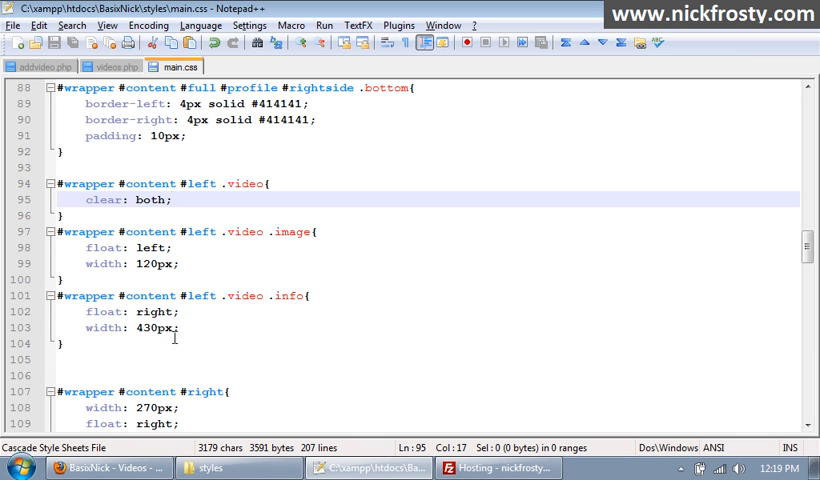
Step: Add margin-bottom: 20px; to the .video .image rule
{"action": "double_click", "coordinate": [292, 232]}
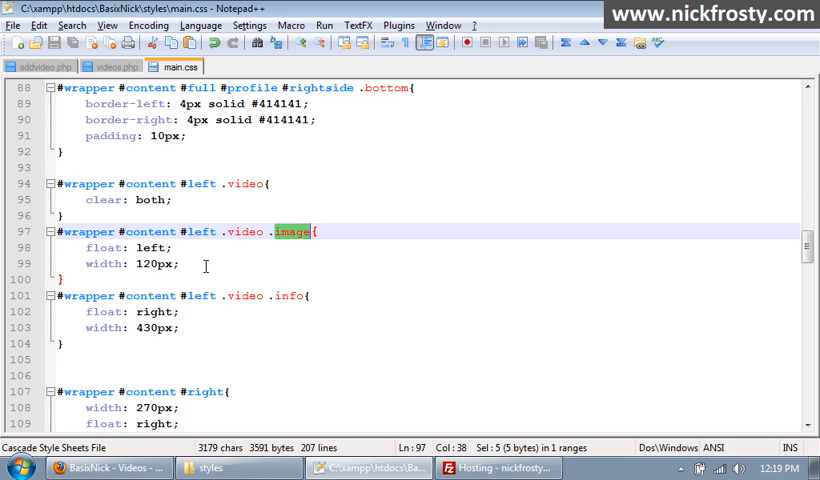
{"action": "type", "text": "margi"}
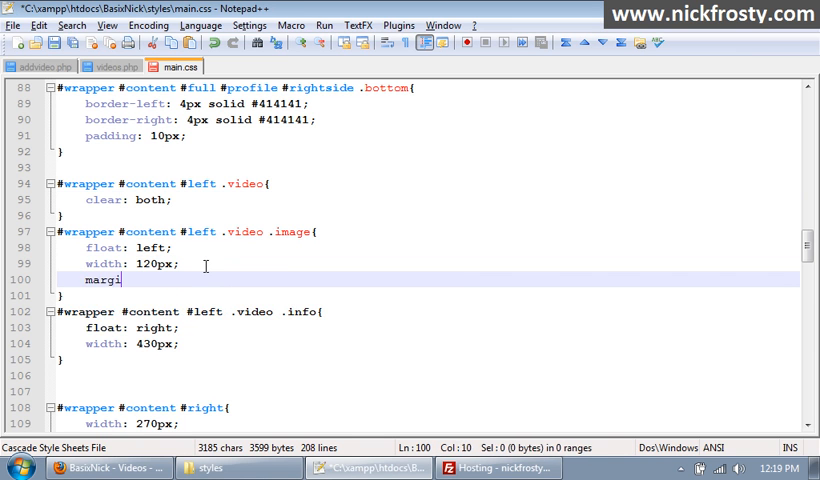
{"action": "type", "text": "n-bott"}
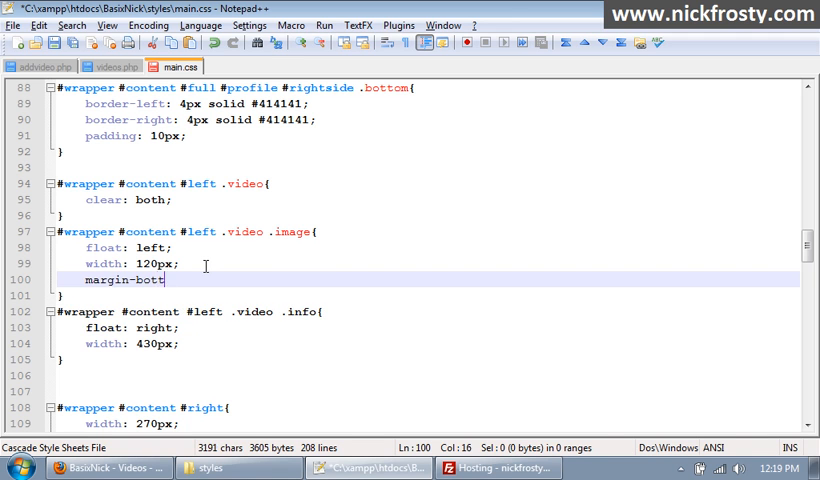
{"action": "type", "text": "om: ;"}
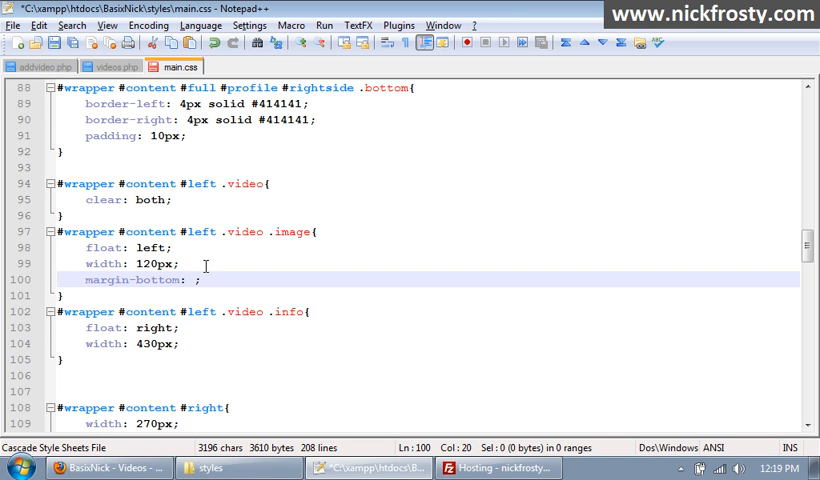
{"action": "type", "text": "20px"}
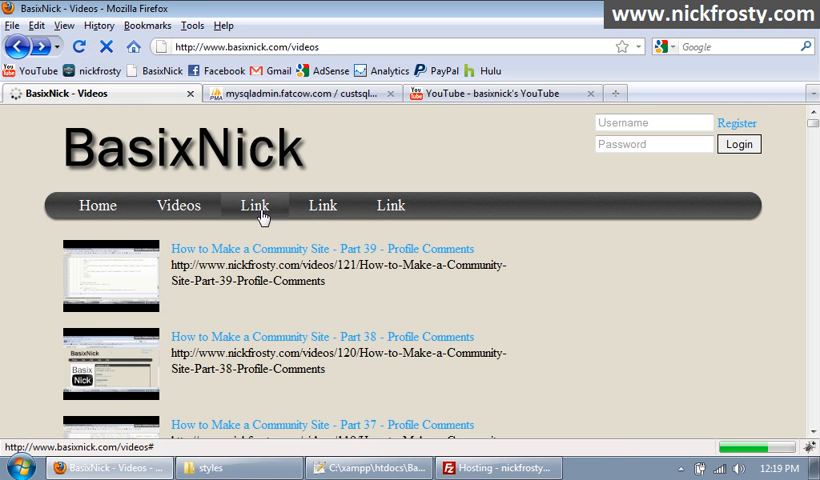
{"action": "scroll", "scroll_direction": "down", "scroll_amount": 3}
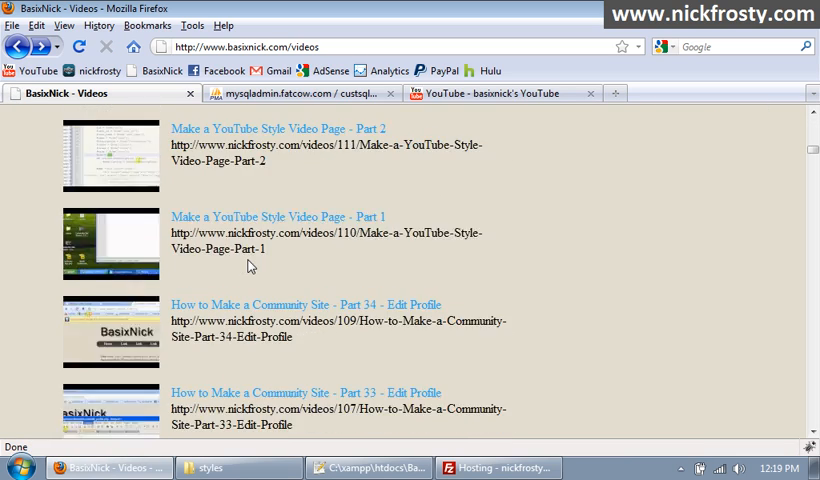
{"action": "scroll", "scroll_direction": "down", "scroll_amount": 3}
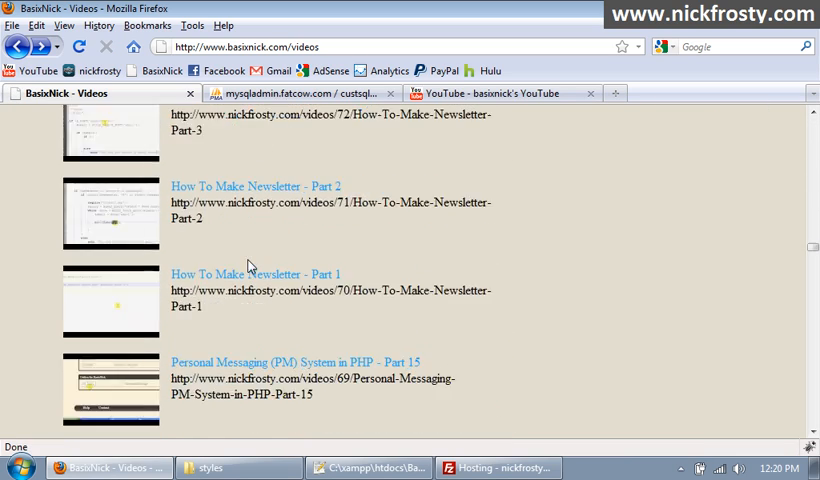
{"action": "scroll", "scroll_direction": "down", "scroll_amount": 3}
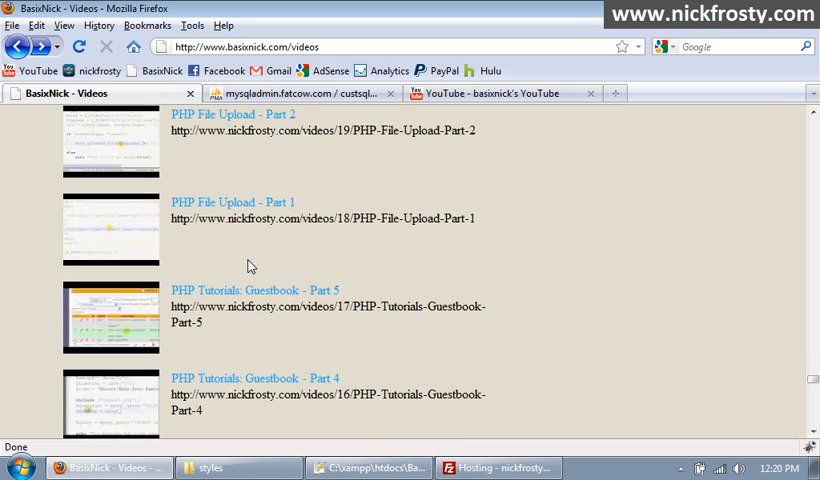
{"action": "scroll", "scroll_direction": "down", "scroll_amount": 3}
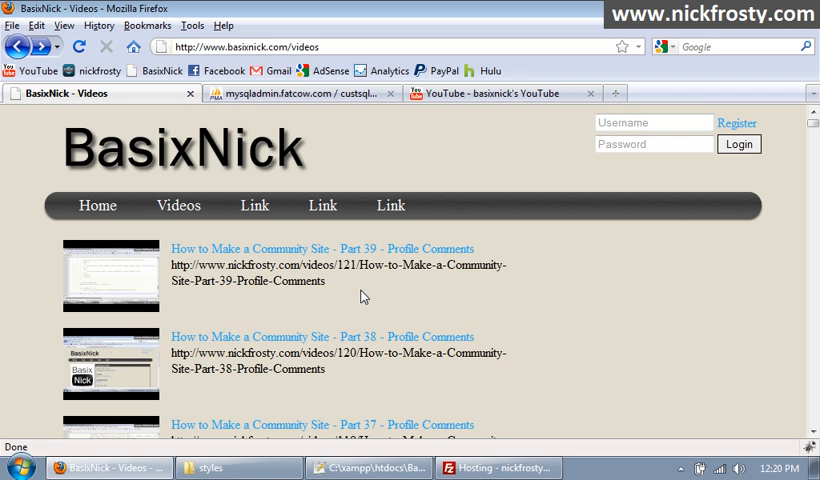
{"action": "mouse_move", "coordinate": [352, 300]}
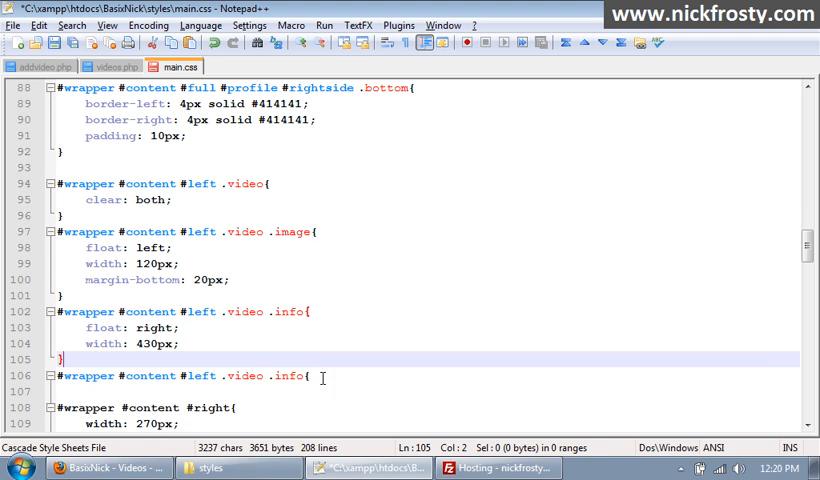
Step: Add a .video .info .title rule with font-weight: bold and an empty .description rule
{"action": "type", "text": "}"}
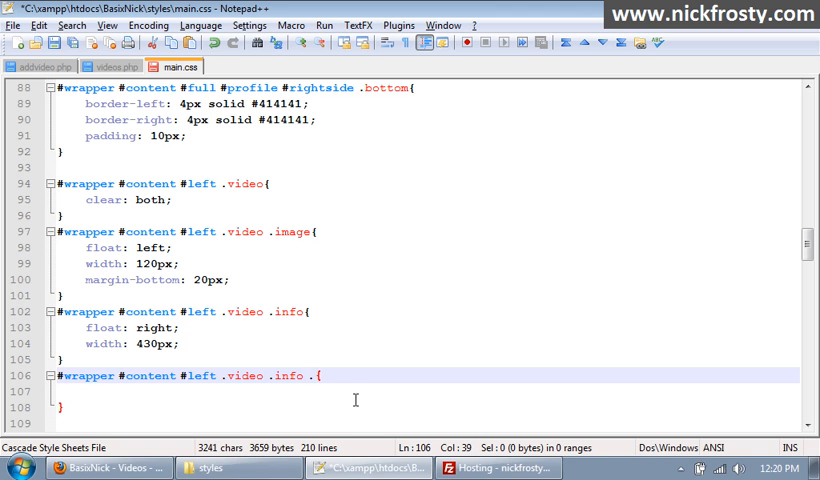
{"action": "type", "text": "title"}
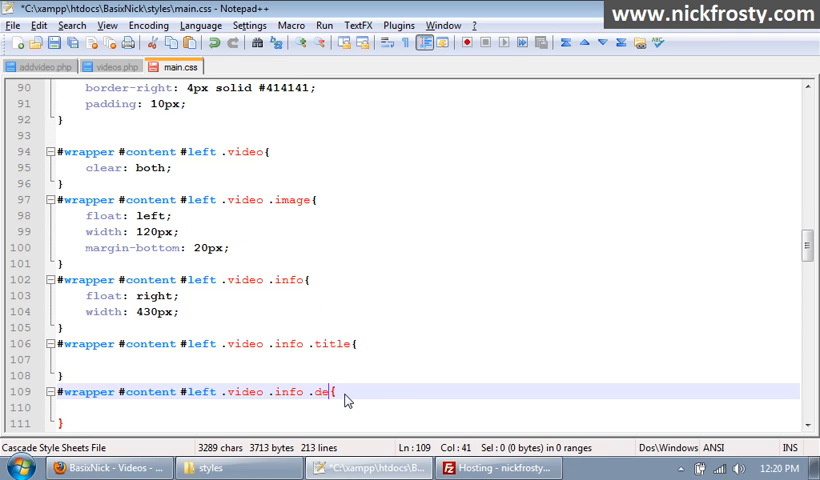
{"action": "type", "text": "scription"}
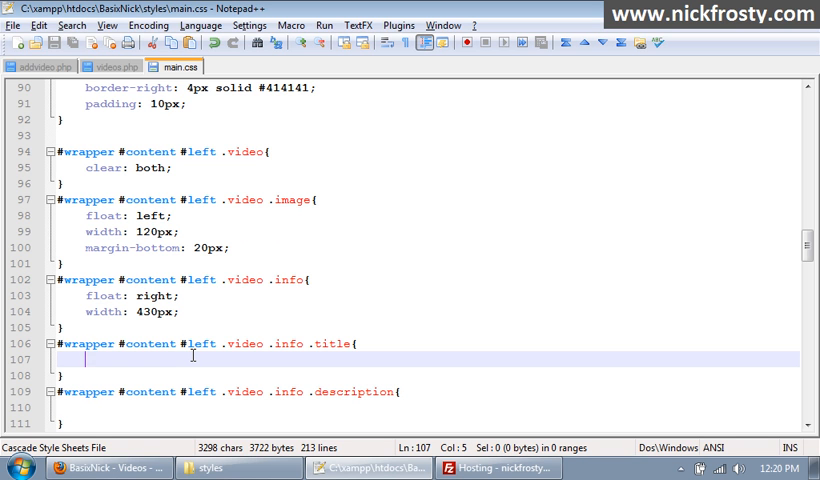
{"action": "type", "text": "font"}
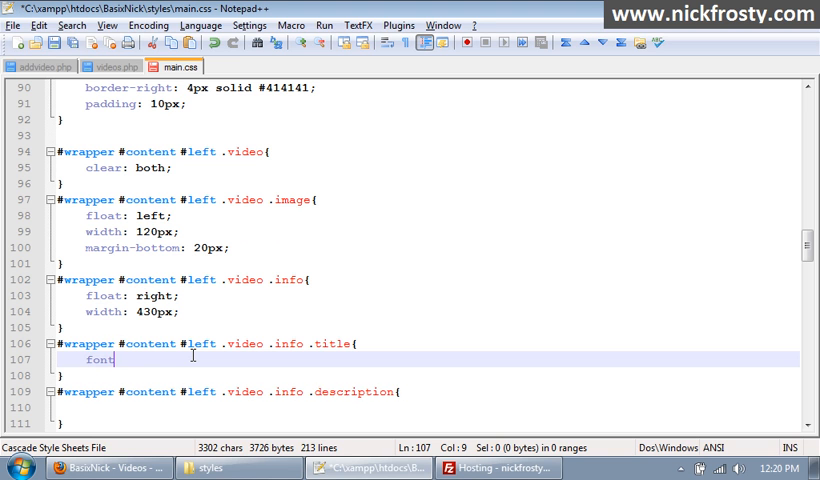
{"action": "type", "text": "-wieh"}
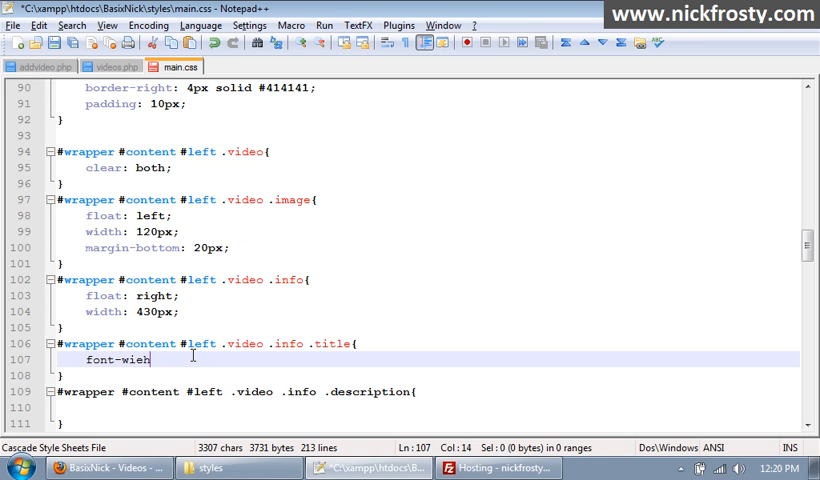
{"action": "type", "text": "ght:;"}
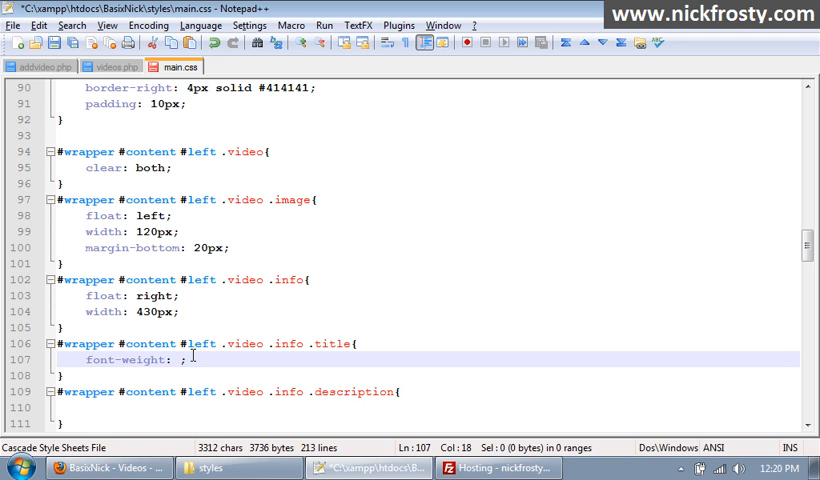
{"action": "type", "text": "bold"}
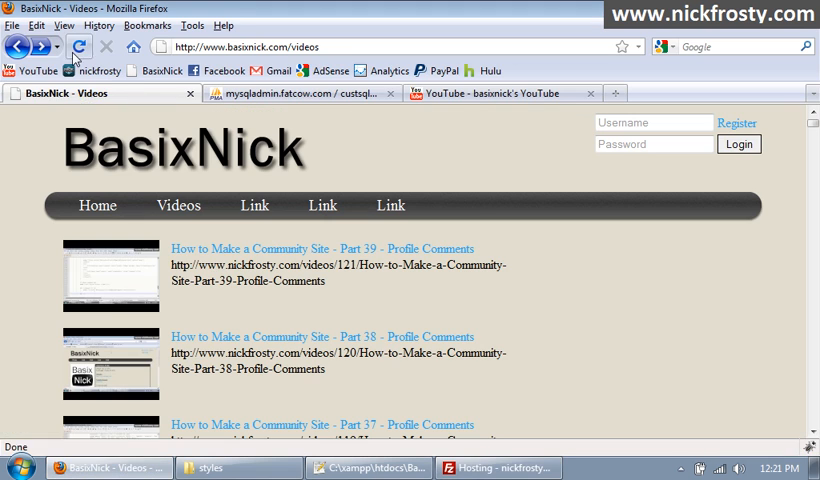
Step: Reload the videos page to see the bold titles
{"action": "left_click", "coordinate": [78, 46]}
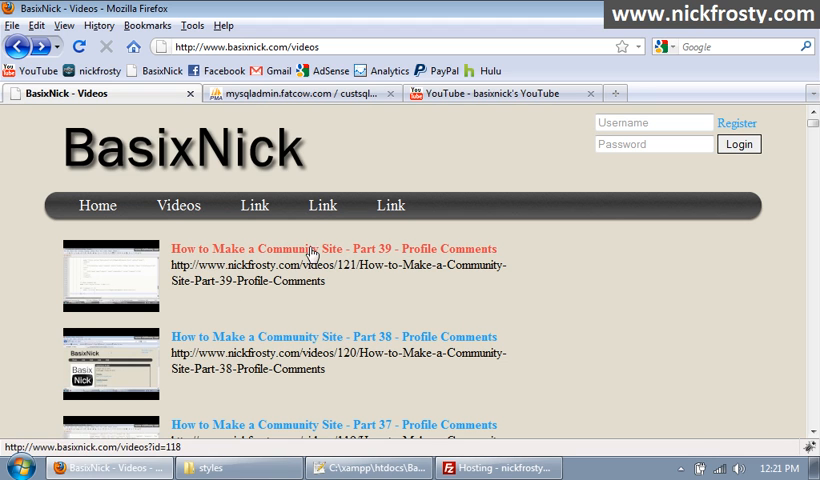
{"action": "mouse_move", "coordinate": [460, 304]}
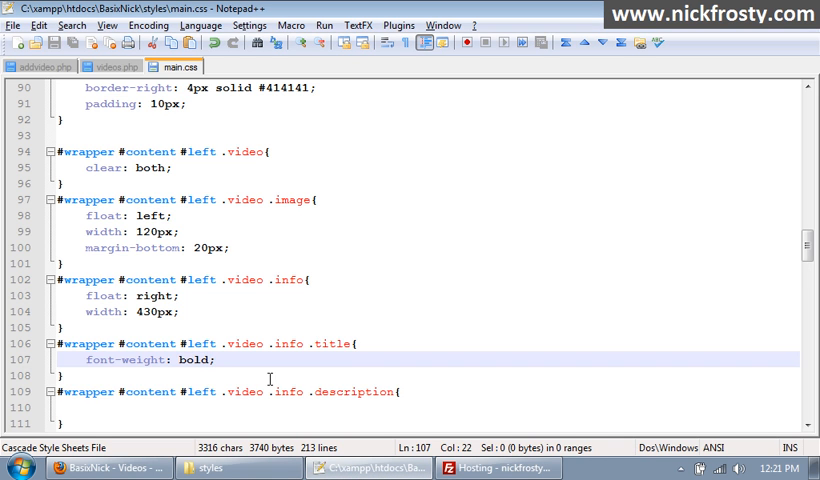
Step: Give .description font-size: 14px and a first colour of #CCCCCC
{"action": "scroll", "scroll_direction": "down", "scroll_amount": 3}
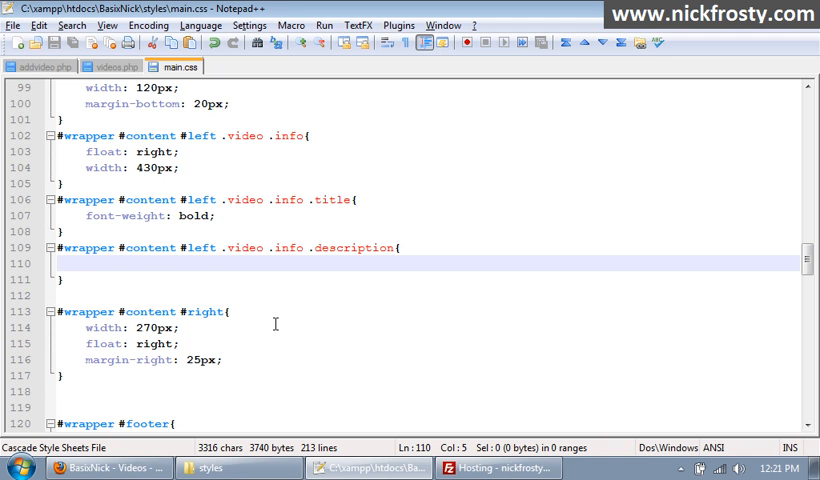
{"action": "type", "text": "font-si"}
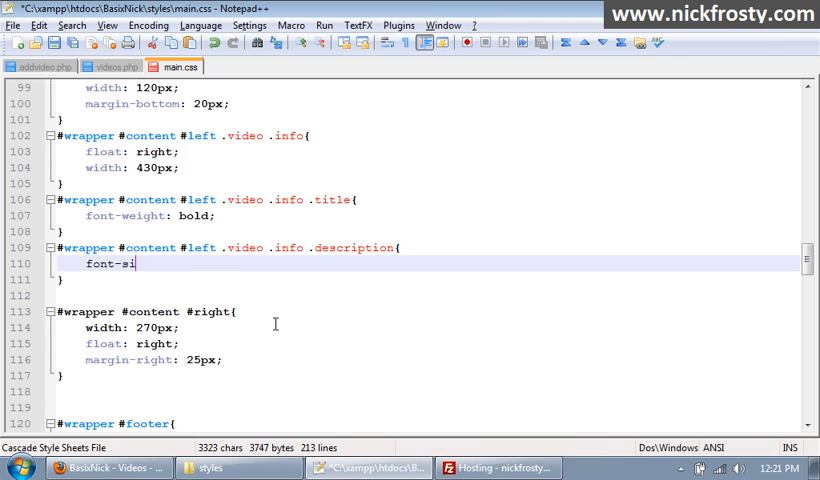
{"action": "type", "text": "ze: ;"}
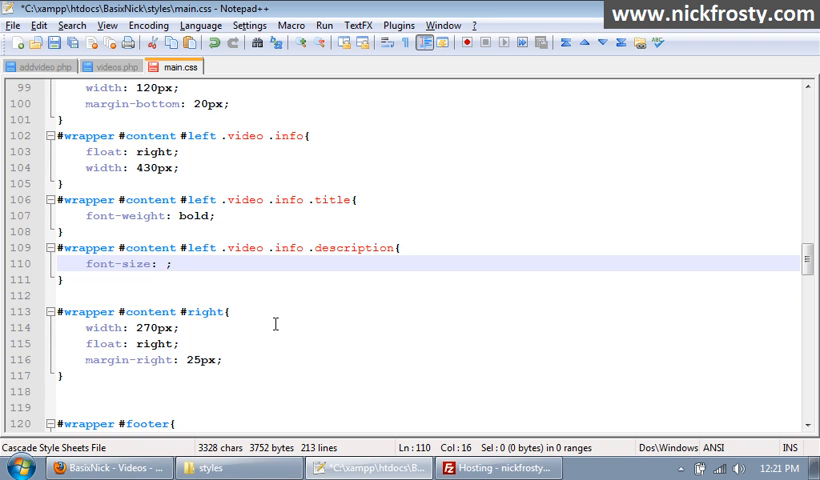
{"action": "type", "text": "14px"}
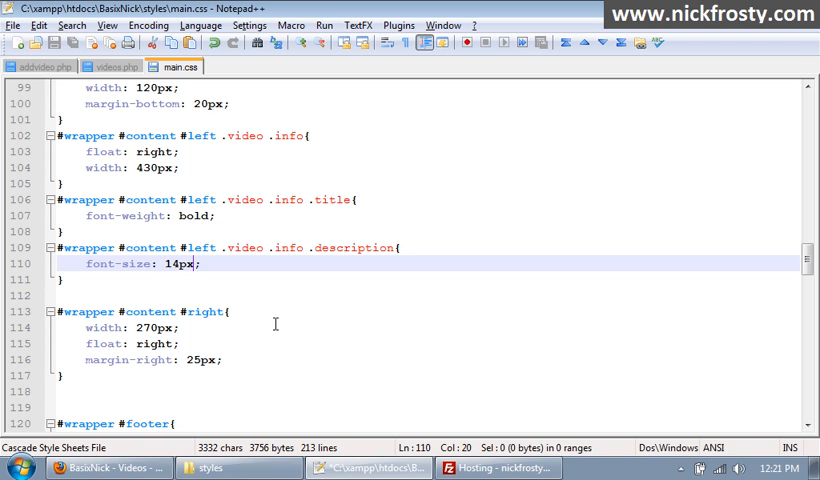
{"action": "type", "text": "color: ;"}
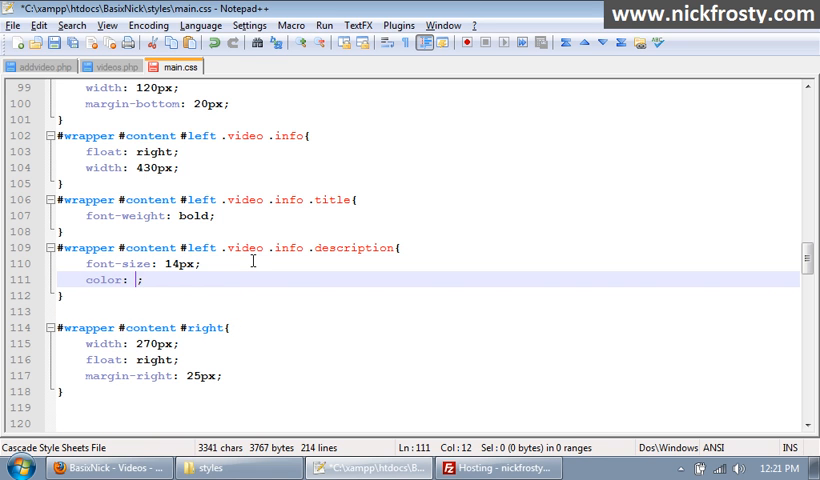
{"action": "type", "text": "#"}
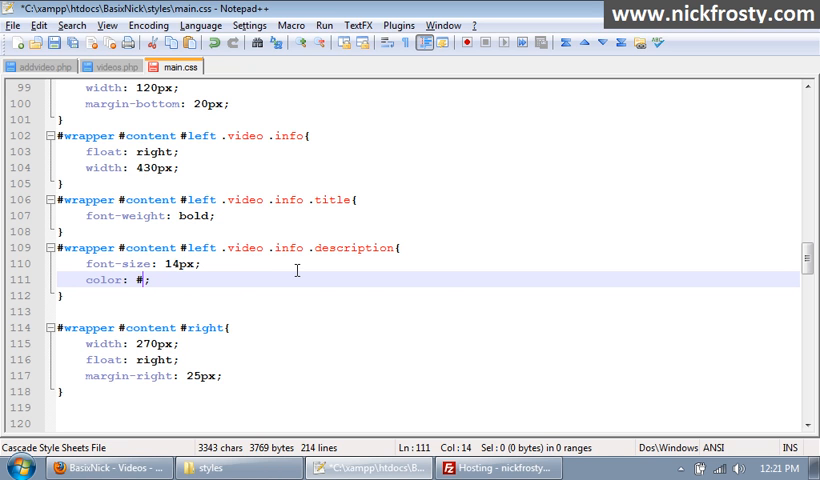
{"action": "type", "text": "CCCCCC"}
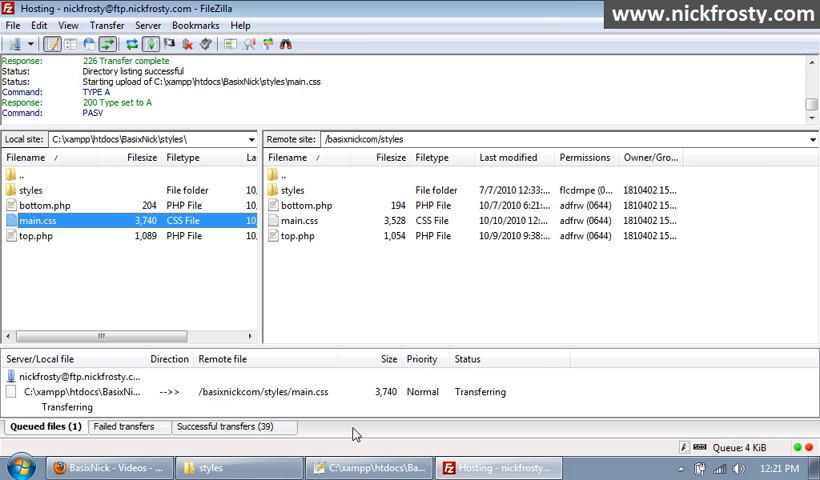
Step: Check the videos page, then try colour #EEEEEE for descriptions and reload
{"action": "left_click", "coordinate": [98, 24]}
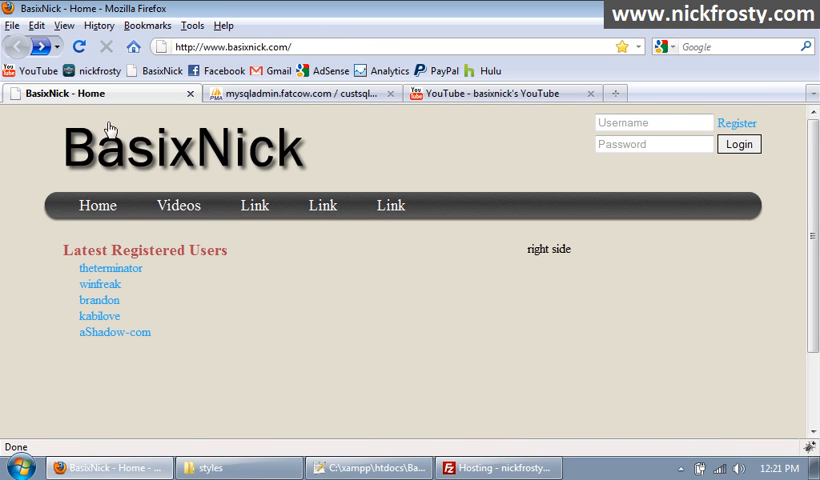
{"action": "left_click", "coordinate": [176, 204]}
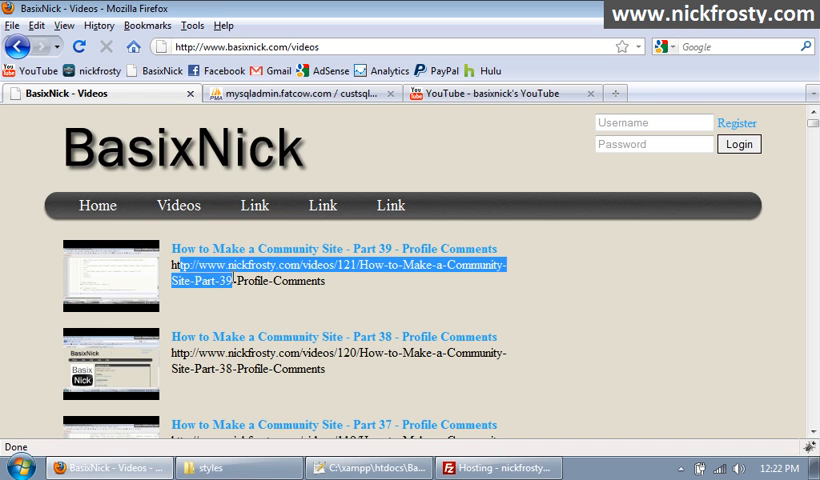
{"action": "left_click", "coordinate": [420, 458]}
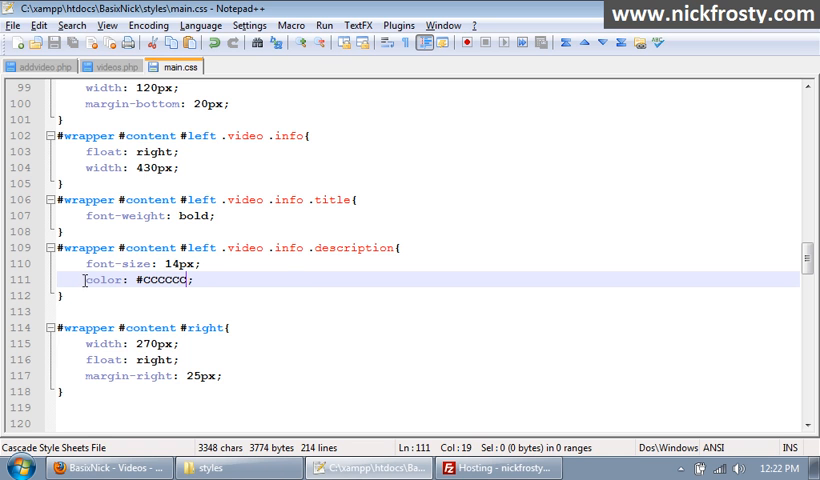
{"action": "double_click", "coordinate": [170, 280]}
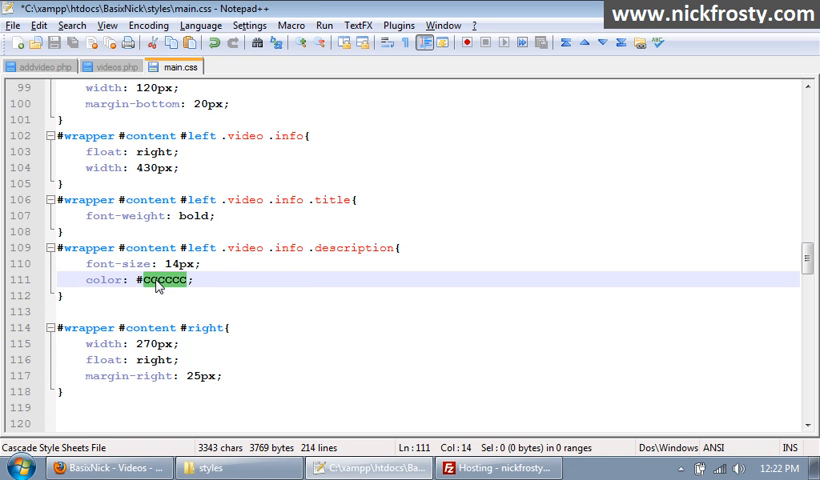
{"action": "type", "text": "EEEEEE"}
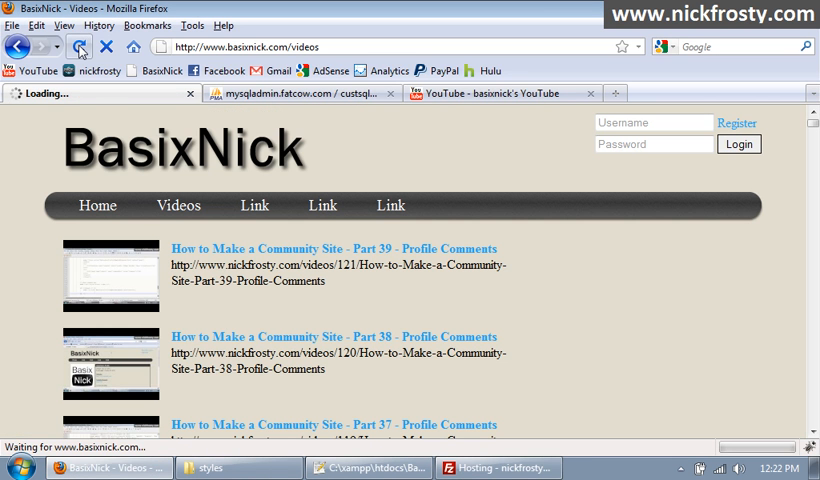
{"action": "left_click", "coordinate": [80, 46]}
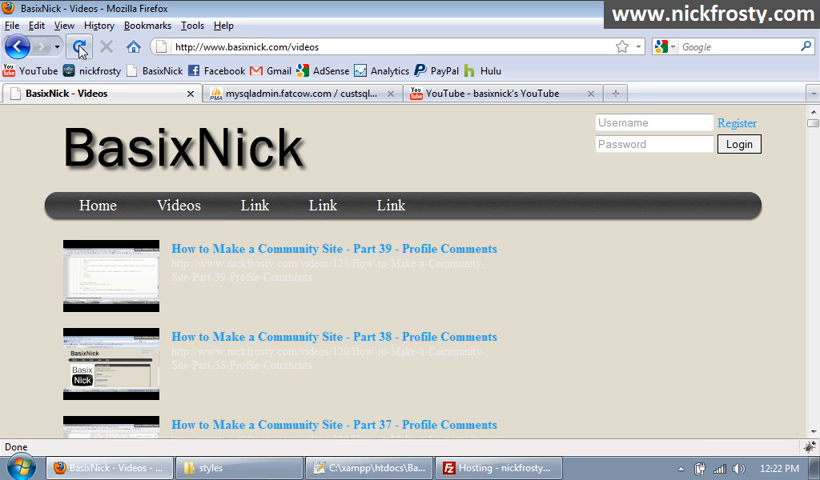
{"action": "mouse_move", "coordinate": [248, 280]}
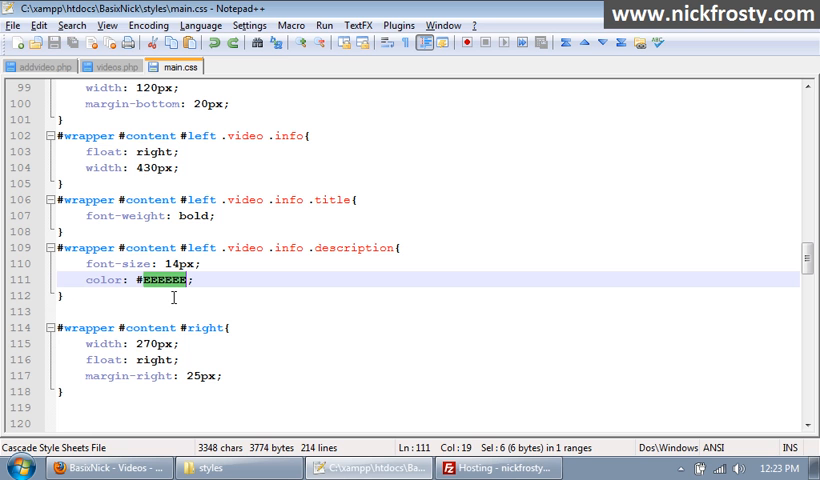
Step: Settle on color #696969, upload main.css via FileZilla and inspect the description text
{"action": "type", "text": "696969"}
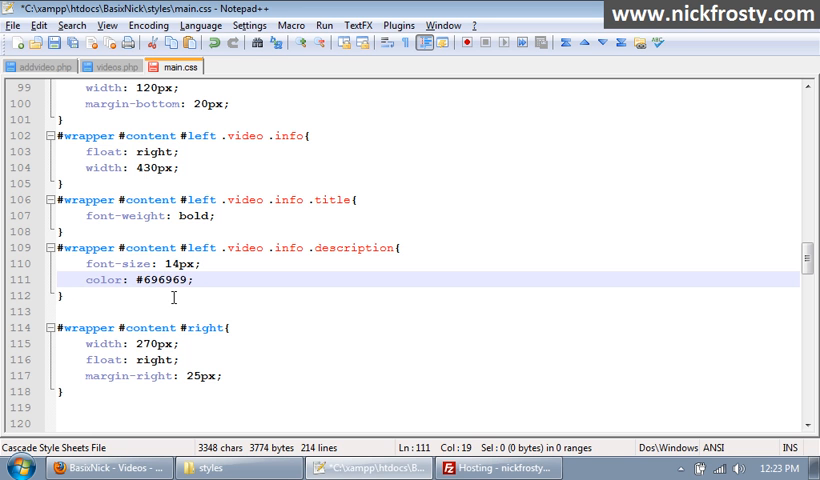
{"action": "left_click", "coordinate": [508, 468]}
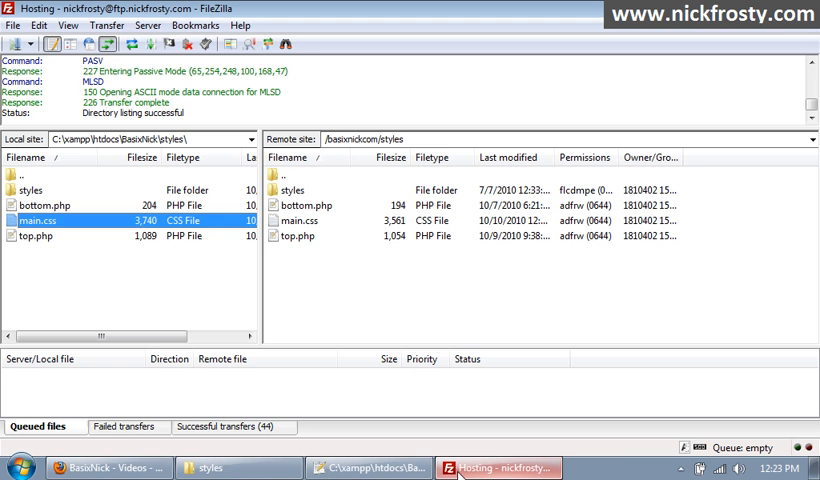
{"action": "left_click", "coordinate": [108, 468]}
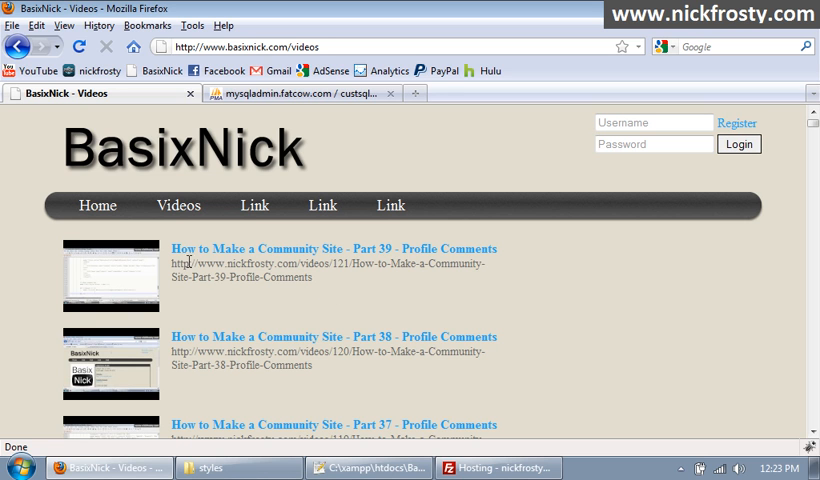
{"action": "mouse_move", "coordinate": [172, 272]}
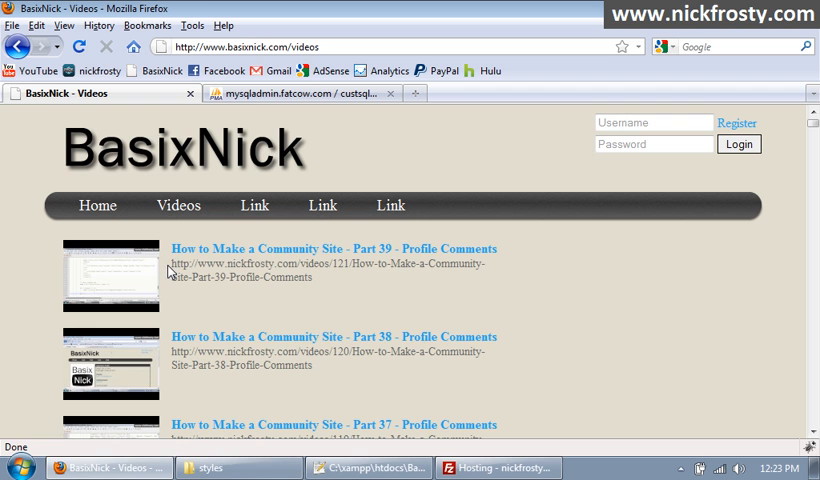
{"action": "left_click_drag", "start_coordinate": [172, 264], "coordinate": [312, 276]}
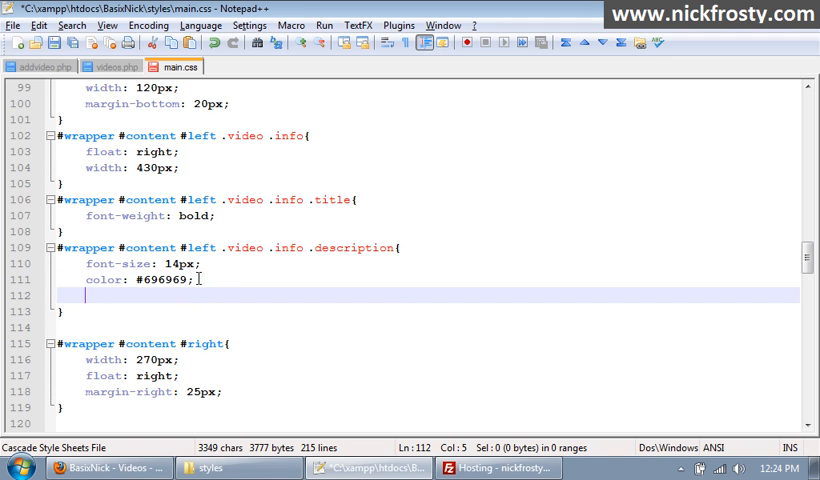
Step: Add margin-left: 10px; to the .description rule, reload Firefox and switch to videos.php
{"action": "type", "text": "margin-left"}
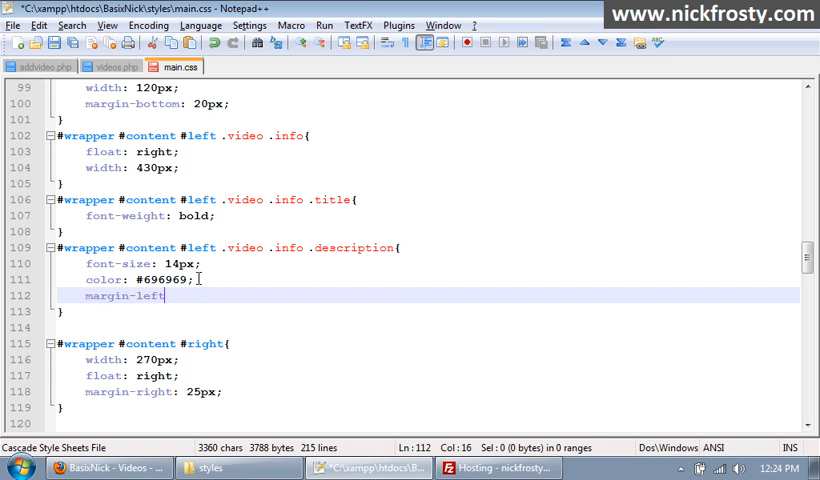
{"action": "type", "text": ": ;"}
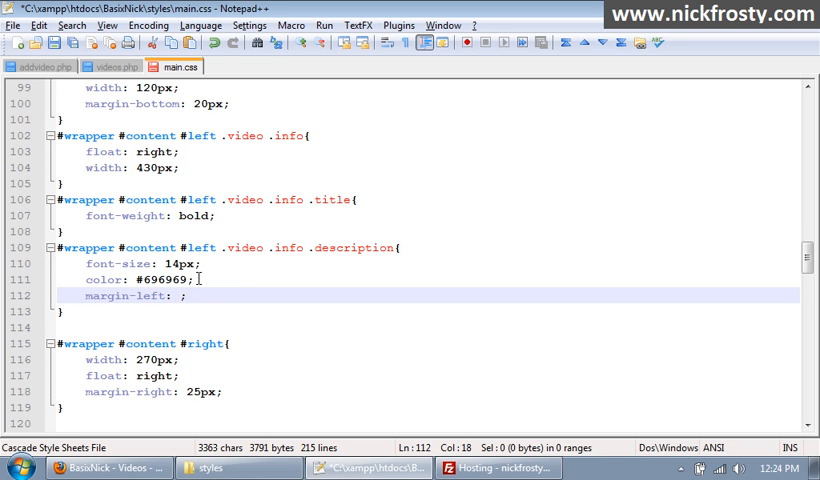
{"action": "type", "text": "10px"}
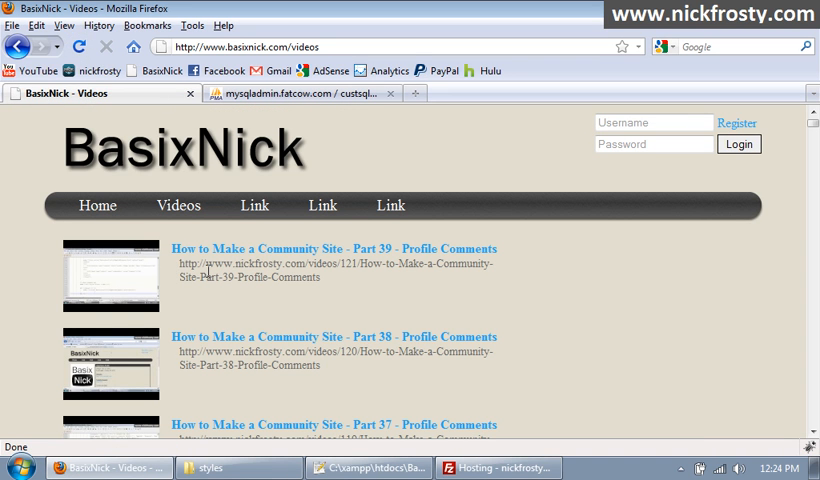
{"action": "mouse_move", "coordinate": [204, 292]}
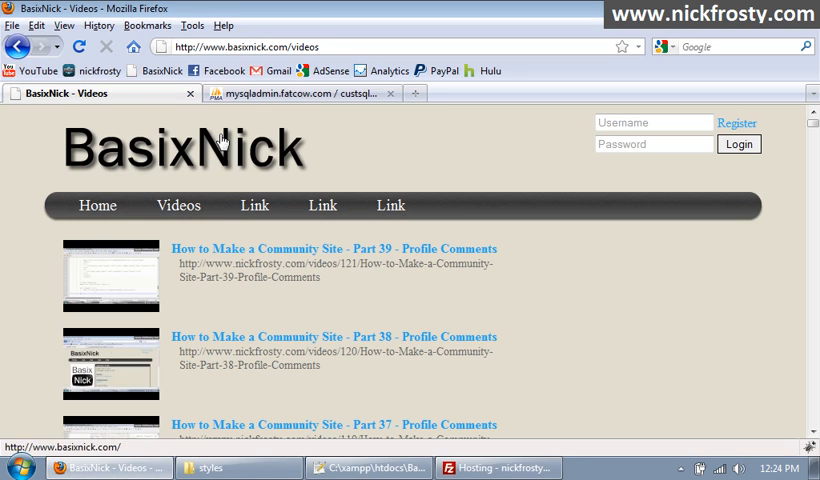
{"action": "left_click", "coordinate": [78, 48]}
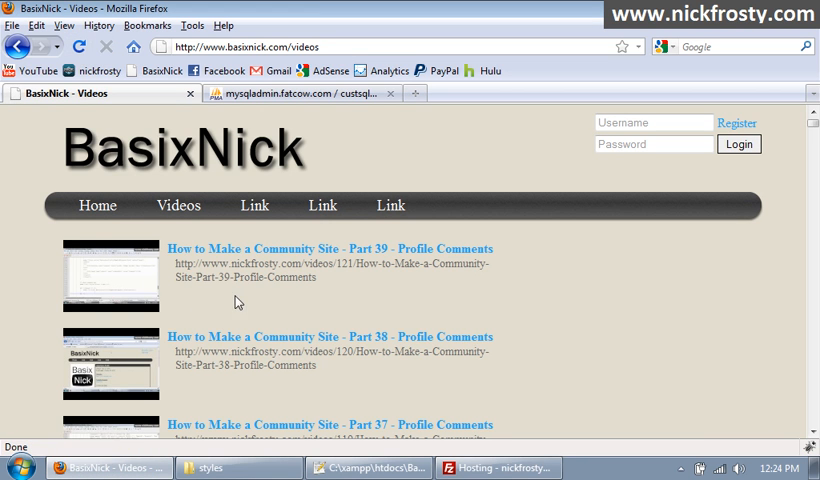
{"action": "mouse_move", "coordinate": [344, 280]}
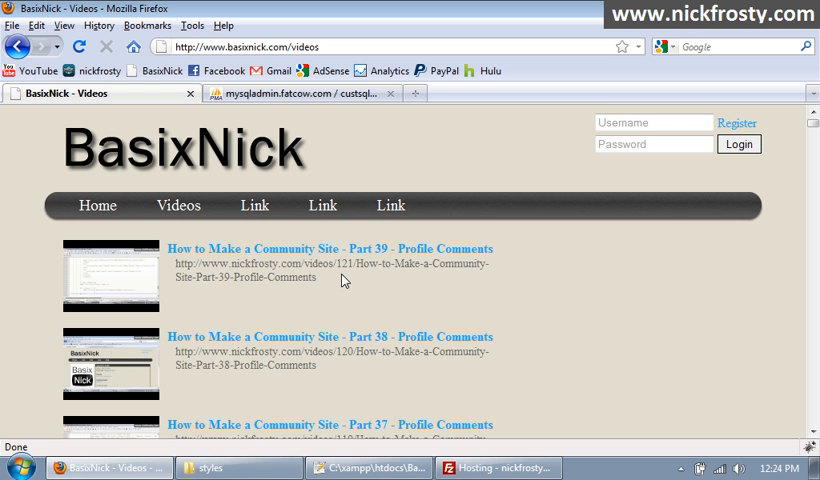
{"action": "left_click", "coordinate": [364, 468]}
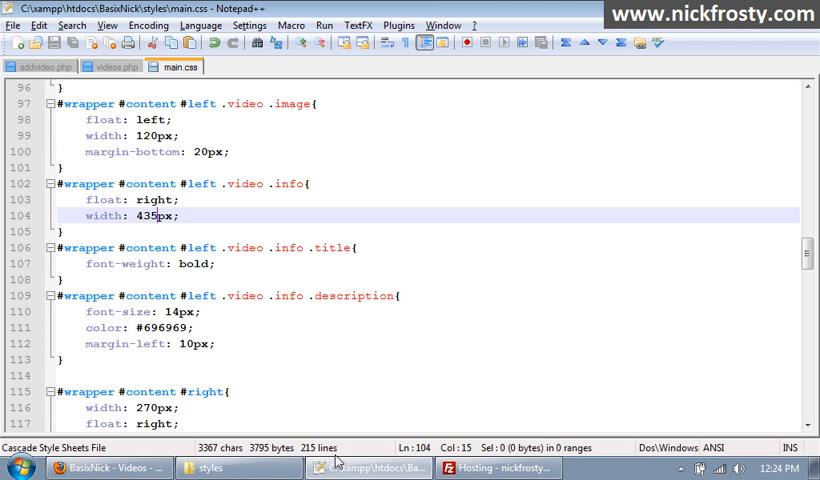
{"action": "left_click", "coordinate": [114, 66]}
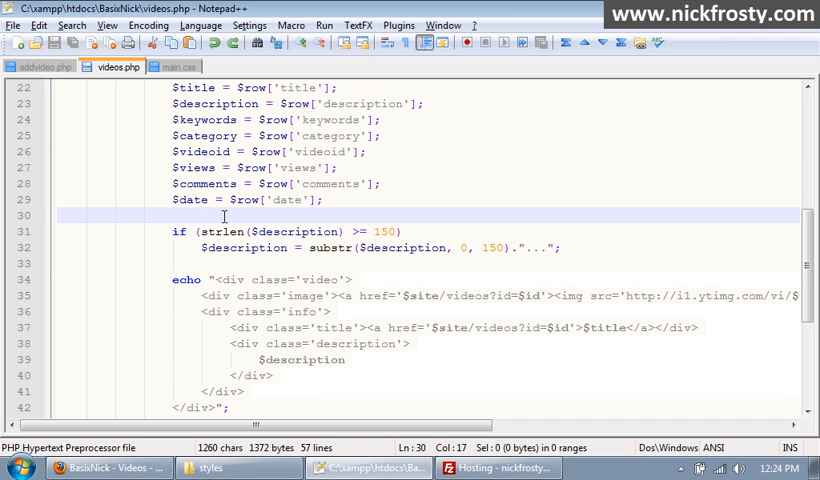
{"action": "mouse_move", "coordinate": [292, 208]}
{"action": "type", "text": "$"}
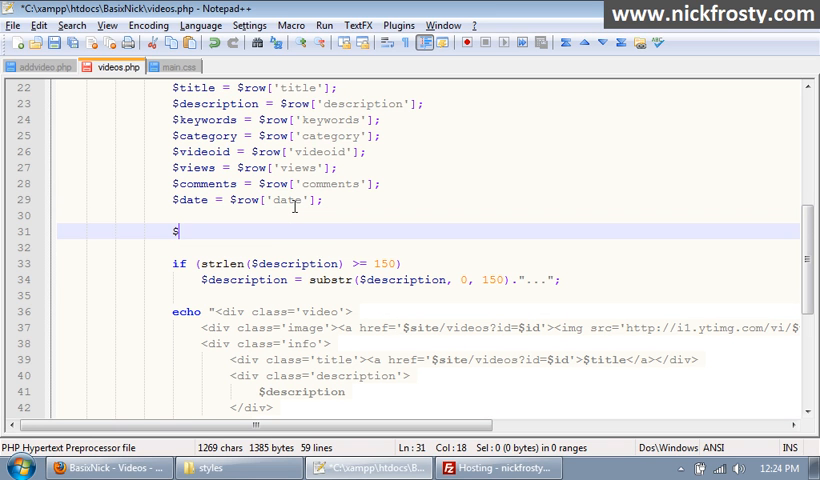
Step: Add $description = $description.$description.$description; in videos.php for testing
{"action": "type", "text": "descrp"}
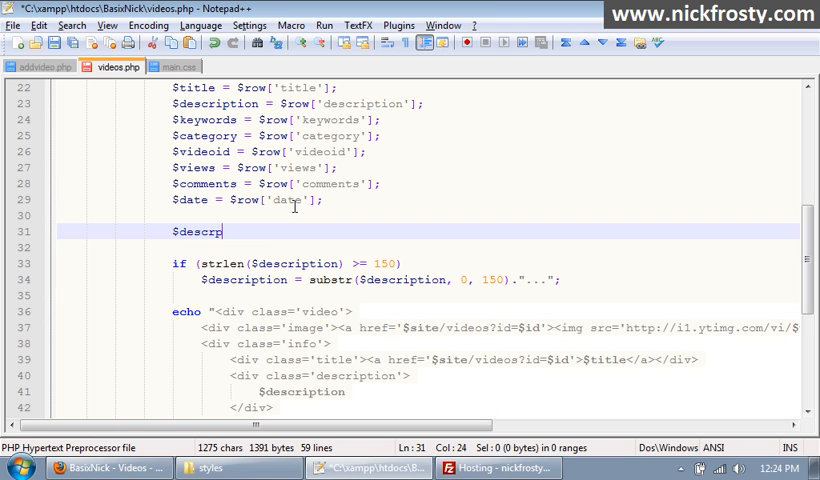
{"action": "key", "text": "backspace"}
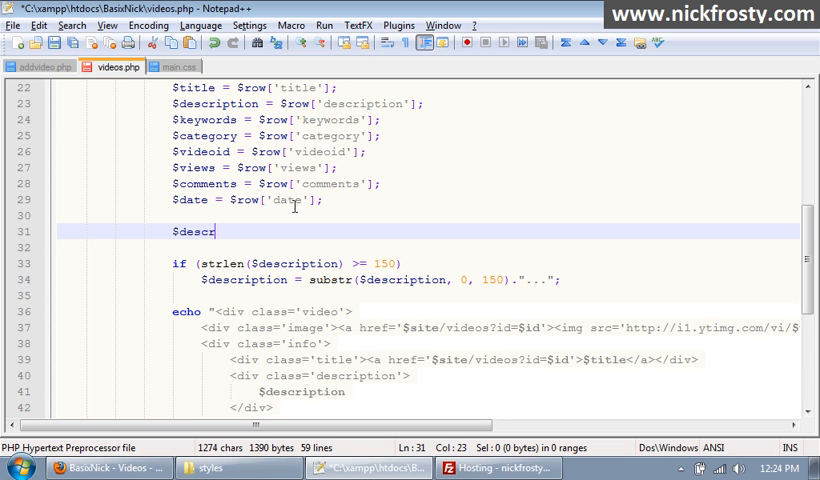
{"action": "type", "text": "iption = ;"}
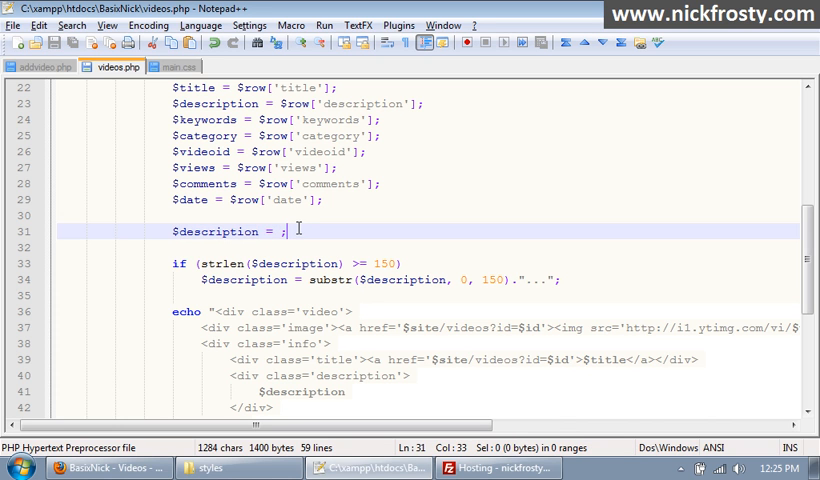
{"action": "type", "text": "$description"}
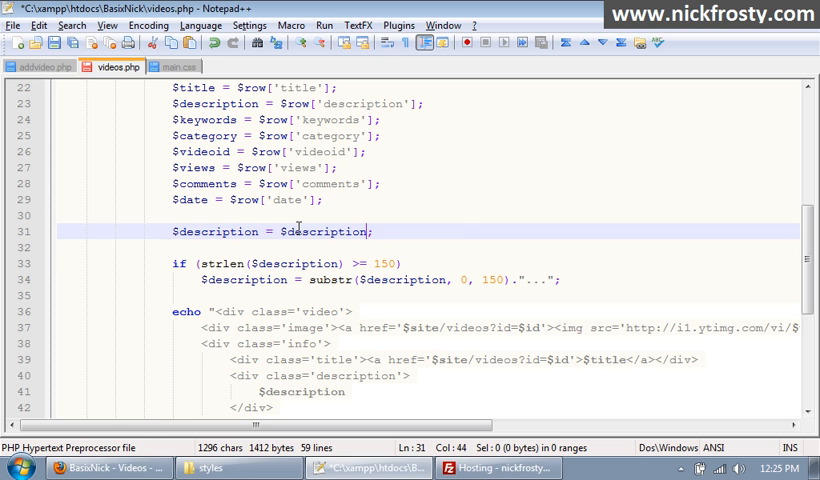
{"action": "type", "text": ".$description.$description"}
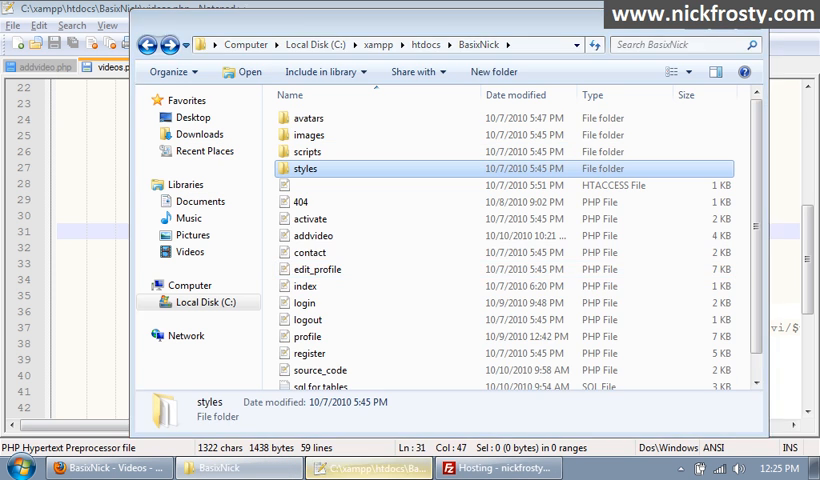
Step: Upload videos.php via FileZilla and change the description length limit to 100
{"action": "left_click", "coordinate": [496, 468]}
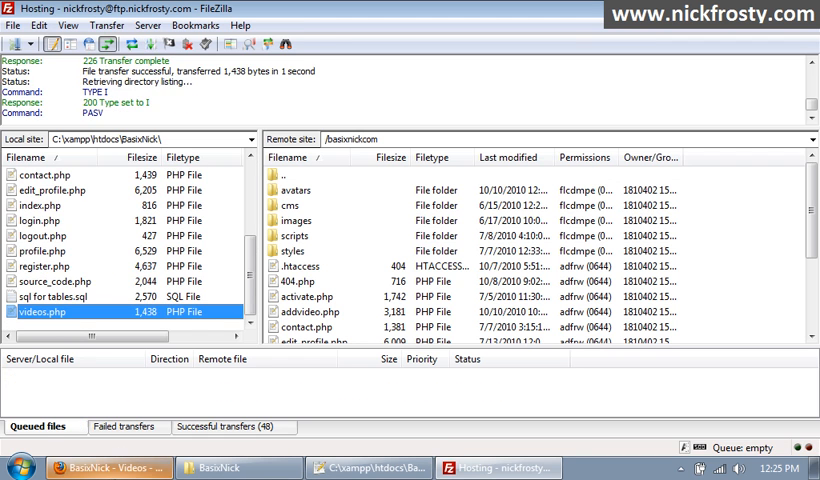
{"action": "left_click", "coordinate": [104, 468]}
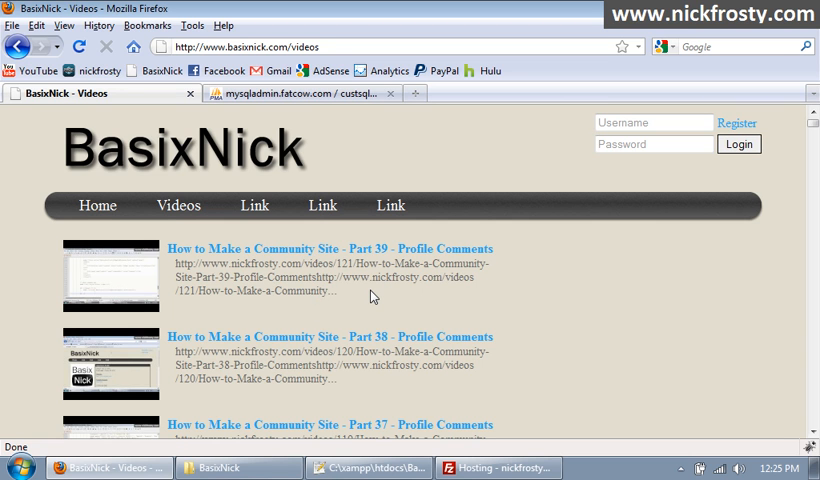
{"action": "mouse_move", "coordinate": [322, 318]}
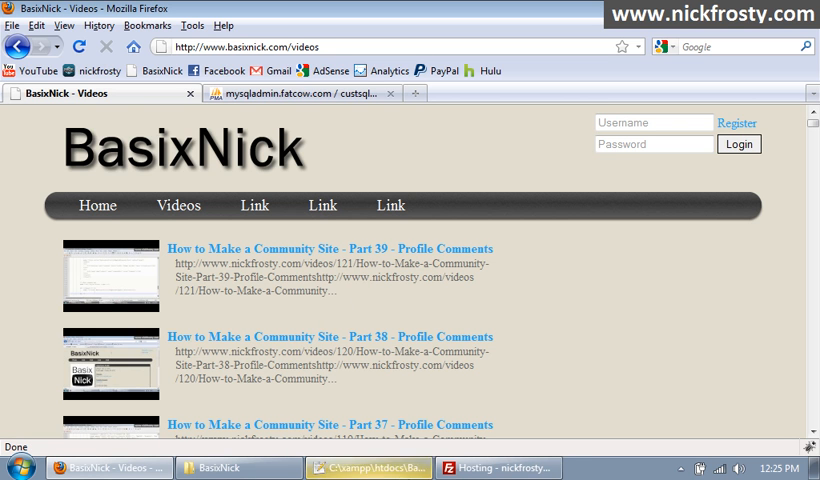
{"action": "left_click", "coordinate": [368, 468]}
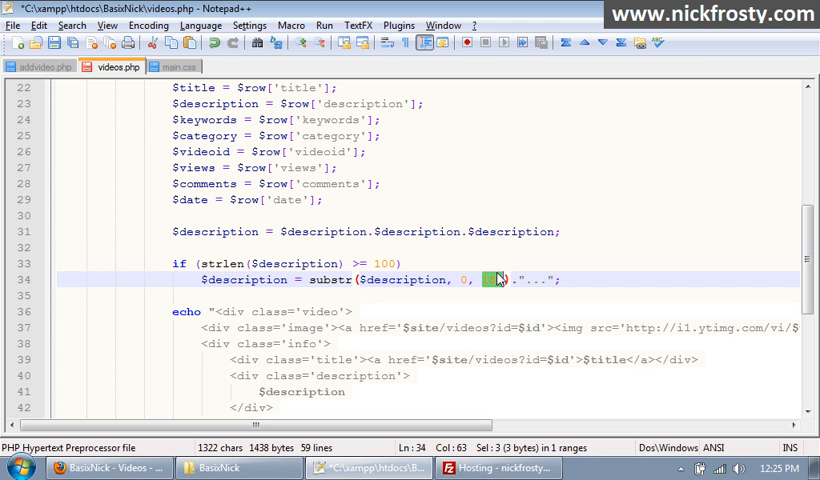
{"action": "left_click", "coordinate": [496, 468]}
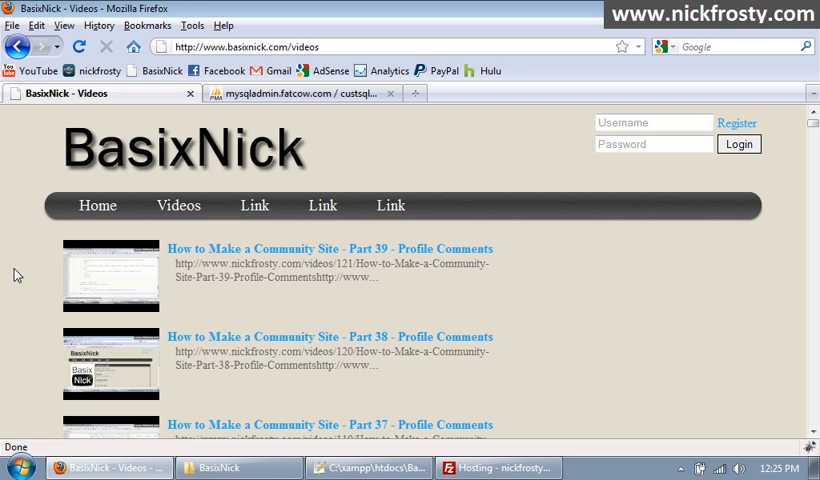
{"action": "mouse_move", "coordinate": [364, 284]}
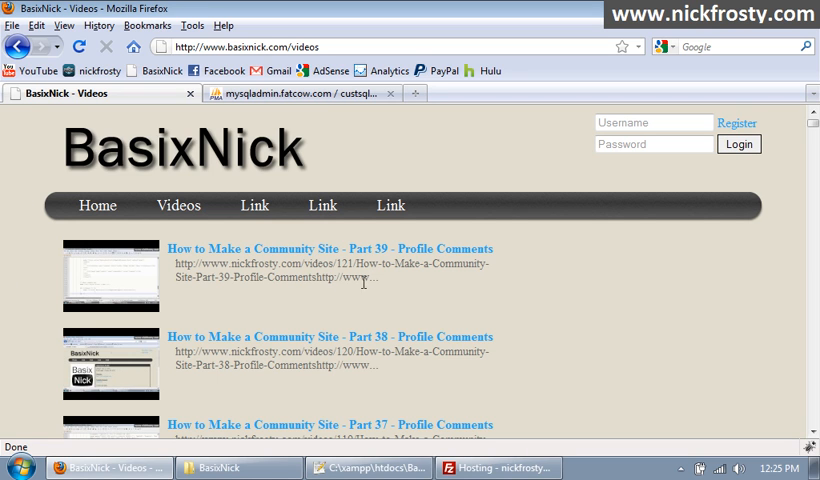
{"action": "mouse_move", "coordinate": [168, 318]}
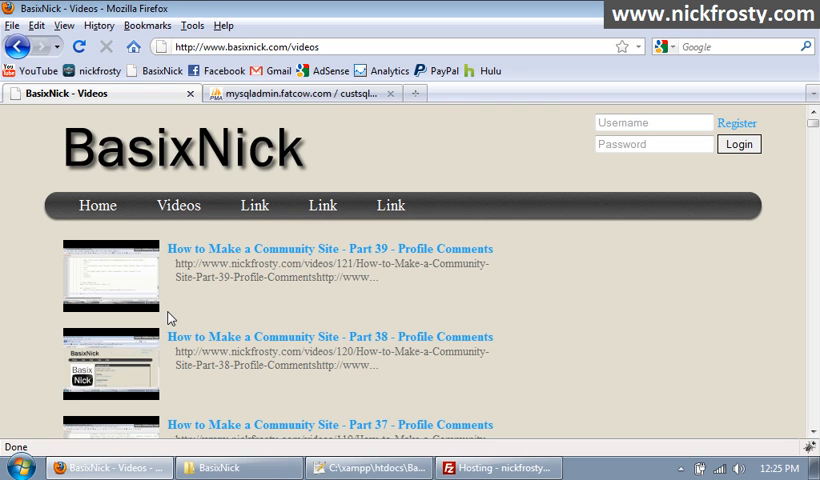
{"action": "mouse_move", "coordinate": [286, 322]}
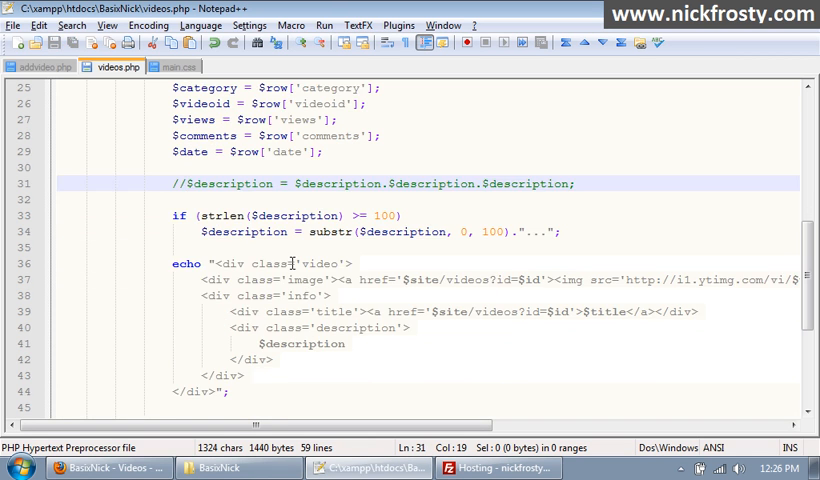
Step: After the description add <br /> breaks, a float: left div and an empty float: right div
{"action": "key", "text": "Enter"}
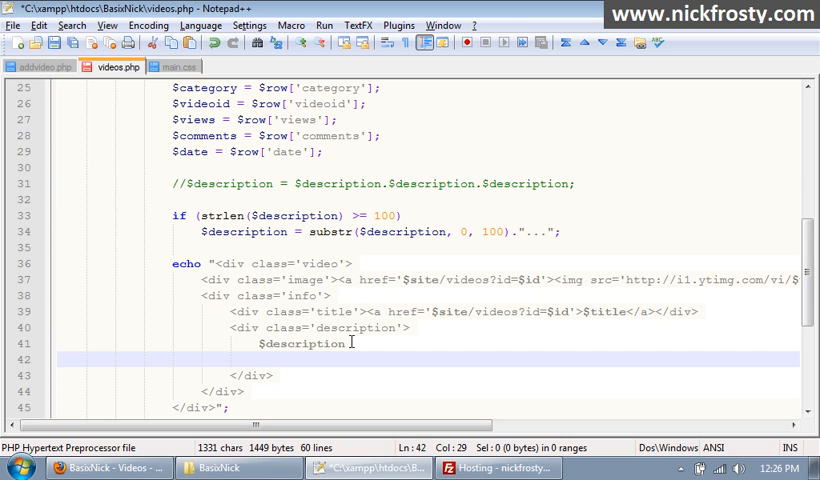
{"action": "type", "text": "<br />"}
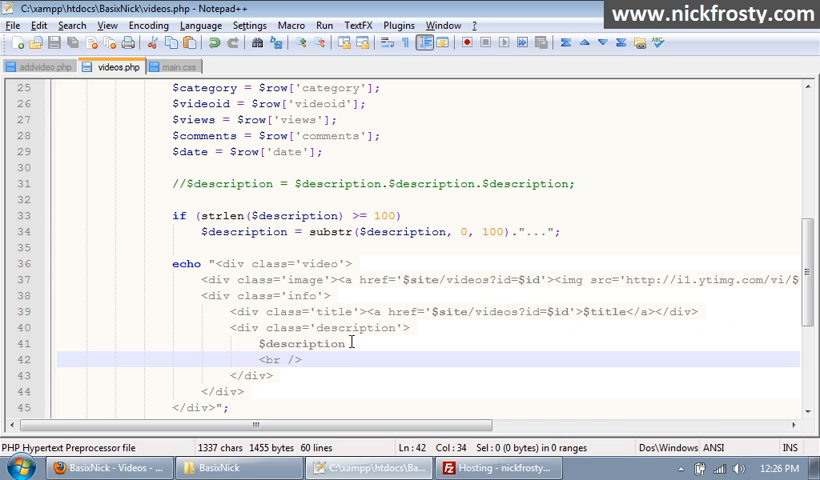
{"action": "mouse_move", "coordinate": [268, 344]}
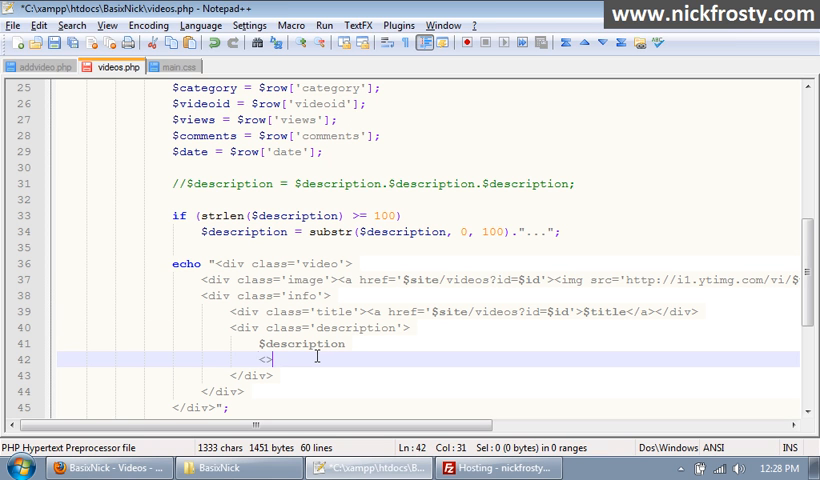
{"action": "type", "text": "br /"}
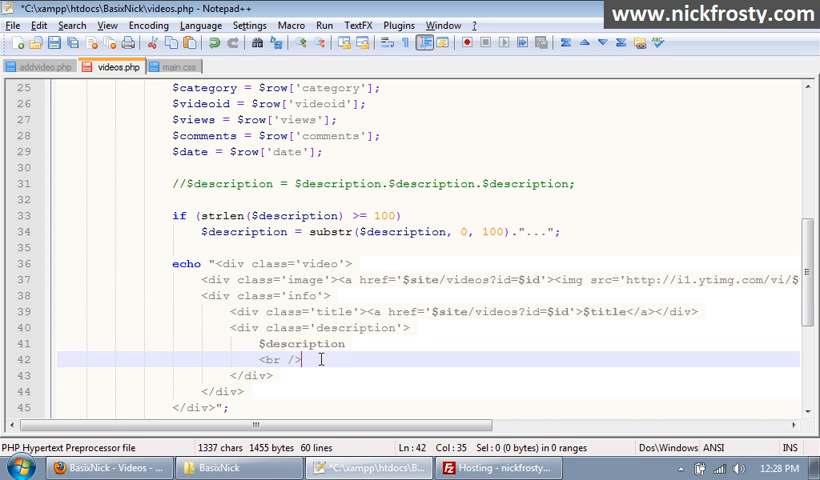
{"action": "type", "text": "<br />"}
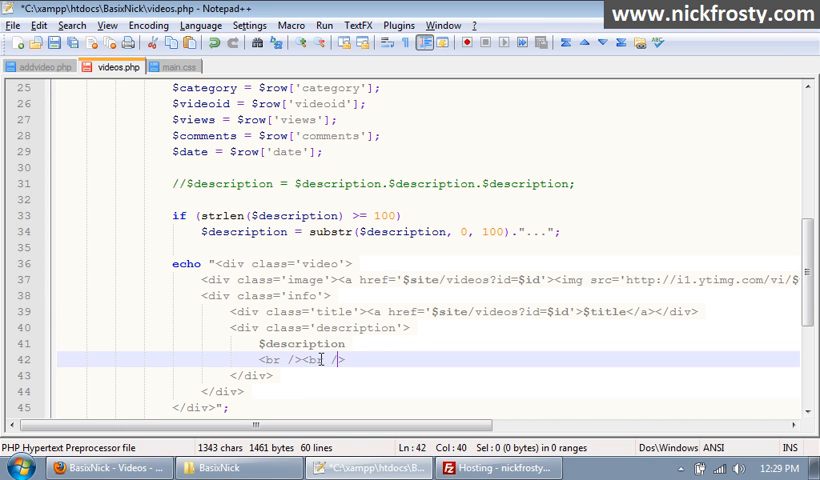
{"action": "key", "text": "enter"}
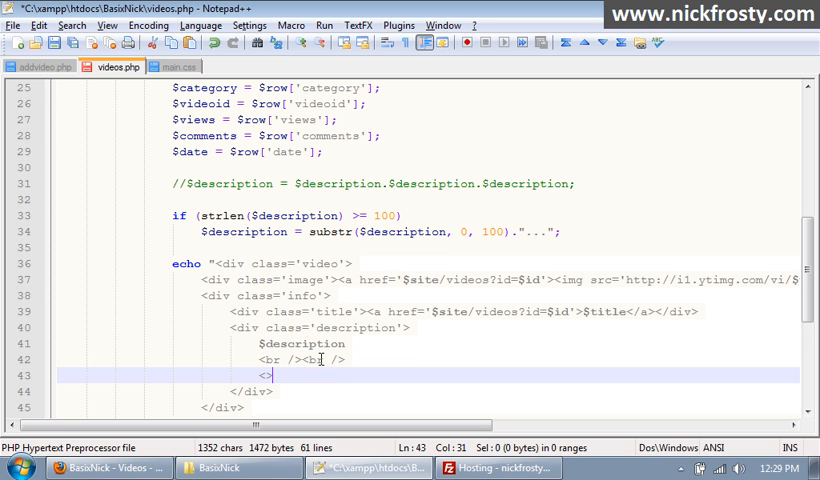
{"action": "type", "text": "div"}
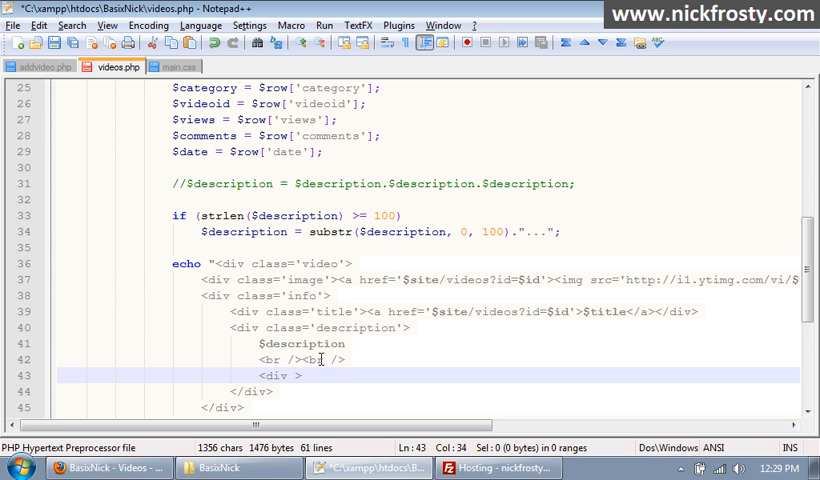
{"action": "type", "text": "style='fl"}
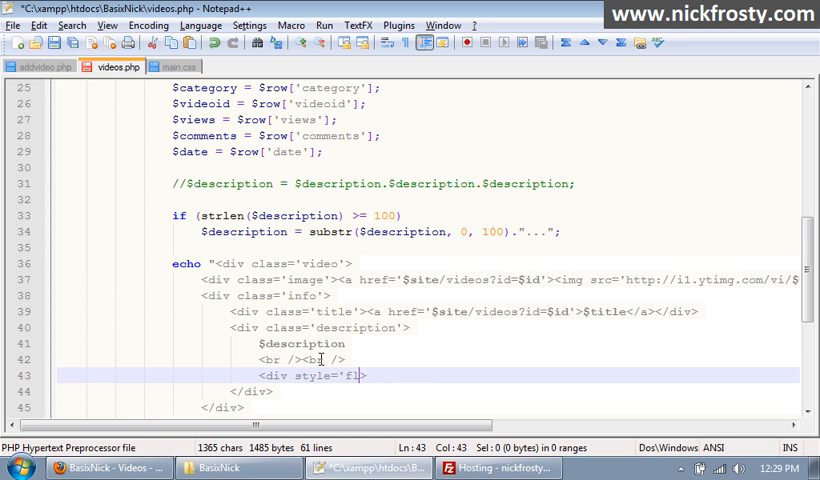
{"action": "type", "text": "oat: left;'>"}
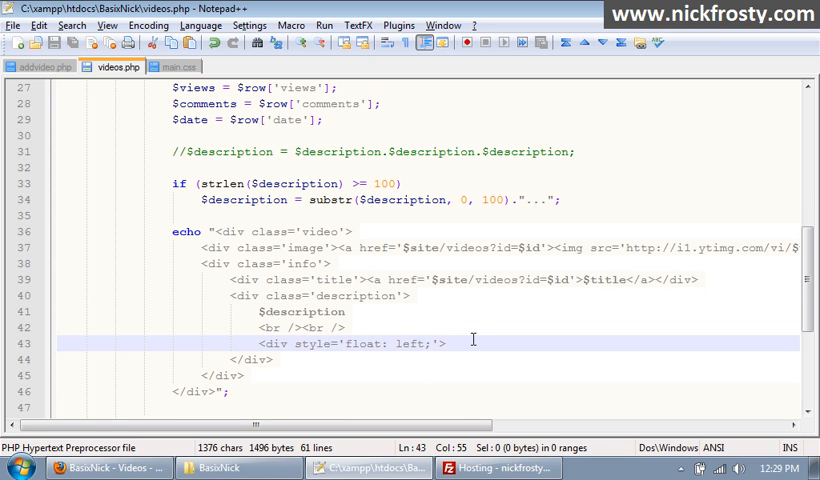
{"action": "key", "text": "Enter"}
{"action": "type", "text": "</div"}
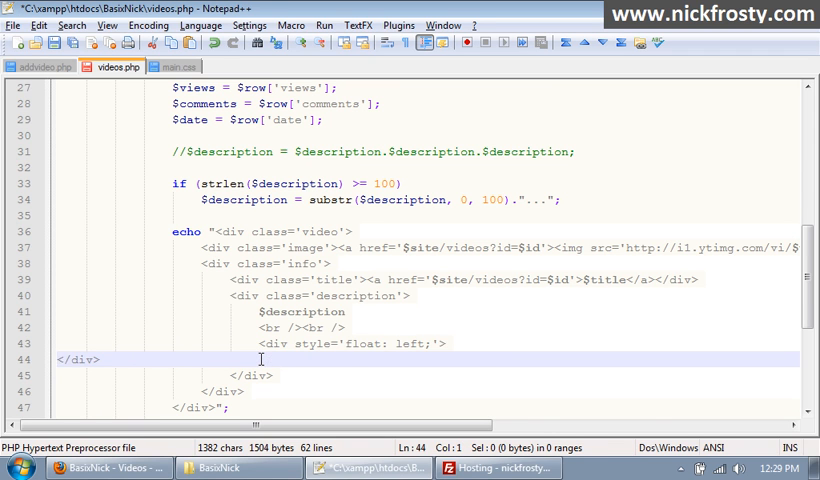
{"action": "type", "text": "></div>"}
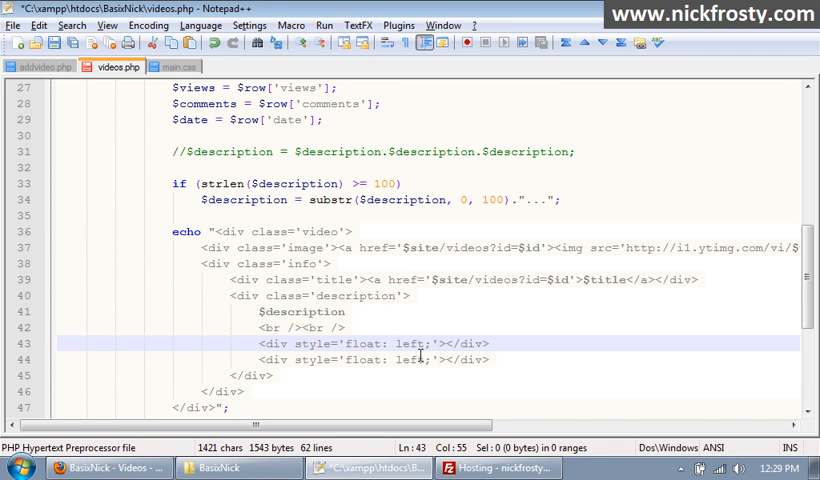
{"action": "type", "text": "right"}
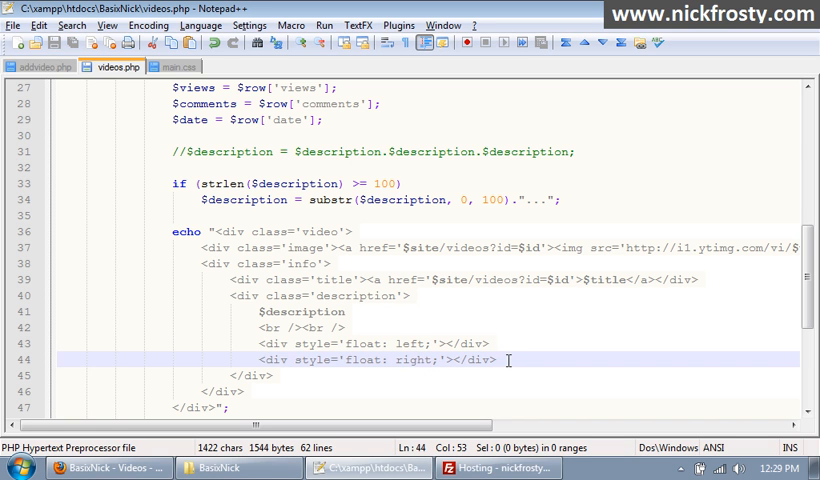
Step: Inside the left div link 'By $user_name' to $site/profile?id=$user_id
{"action": "left_click", "coordinate": [446, 344]}
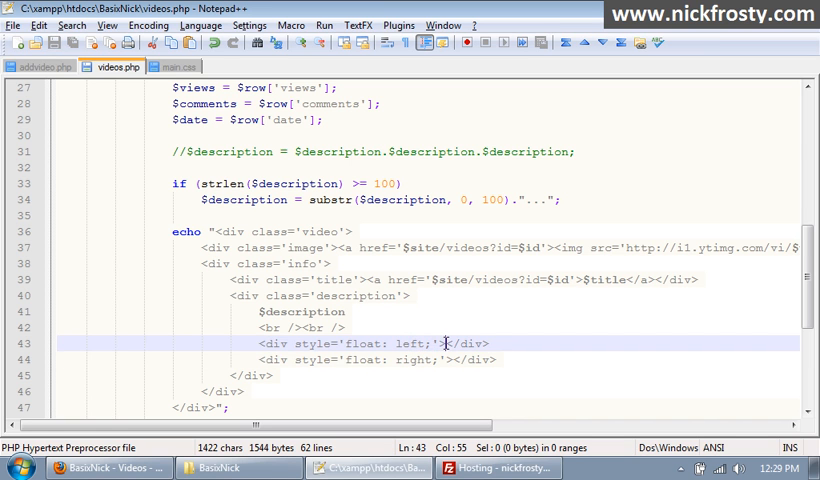
{"action": "type", "text": "$user_"}
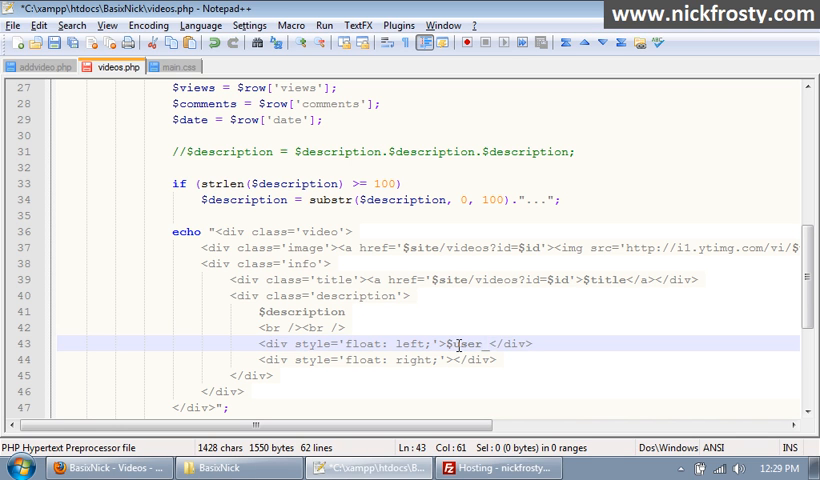
{"action": "type", "text": "name</a>"}
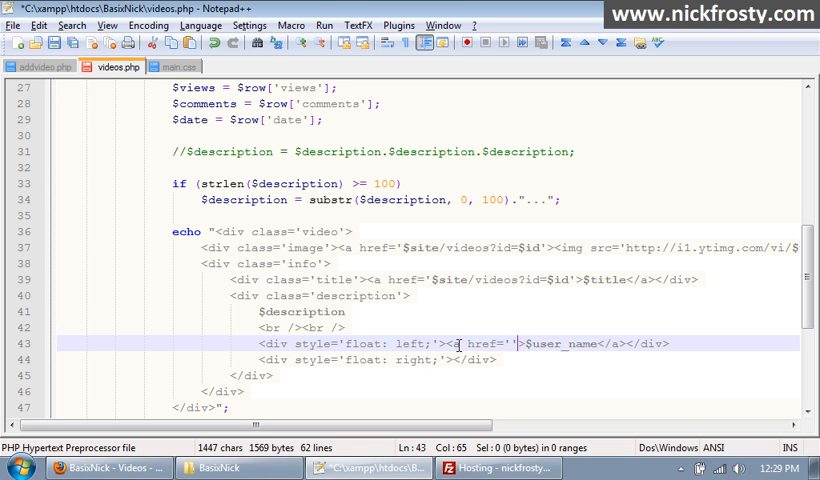
{"action": "type", "text": "$"}
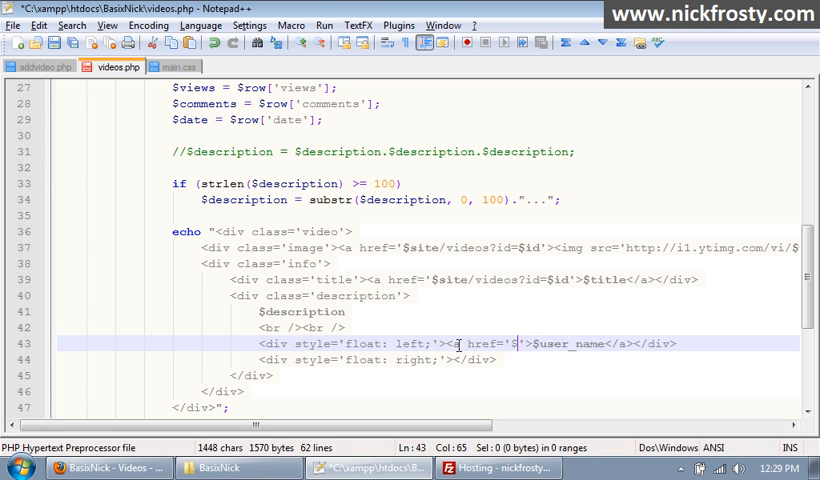
{"action": "type", "text": "site/"}
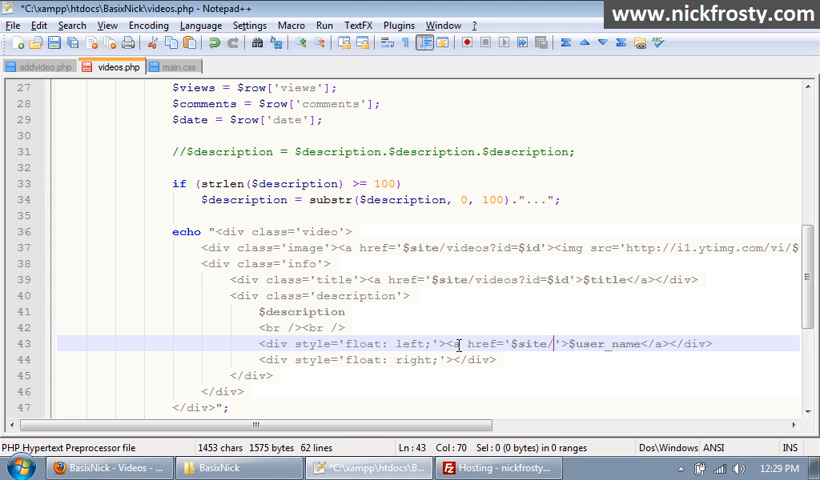
{"action": "type", "text": "profile?id=$"}
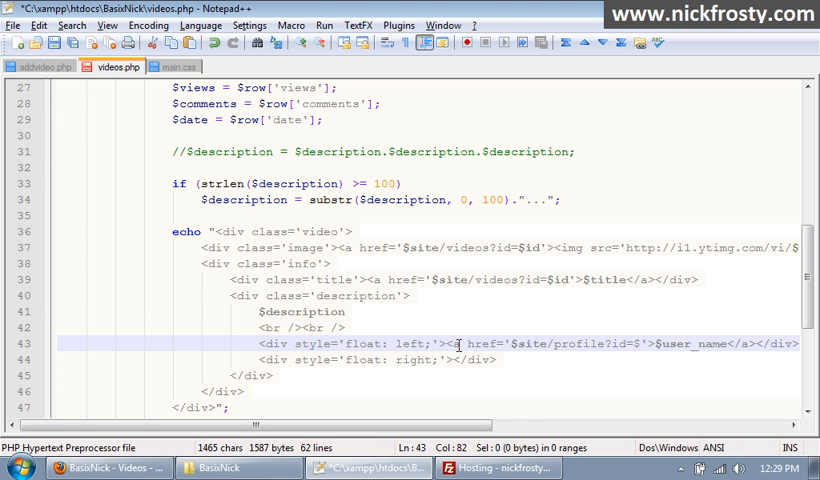
{"action": "type", "text": "user_"}
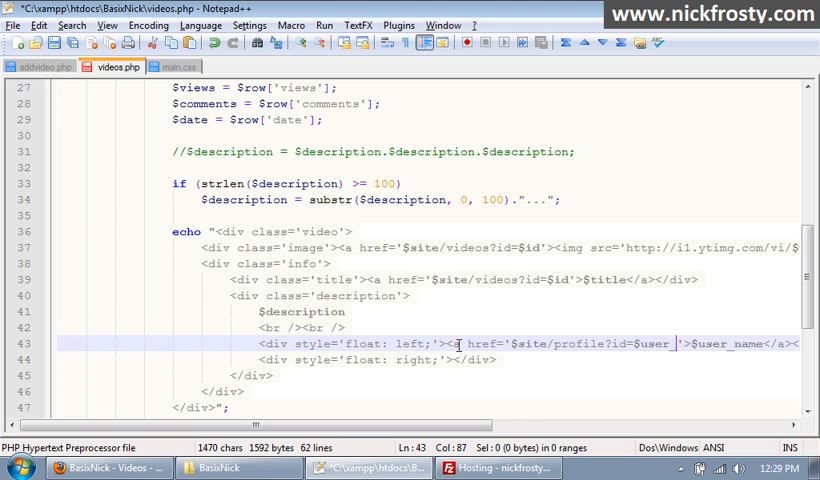
{"action": "type", "text": "id"}
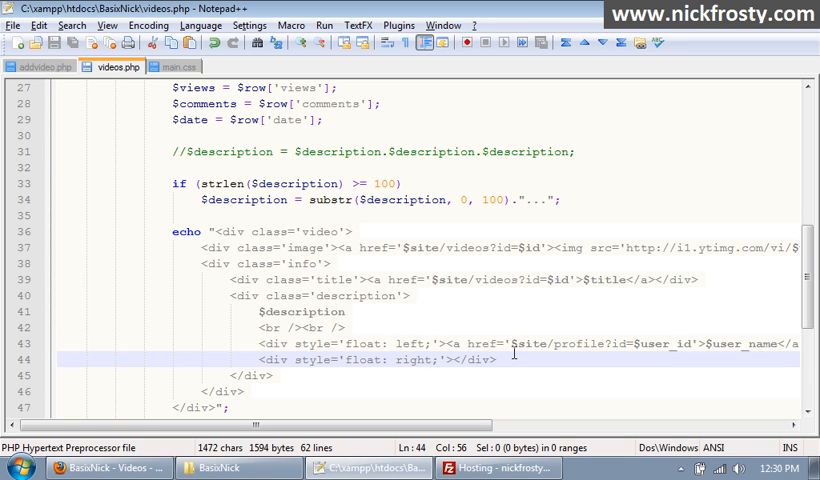
{"action": "mouse_move", "coordinate": [444, 340]}
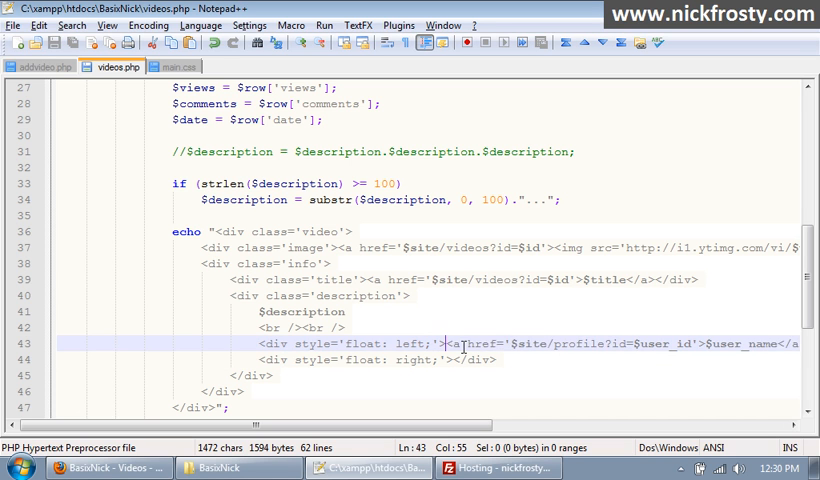
{"action": "type", "text": "By"}
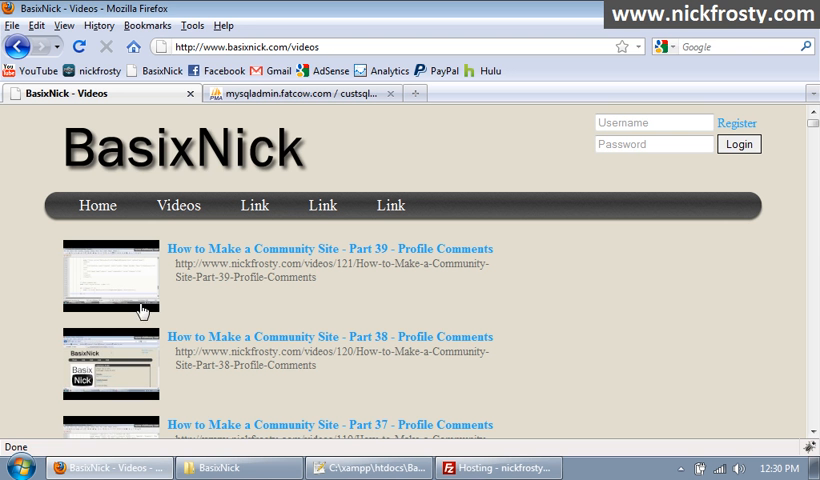
Step: Reload the videos page to see the BasixNick uploader link under each description
{"action": "left_click", "coordinate": [76, 46]}
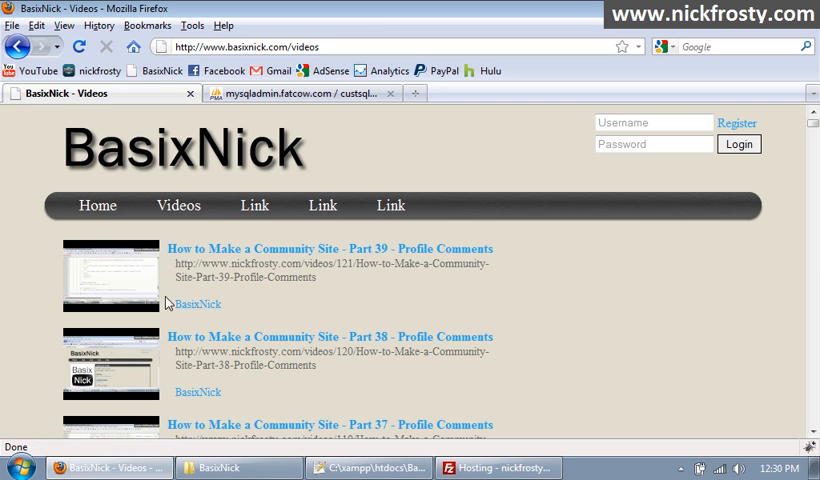
{"action": "mouse_move", "coordinate": [198, 304]}
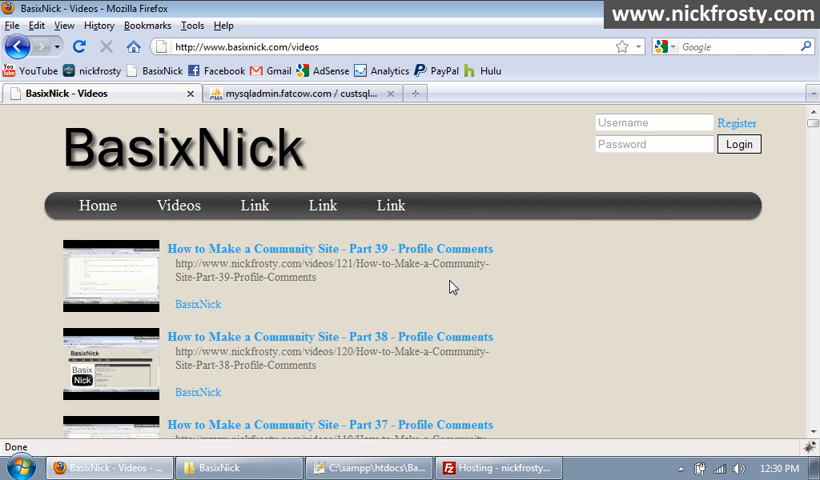
{"action": "mouse_move", "coordinate": [428, 288]}
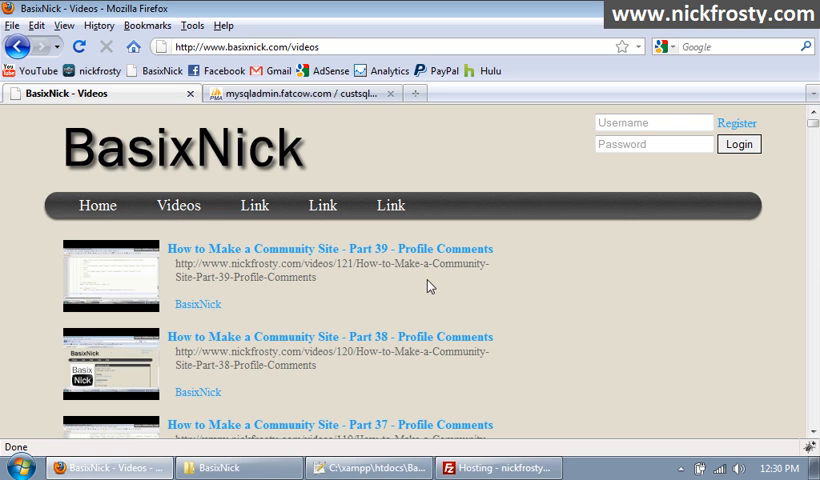
{"action": "mouse_move", "coordinate": [356, 280]}
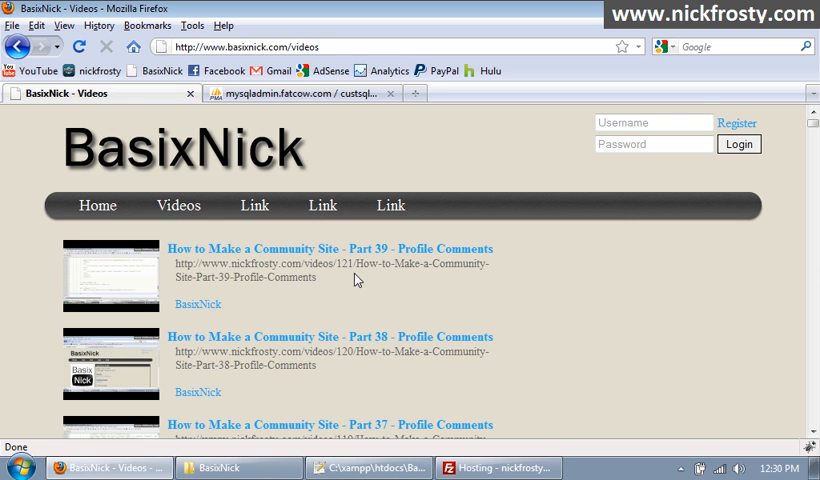
{"action": "mouse_move", "coordinate": [198, 304]}
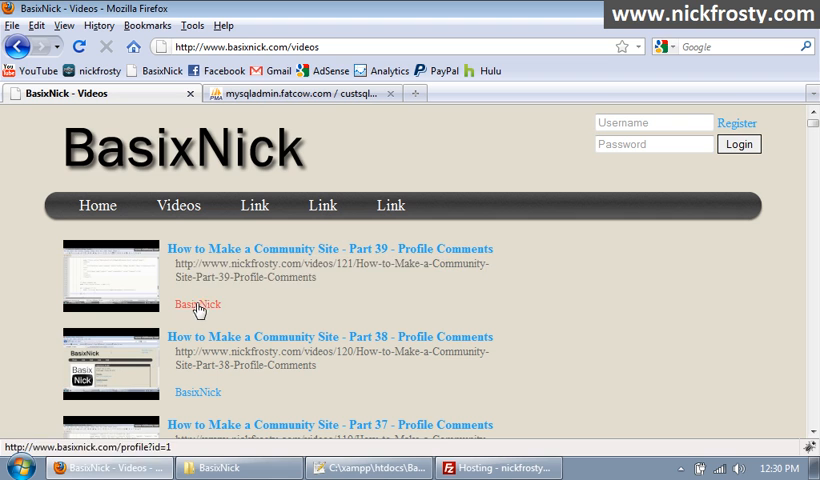
{"action": "mouse_move", "coordinate": [244, 326]}
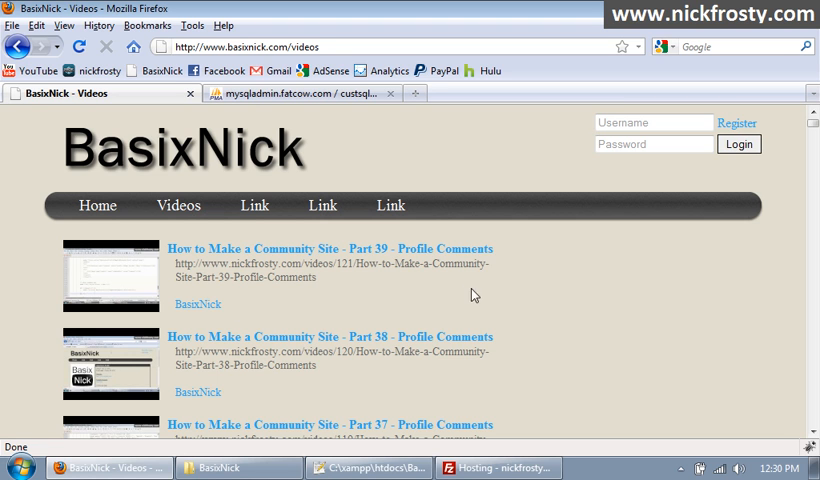
{"action": "mouse_move", "coordinate": [446, 306]}
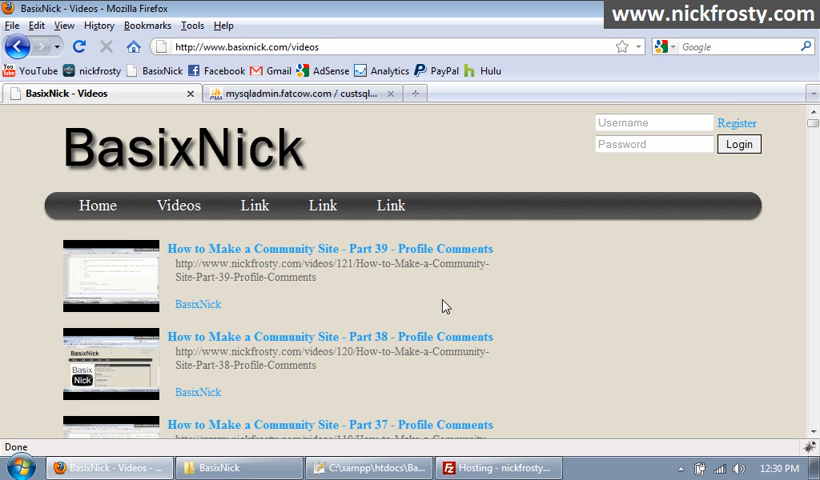
{"action": "mouse_move", "coordinate": [462, 320]}
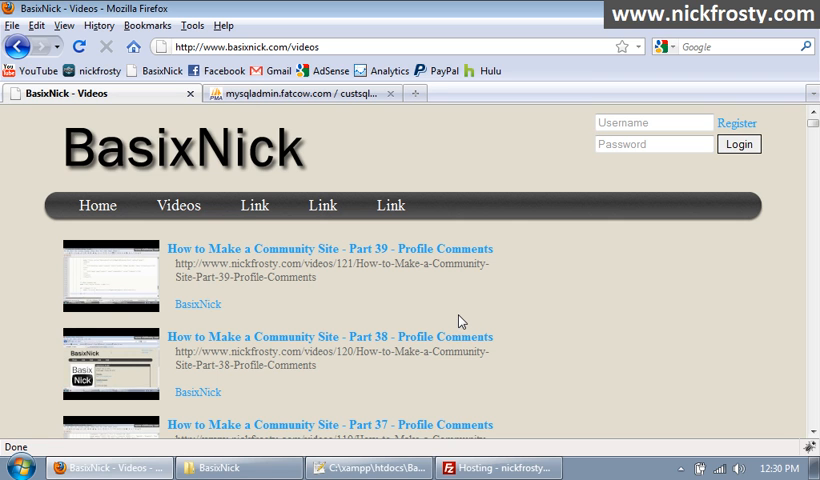
{"action": "mouse_move", "coordinate": [116, 312]}
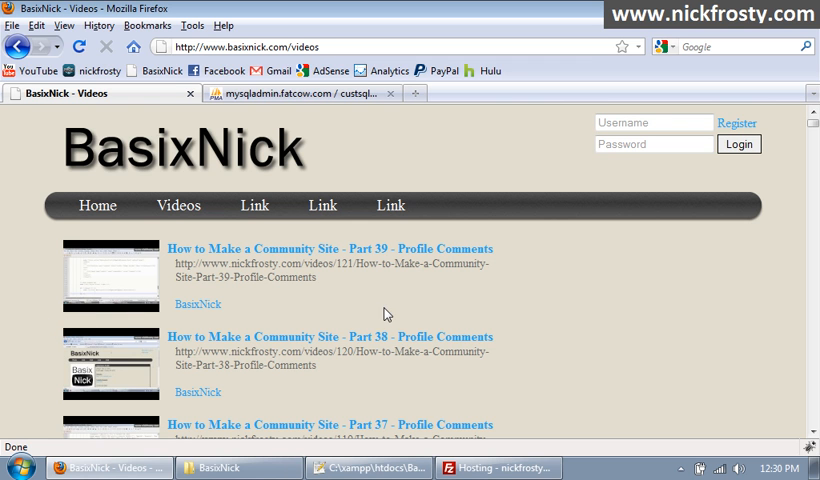
Step: Insert $category inside the float: right div of the video block in videos.php
{"action": "left_click", "coordinate": [236, 468]}
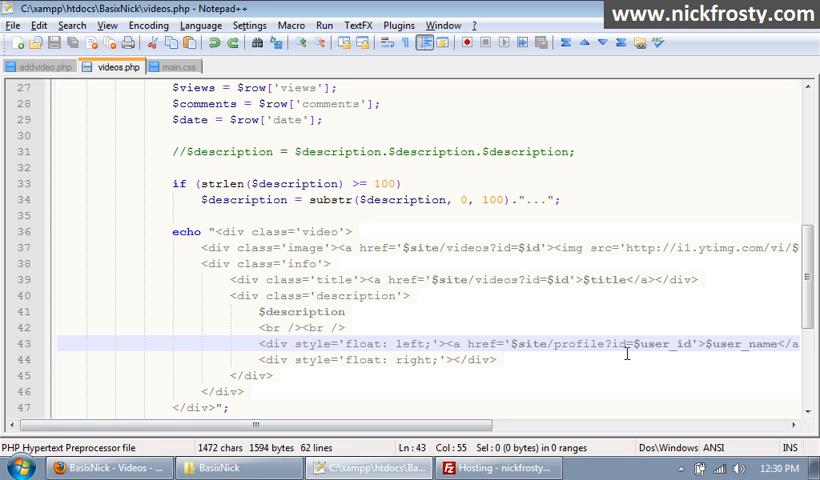
{"action": "left_click", "coordinate": [536, 360]}
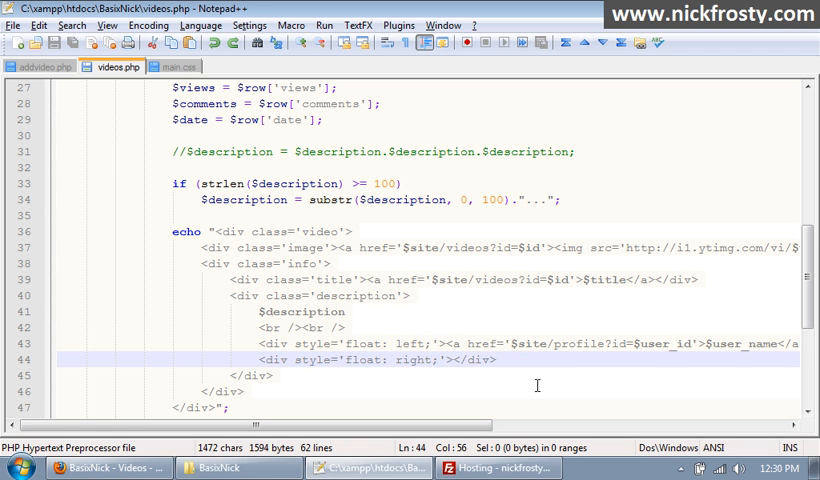
{"action": "type", "text": "$categor"}
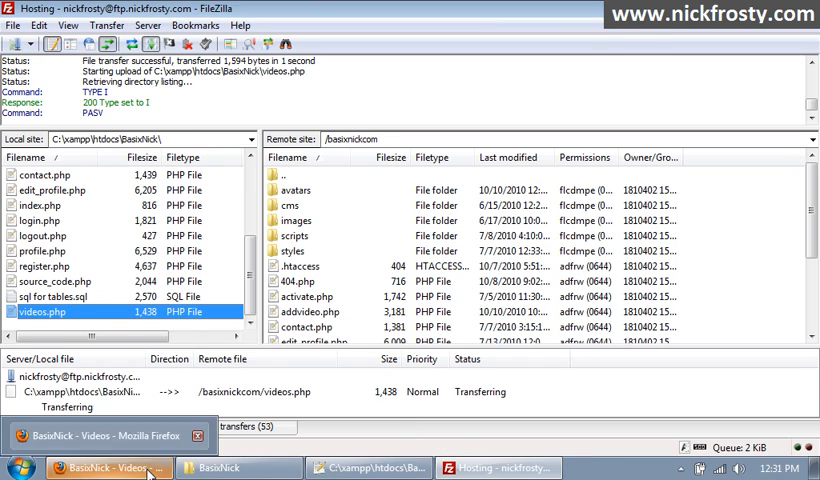
Step: Refresh the videos page in Firefox to check each video's category, then try the BasixNick uploader link
{"action": "left_click", "coordinate": [108, 468]}
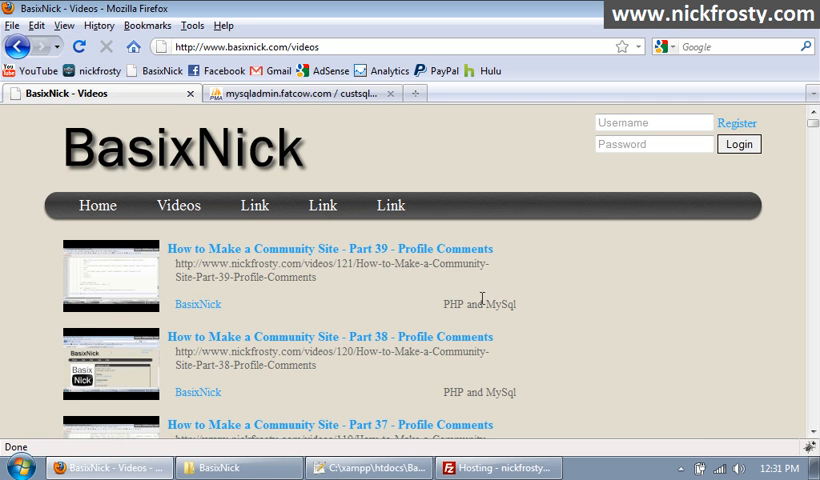
{"action": "scroll", "scroll_direction": "down", "scroll_amount": 3}
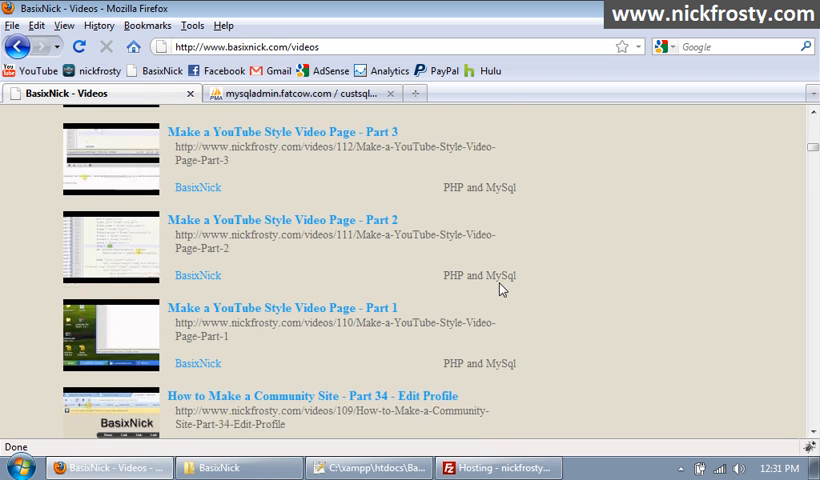
{"action": "scroll", "scroll_direction": "up", "scroll_amount": 3}
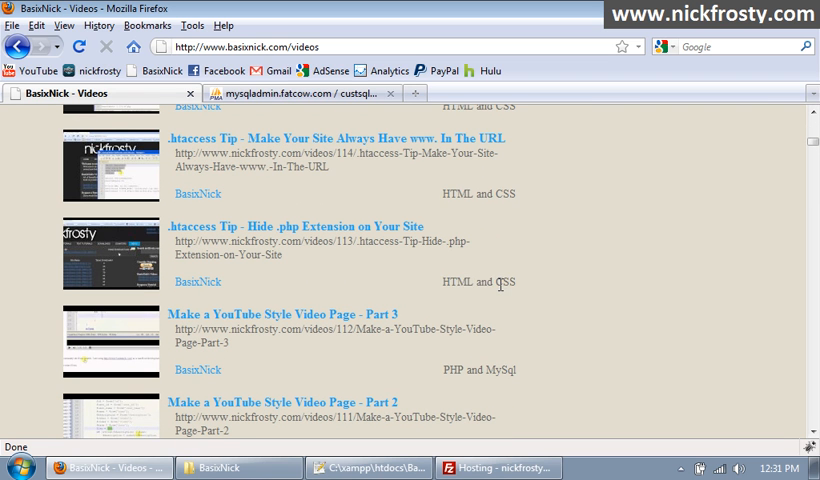
{"action": "double_click", "coordinate": [504, 280]}
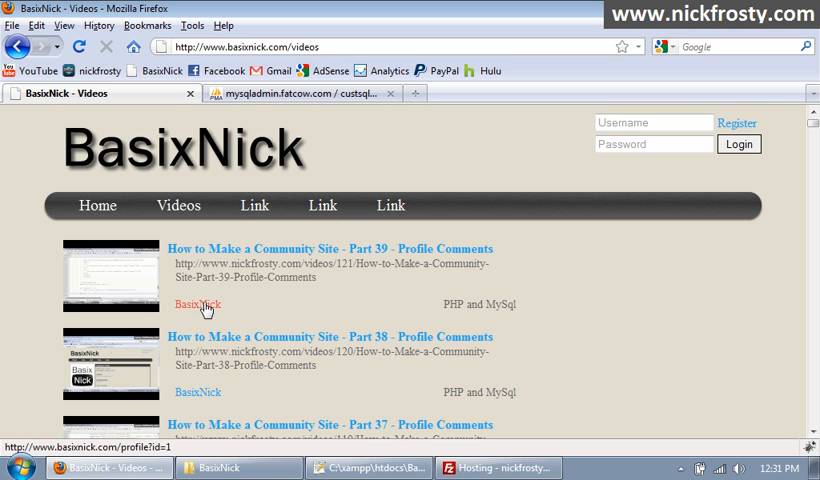
{"action": "left_click", "coordinate": [368, 468]}
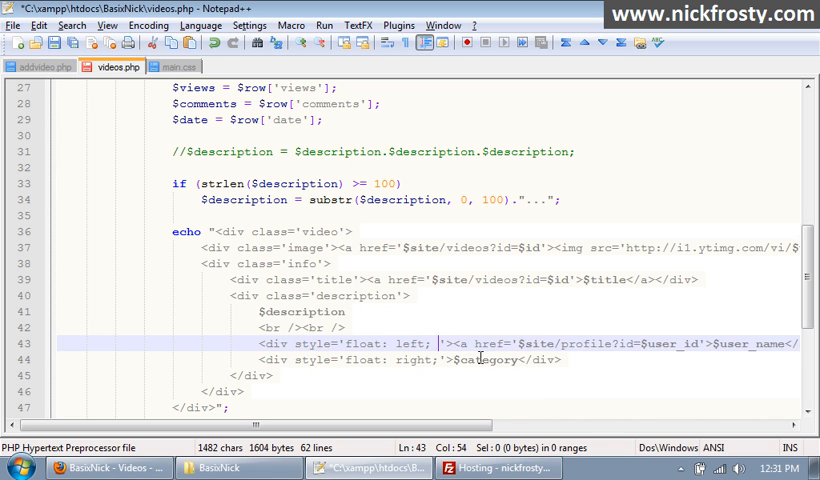
Step: Add font-size: 16px to the inline style of the float: left author div on line 43
{"action": "type", "text": "font"}
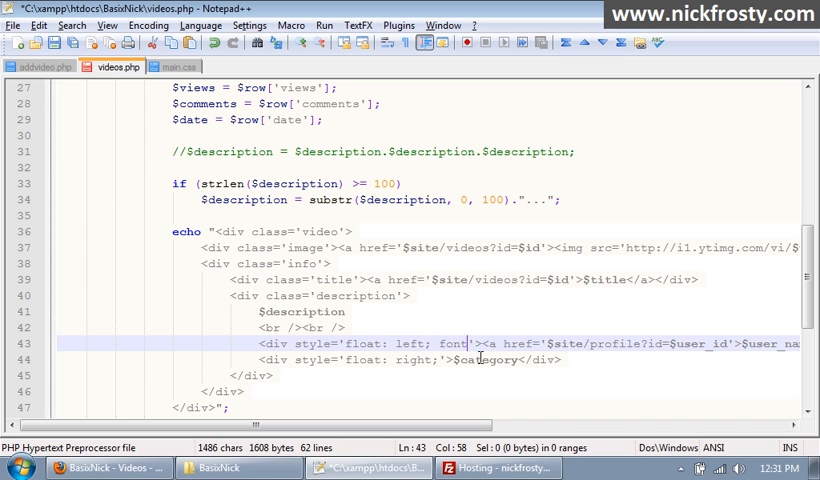
{"action": "type", "text": "-size:;"}
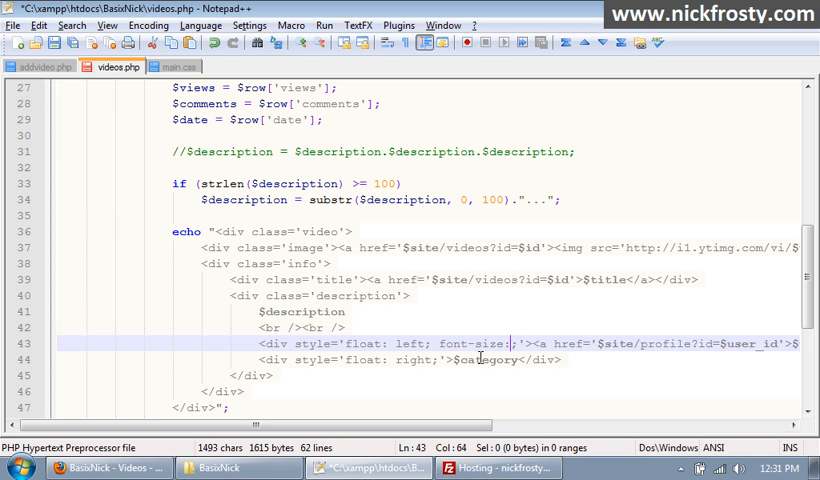
{"action": "type", "text": "16"}
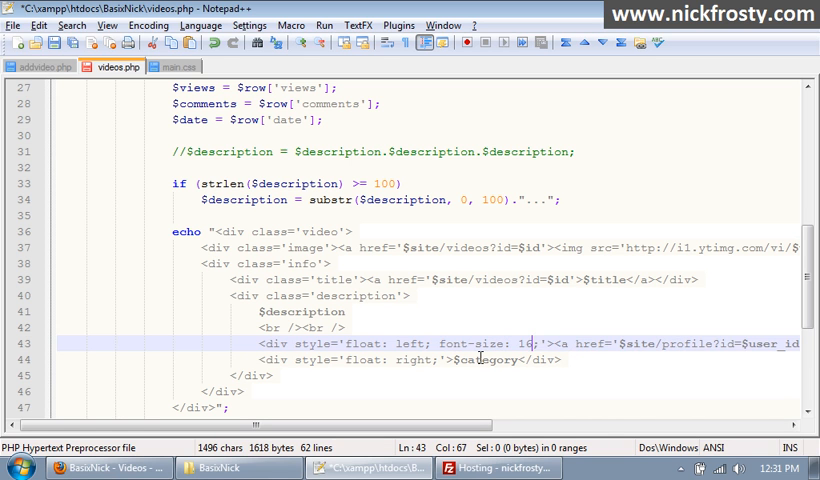
{"action": "type", "text": "px"}
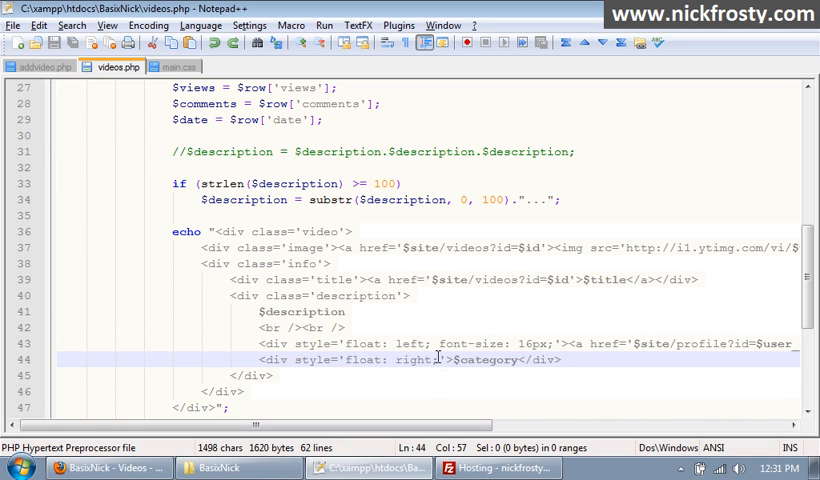
{"action": "left_click", "coordinate": [498, 468]}
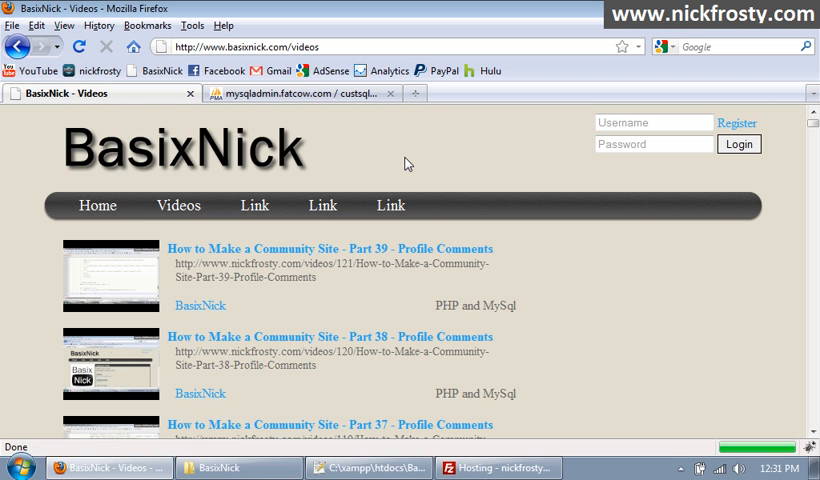
{"action": "mouse_move", "coordinate": [196, 304]}
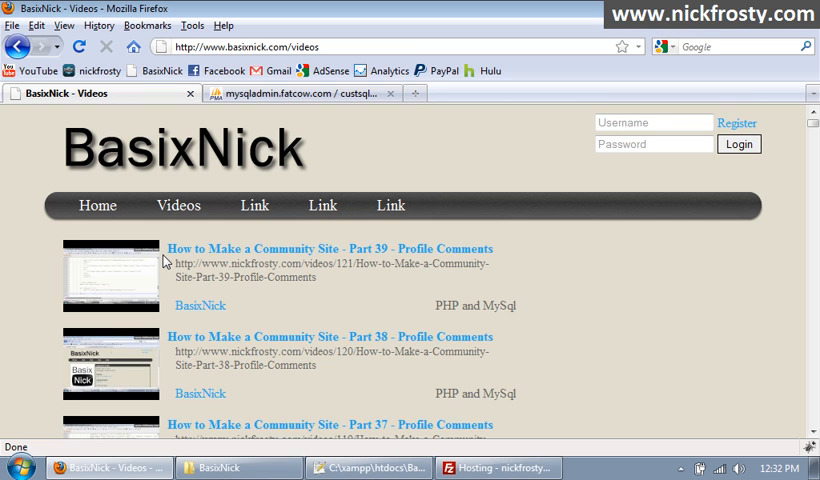
{"action": "mouse_move", "coordinate": [320, 298]}
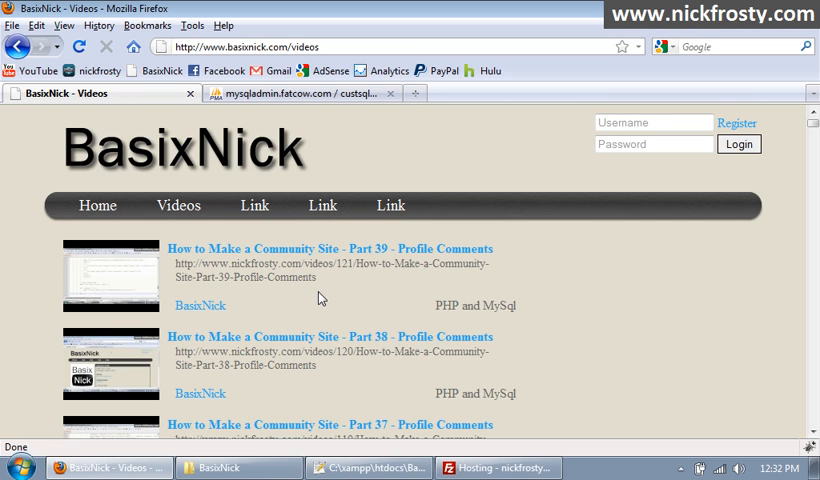
{"action": "mouse_move", "coordinate": [352, 288]}
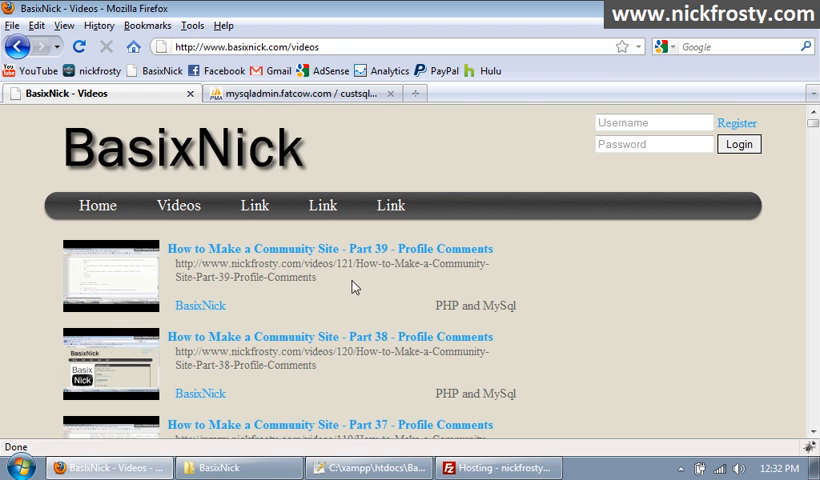
{"action": "mouse_move", "coordinate": [336, 312]}
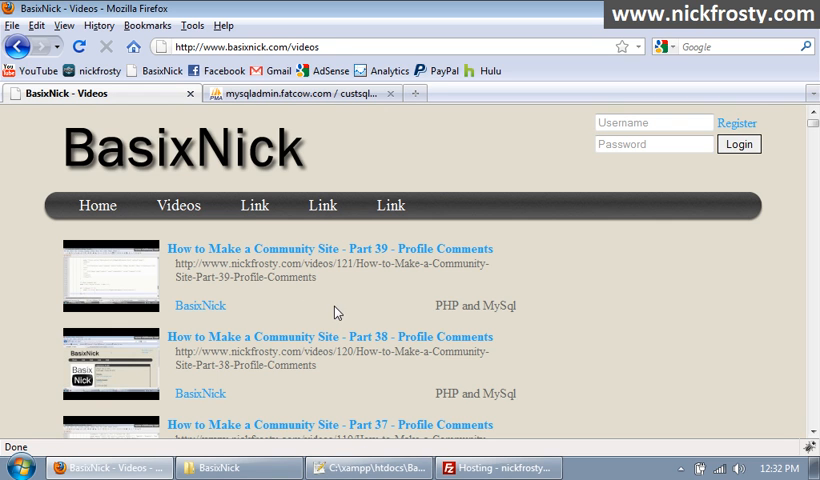
{"action": "mouse_move", "coordinate": [312, 312]}
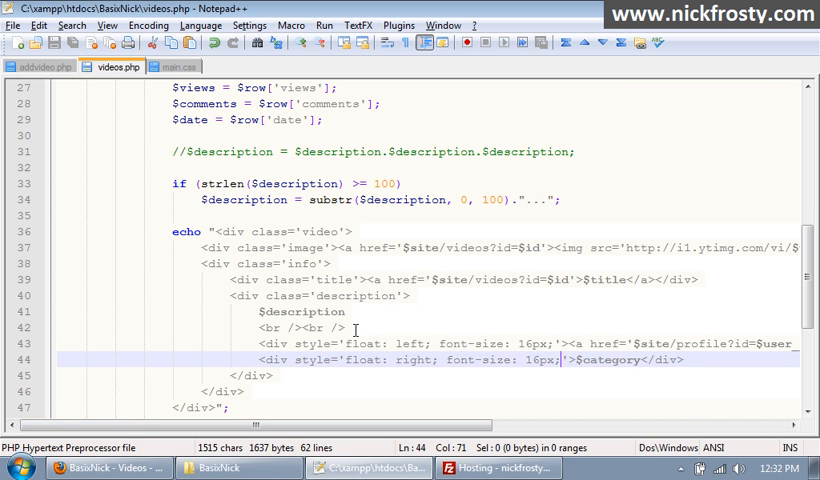
Step: Add a <center>$views views</center> line after the <br /> tags and move on to uploading the file
{"action": "type", "text": "<>"}
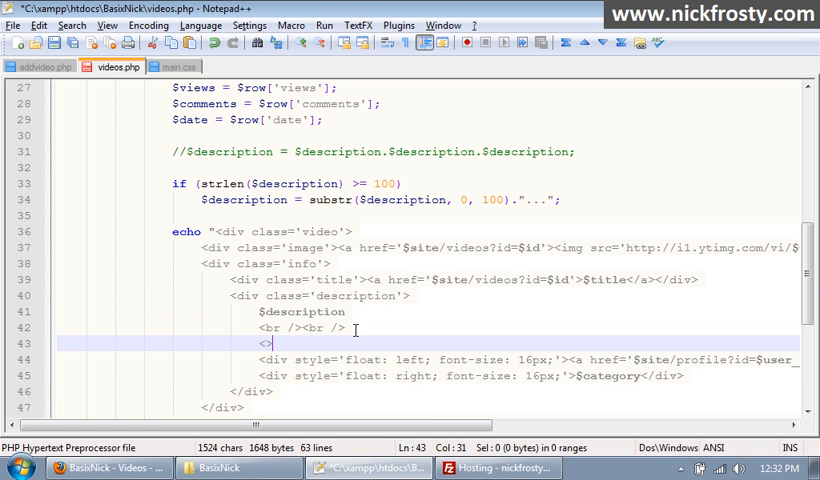
{"action": "type", "text": "center"}
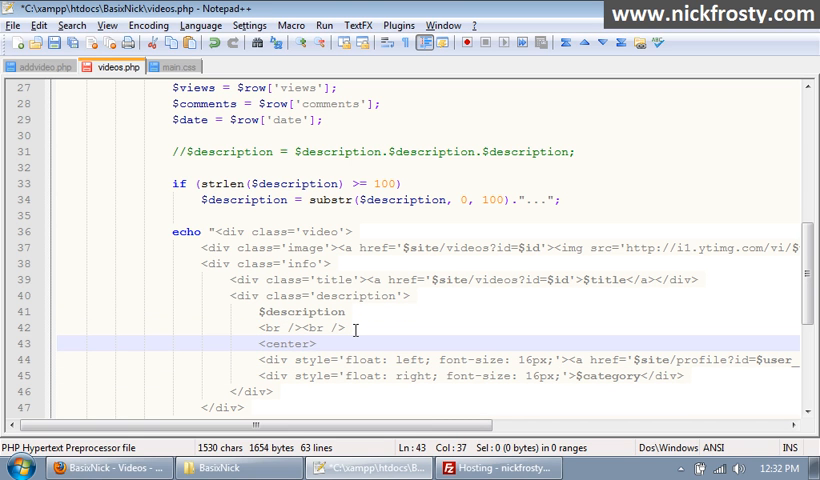
{"action": "type", "text": "</center>"}
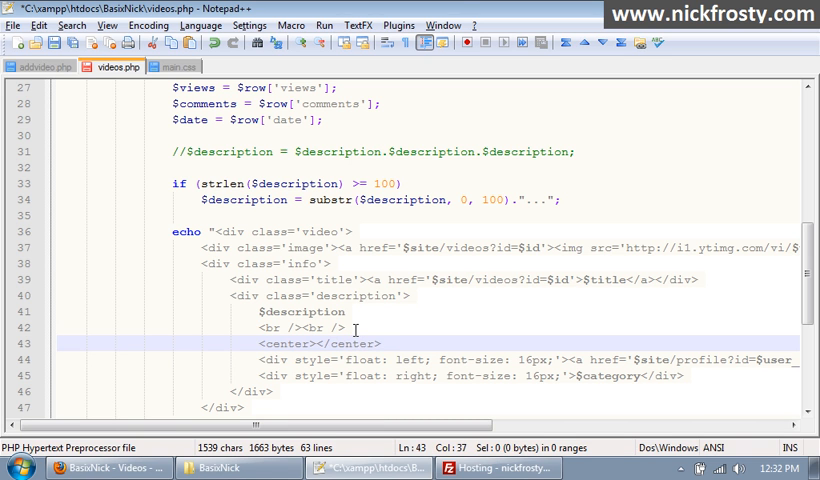
{"action": "type", "text": "$views"}
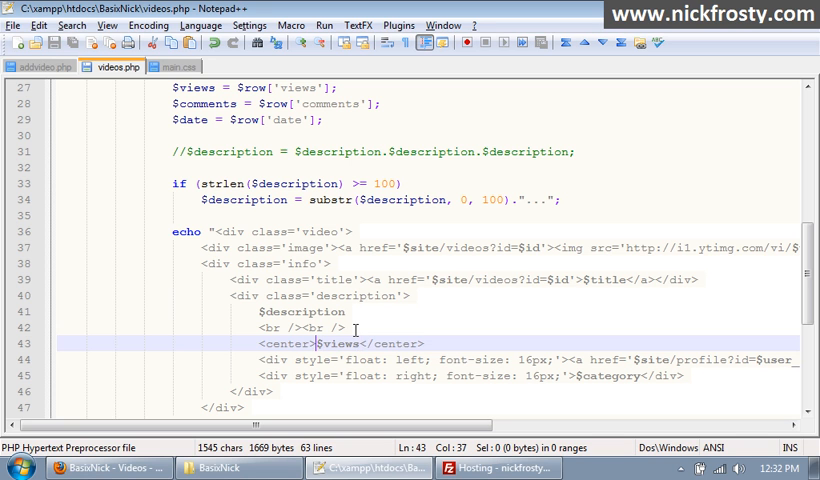
{"action": "type", "text": "Views"}
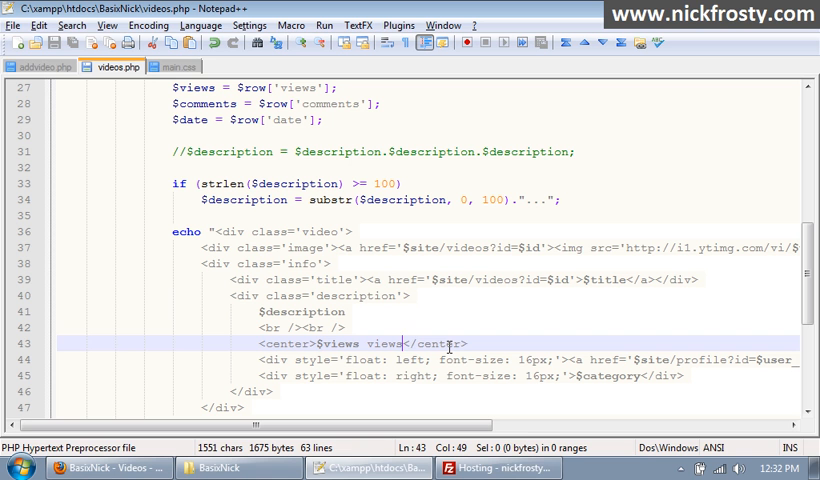
{"action": "left_click", "coordinate": [498, 468]}
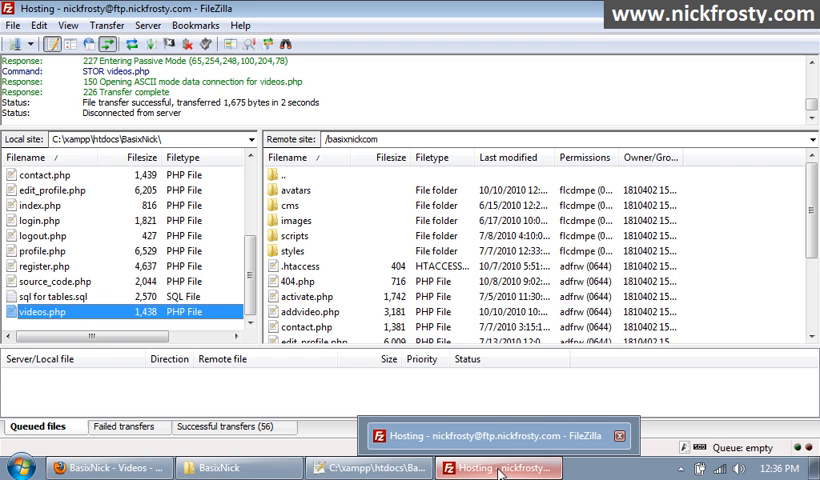
Step: Refresh the videos page in Firefox to see the 0 views line under each description
{"action": "left_click", "coordinate": [110, 468]}
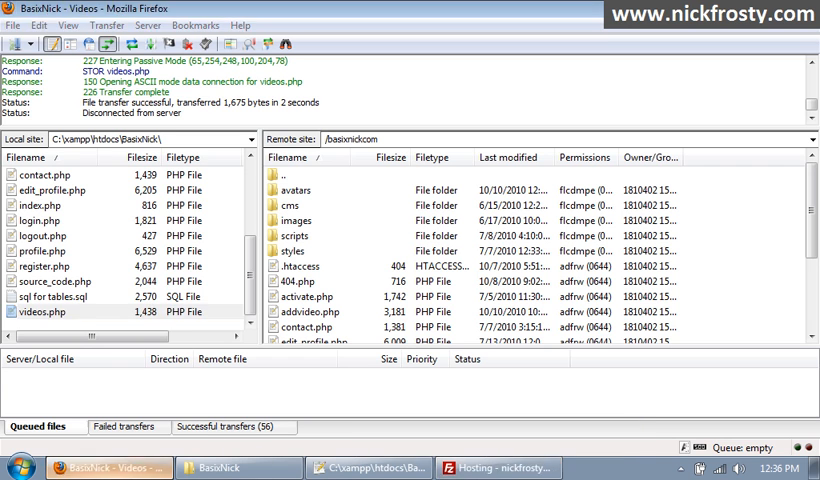
{"action": "left_click", "coordinate": [100, 468]}
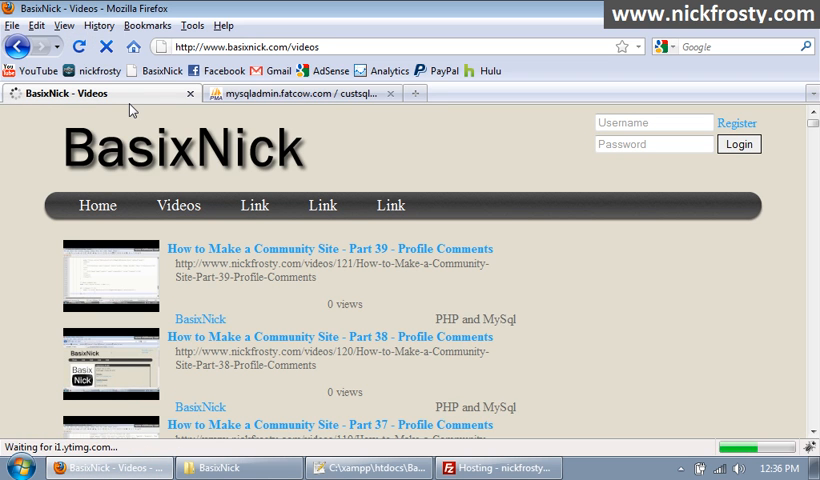
{"action": "double_click", "coordinate": [344, 304]}
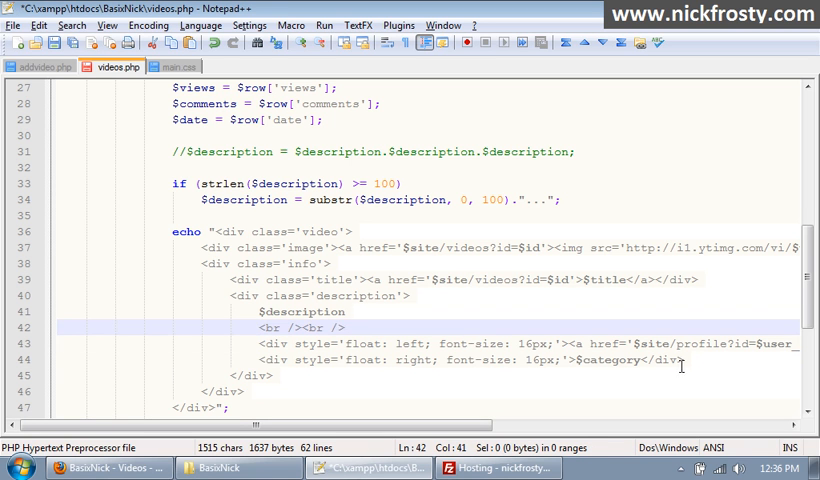
Step: Paste <center>$views views</center> back between the author and category divs and refresh the uploaded page
{"action": "type", "text": "<center>$views views</center>"}
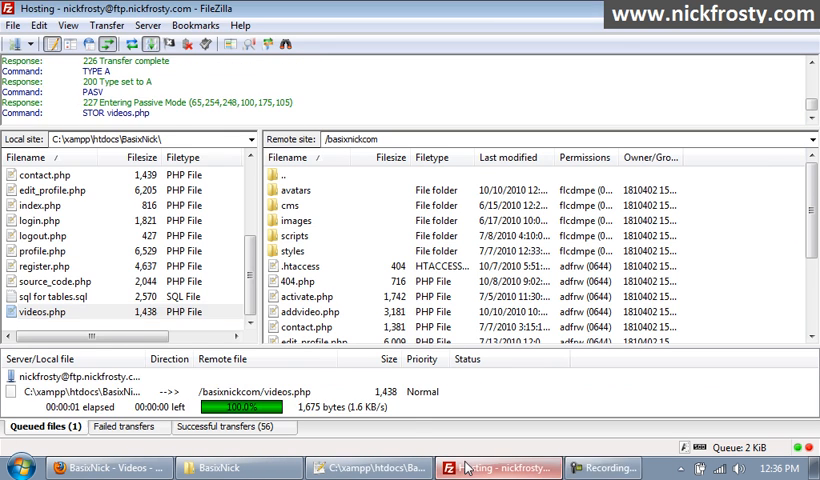
{"action": "left_click", "coordinate": [90, 468]}
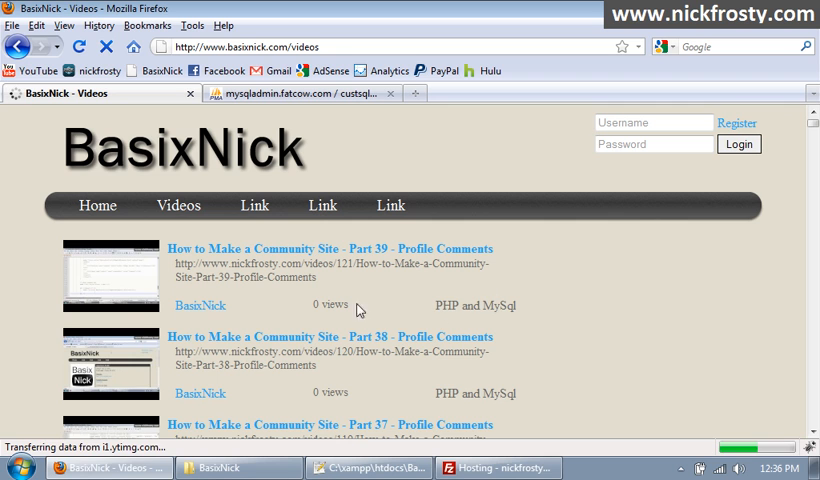
{"action": "double_click", "coordinate": [328, 304]}
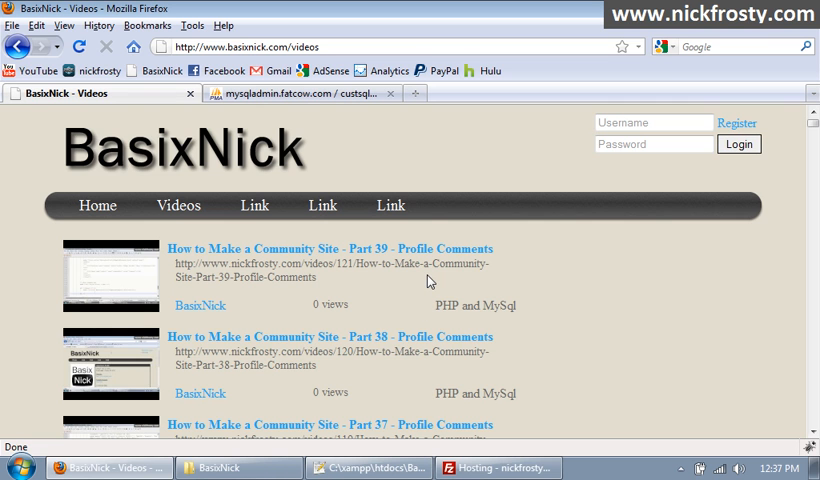
Step: Request a single video id in the Firefox address bar, get a blank page, and return to the full list
{"action": "scroll", "scroll_direction": "down", "scroll_amount": 3}
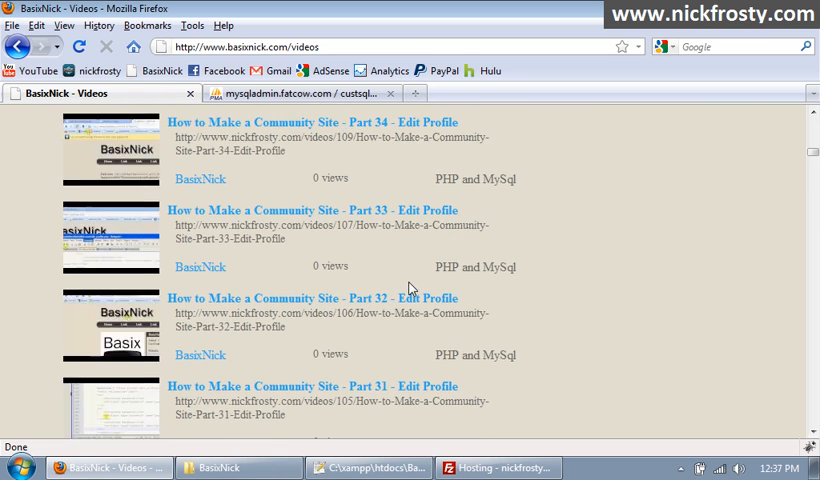
{"action": "scroll", "scroll_direction": "down", "scroll_amount": 3}
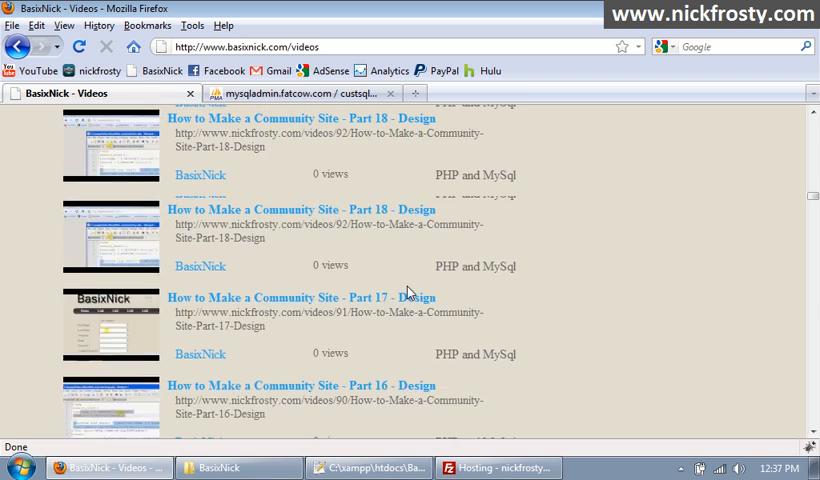
{"action": "scroll", "scroll_direction": "up", "scroll_amount": 3}
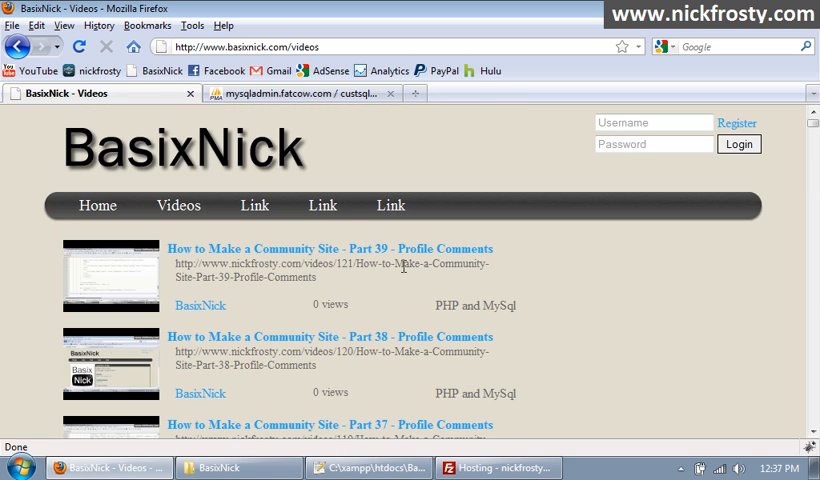
{"action": "left_click", "coordinate": [332, 248]}
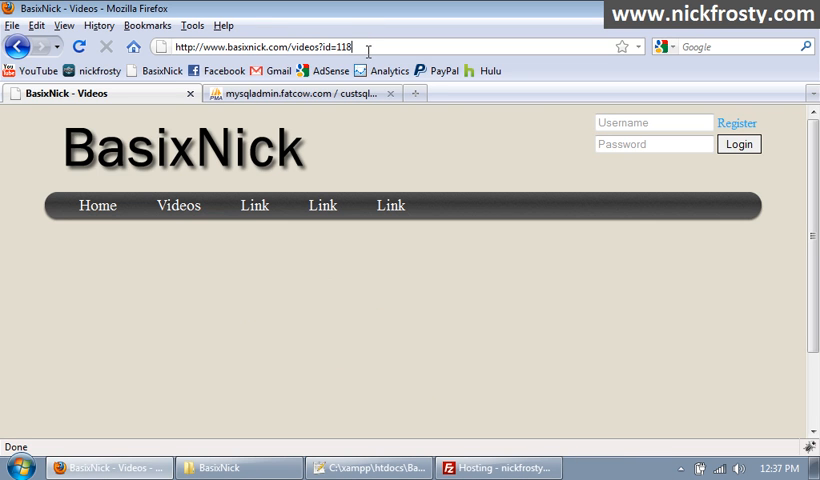
{"action": "mouse_move", "coordinate": [38, 70]}
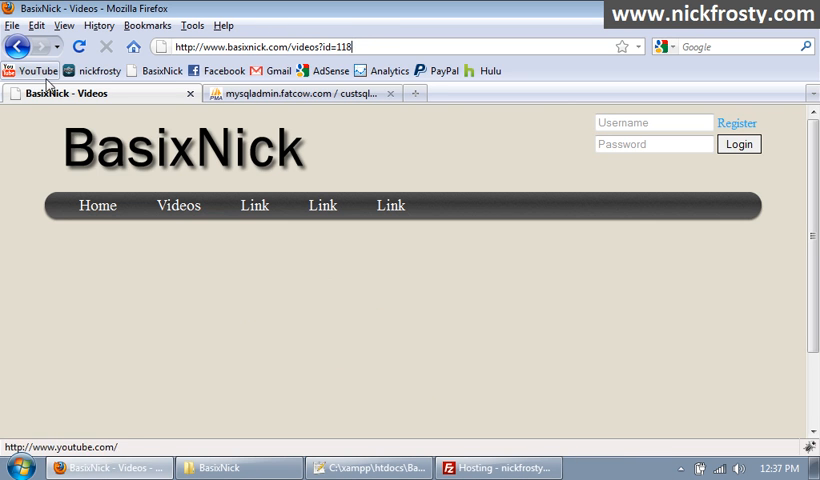
{"action": "left_click", "coordinate": [12, 46]}
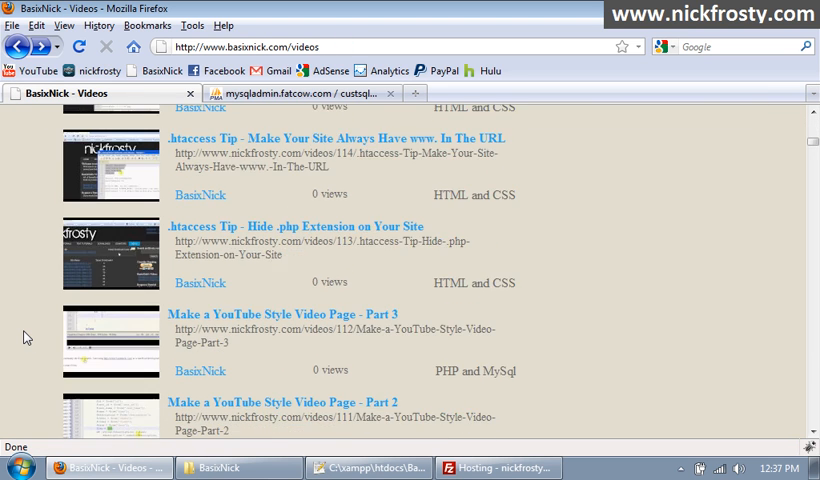
Step: Scroll through the video list and return to videos.php at the empty getid branch in Notepad++
{"action": "scroll", "scroll_direction": "down", "scroll_amount": 3}
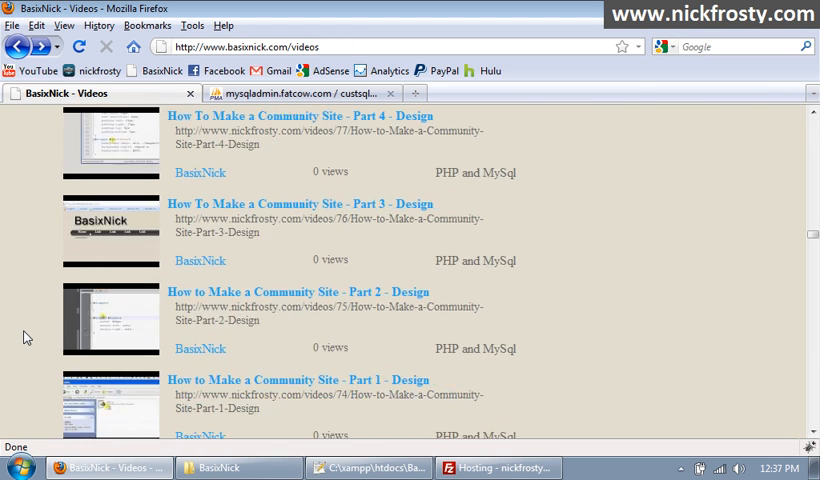
{"action": "scroll", "scroll_direction": "down", "scroll_amount": 3}
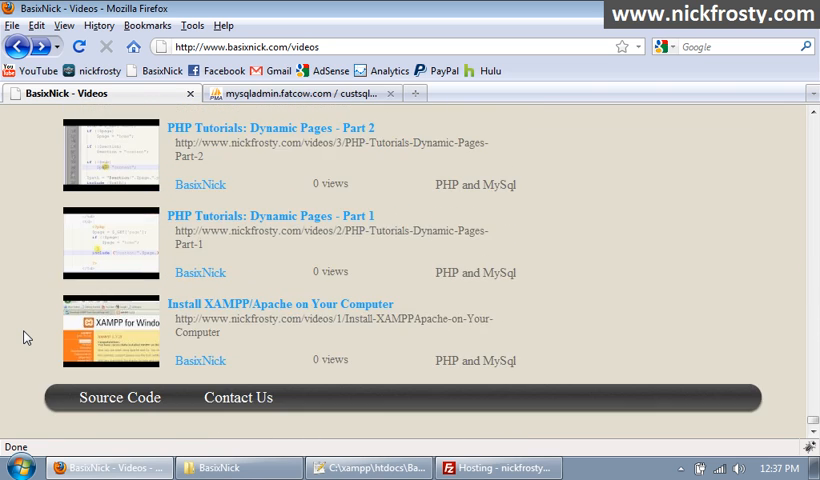
{"action": "scroll", "scroll_direction": "down", "scroll_amount": 3}
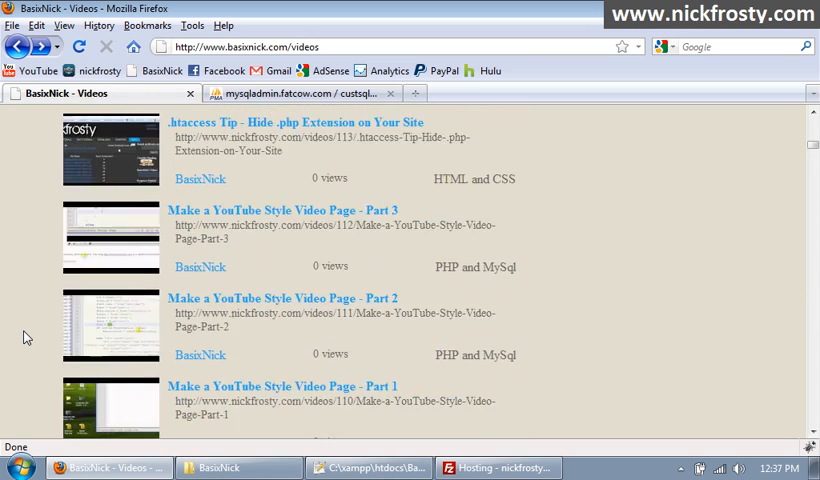
{"action": "left_click", "coordinate": [368, 468]}
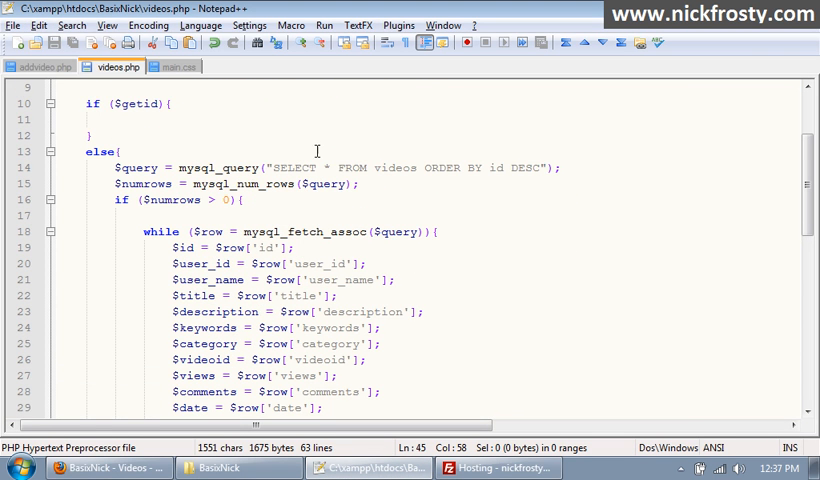
Step: Copy the $perpage, $start, $next and $prev lines from profile.php into videos.php's else block
{"action": "key", "text": "enter"}
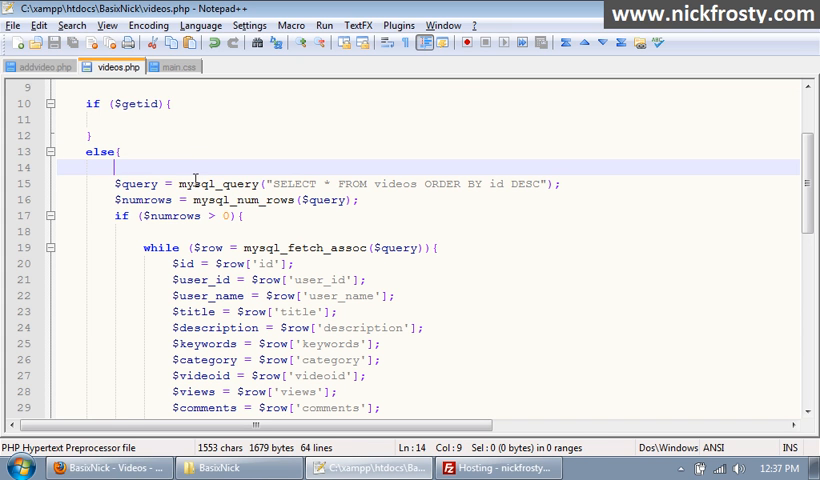
{"action": "left_click", "coordinate": [238, 66]}
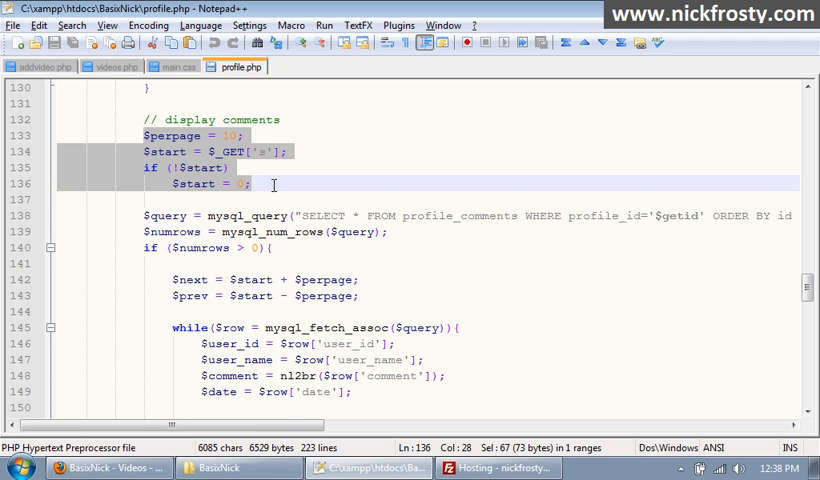
{"action": "left_click", "coordinate": [110, 68]}
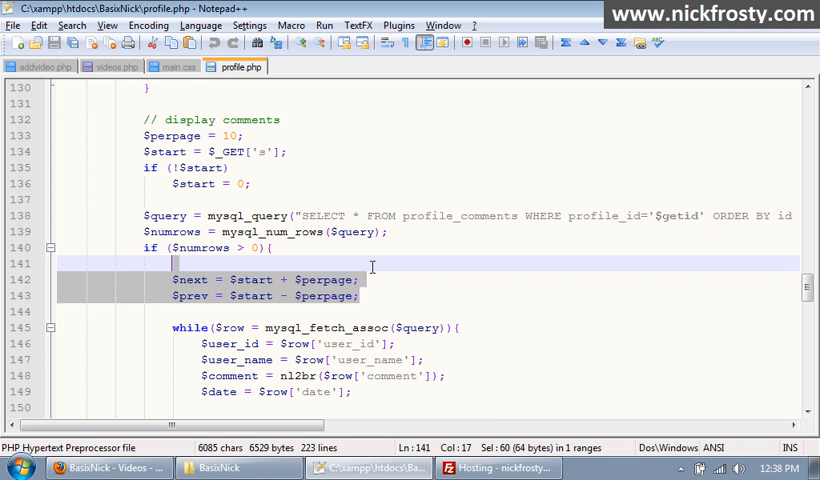
{"action": "left_click", "coordinate": [178, 68]}
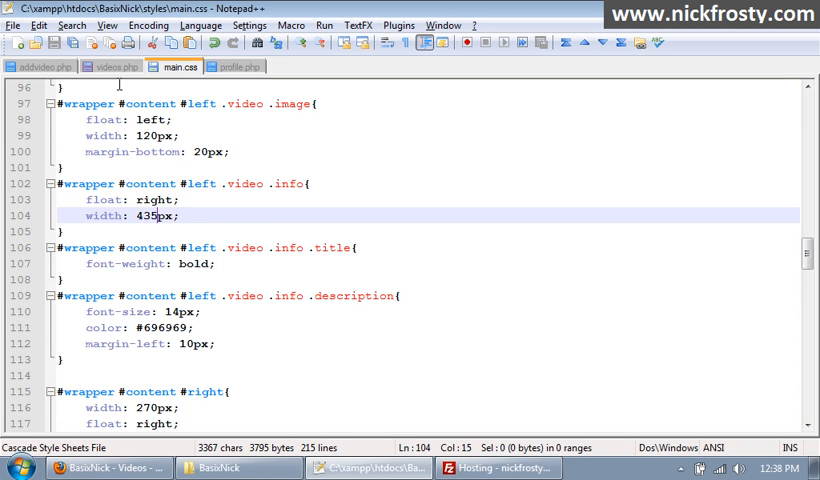
{"action": "left_click", "coordinate": [114, 66]}
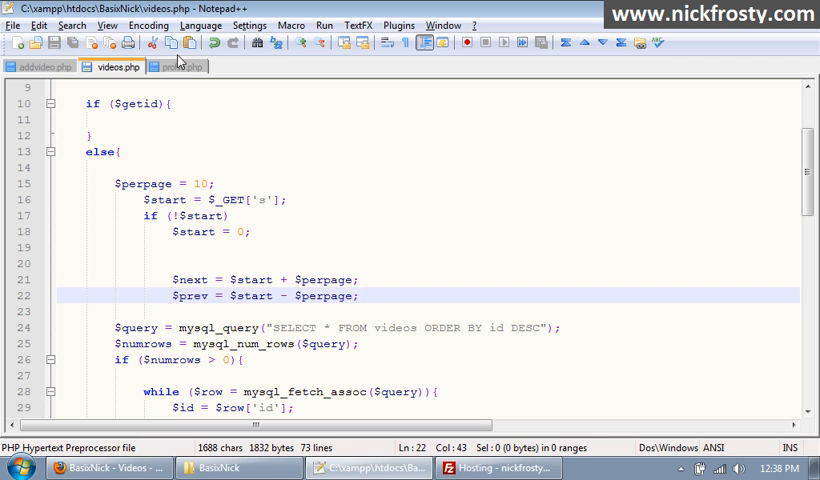
Step: Append LIMIT $start, $perpage to the videos query and select profile.php's comment navigation block to copy
{"action": "left_click", "coordinate": [178, 66]}
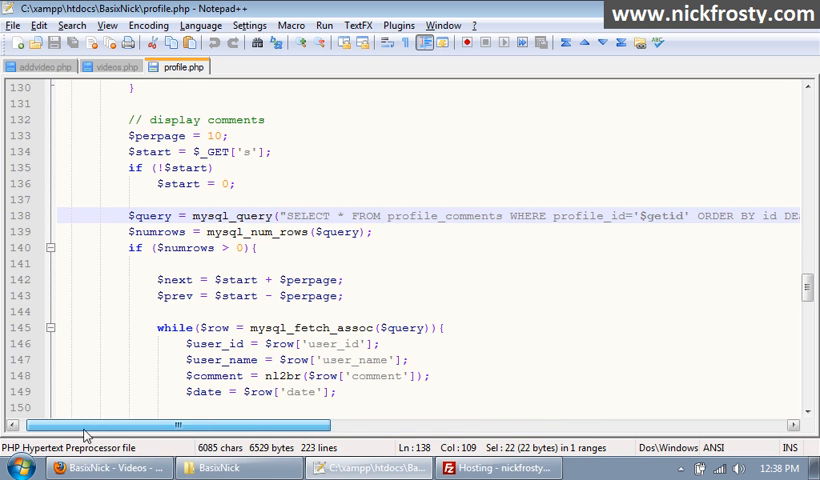
{"action": "left_click", "coordinate": [112, 66]}
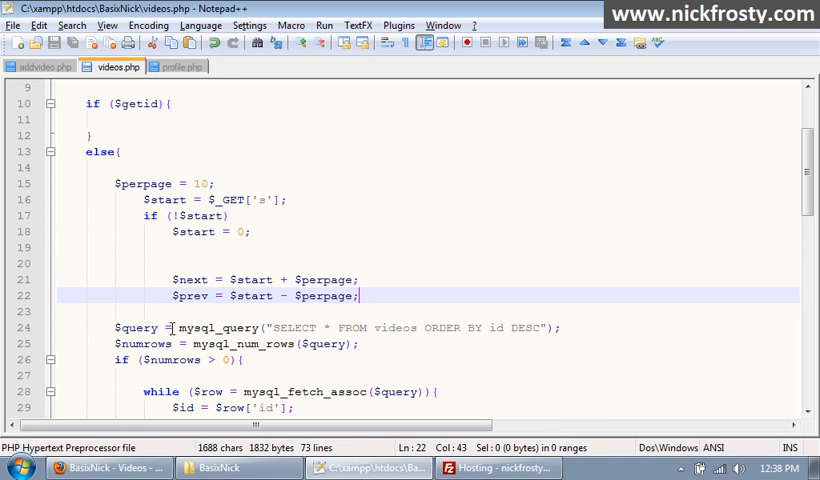
{"action": "type", "text": "LIMIT $start, $perpage"}
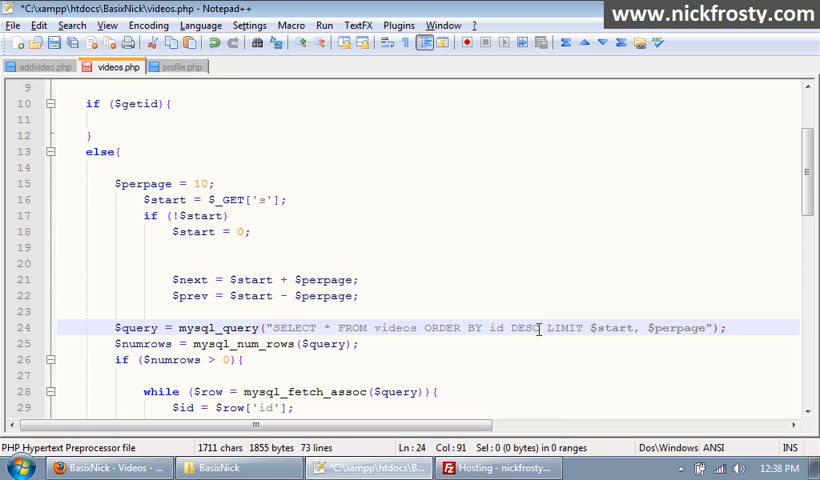
{"action": "left_click", "coordinate": [176, 66]}
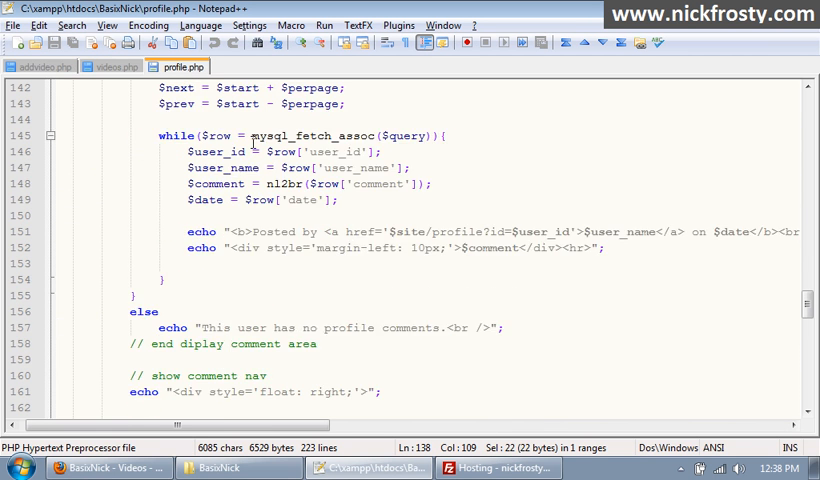
{"action": "scroll", "scroll_direction": "down", "scroll_amount": 3}
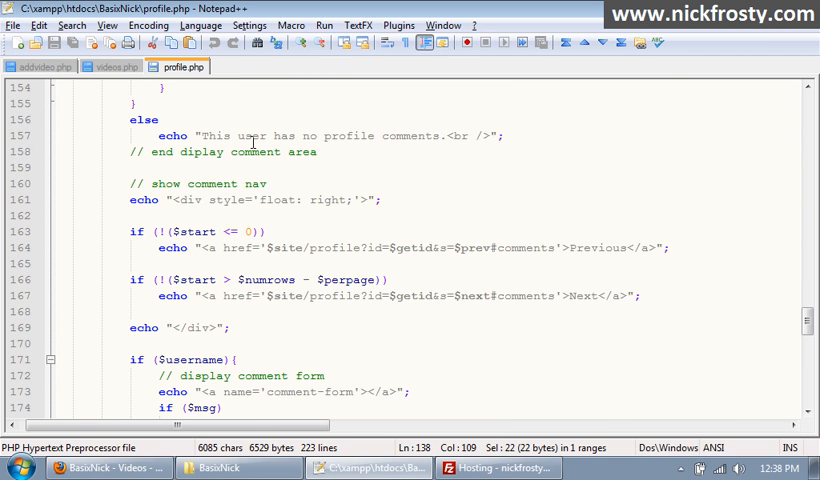
{"action": "left_click_drag", "start_coordinate": [132, 152], "coordinate": [204, 264]}
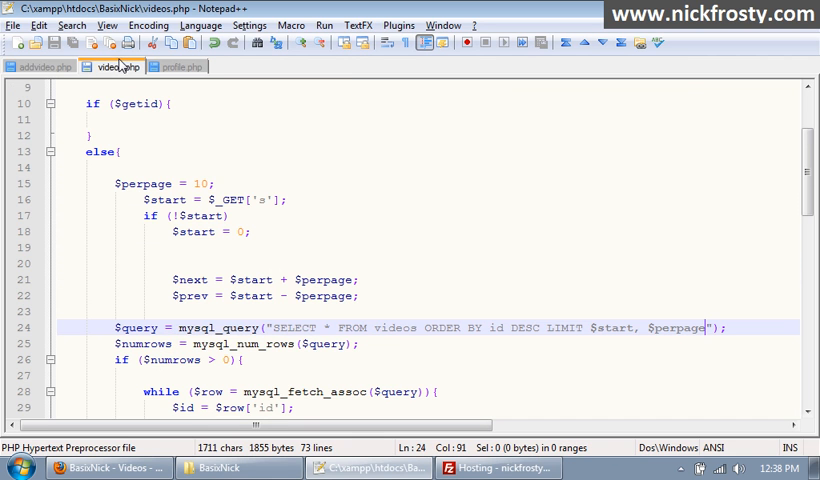
Step: Scroll videos.php to the if ($numrows > 0){ check where the Previous/Next navigation block is pasted
{"action": "scroll", "scroll_direction": "down", "scroll_amount": 3}
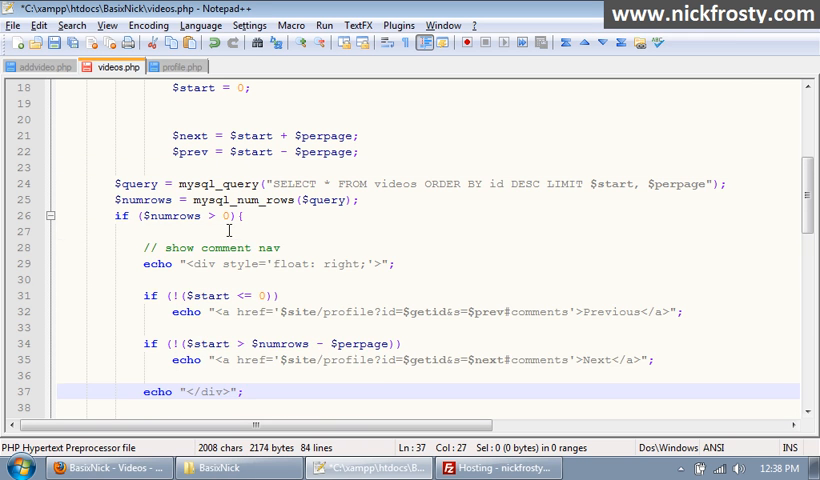
{"action": "scroll", "scroll_direction": "down", "scroll_amount": 3}
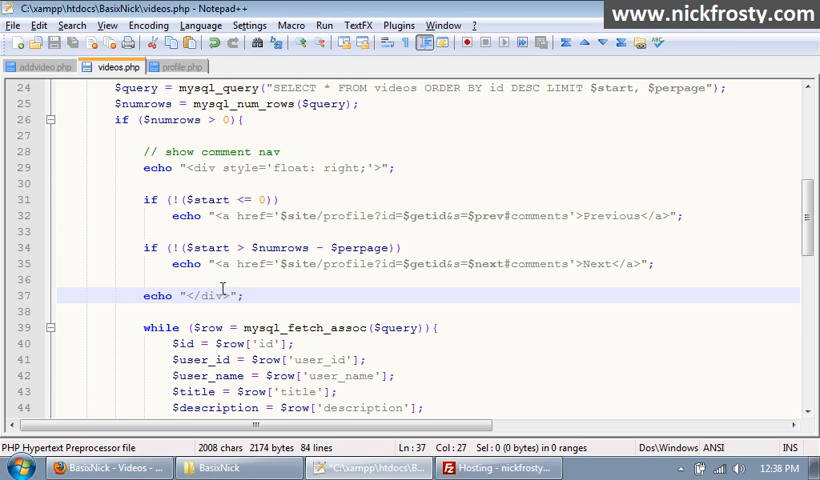
{"action": "scroll", "scroll_direction": "down", "scroll_amount": 3}
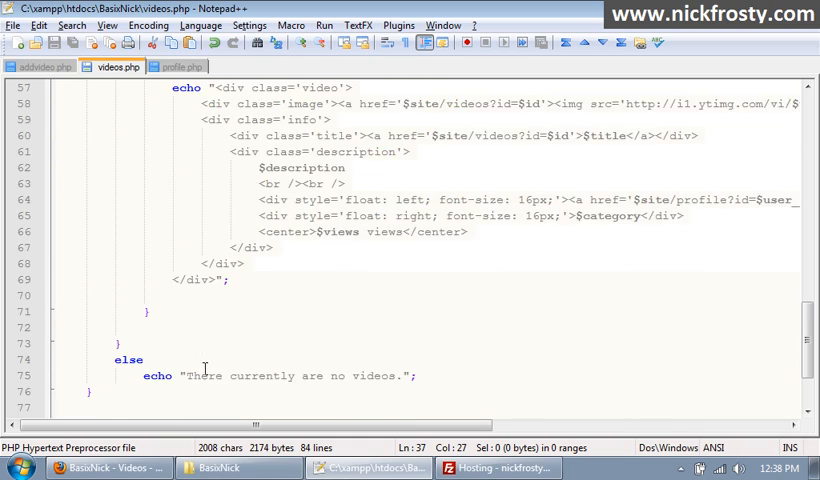
{"action": "scroll", "scroll_direction": "down", "scroll_amount": 3}
{"action": "type", "text": "$start = 0;"}
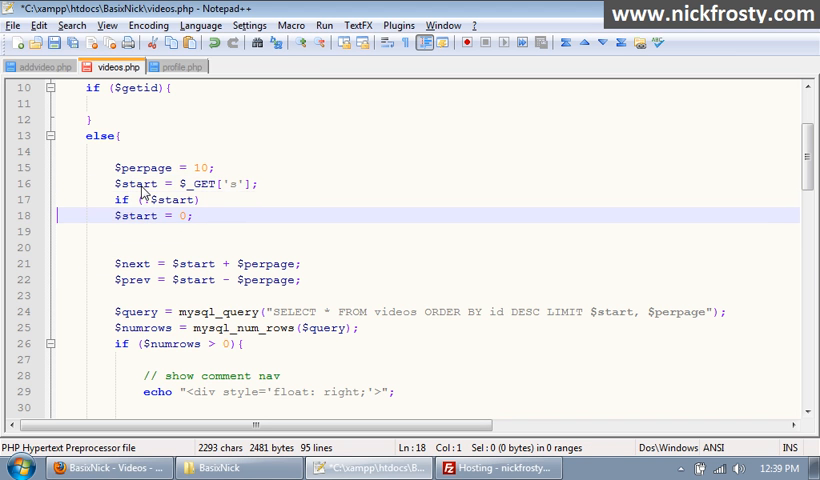
Step: Save videos.php, upload it with FileZilla and refresh basixnick.com/videos to check the Next link
{"action": "type", "text": "!"}
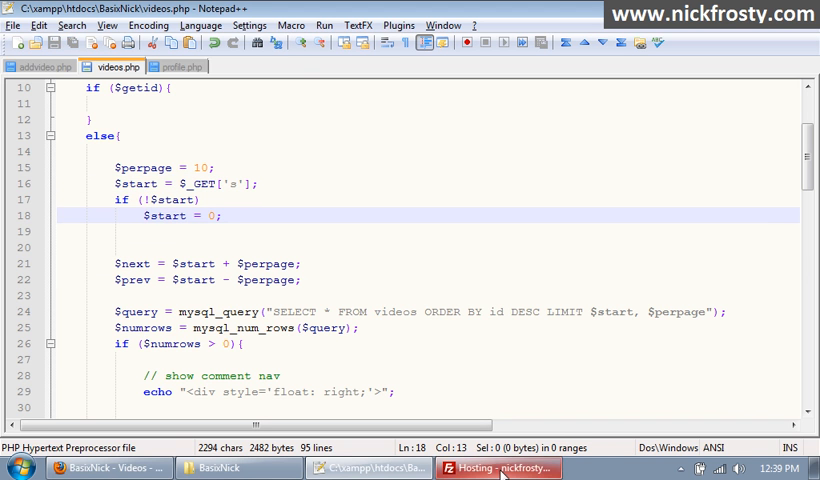
{"action": "left_click", "coordinate": [504, 468]}
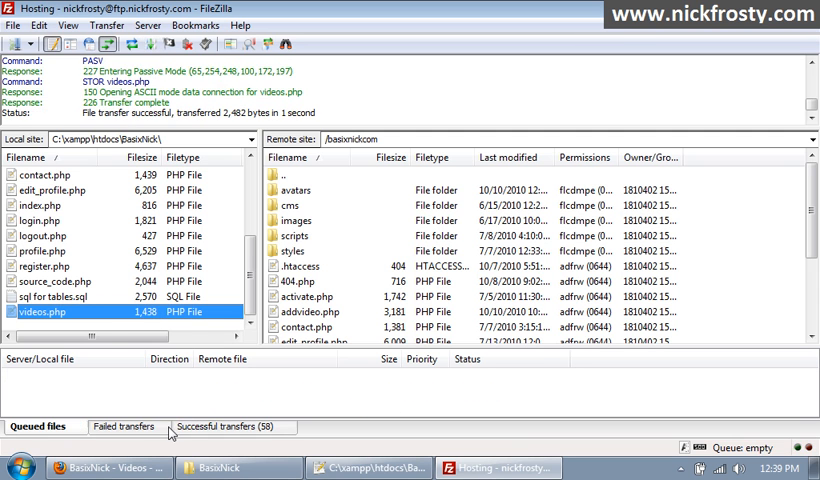
{"action": "left_click", "coordinate": [108, 468]}
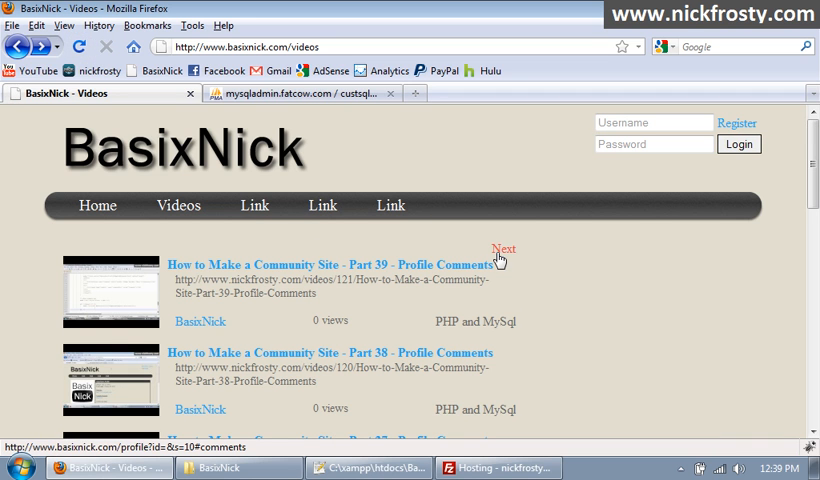
{"action": "mouse_move", "coordinate": [500, 260]}
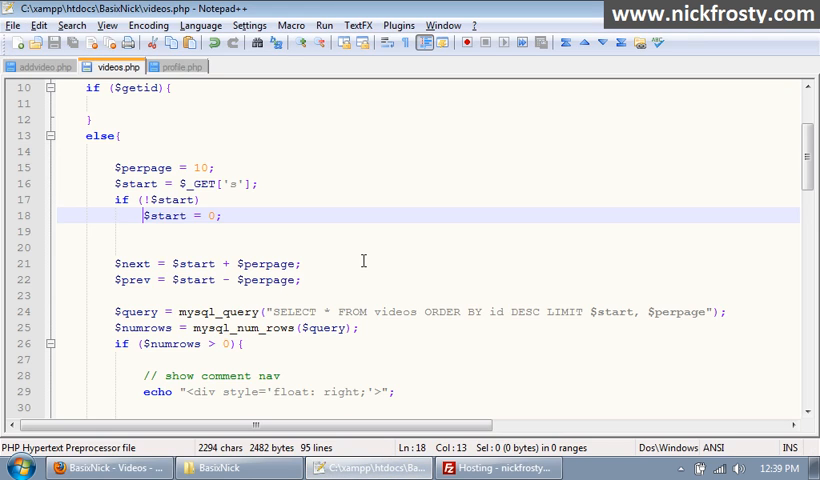
Step: Point the Previous and Next links to videos?s=$prev and videos?s=$next, save, and upload via FileZilla
{"action": "double_click", "coordinate": [540, 200]}
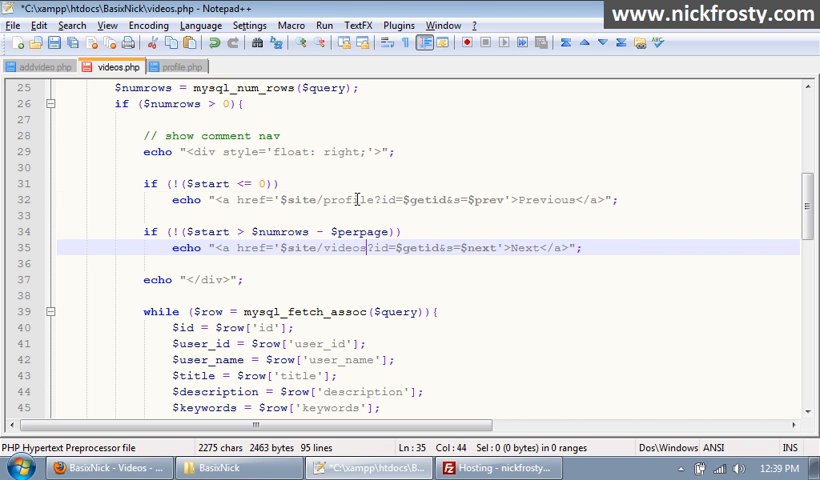
{"action": "left_click", "coordinate": [358, 200]}
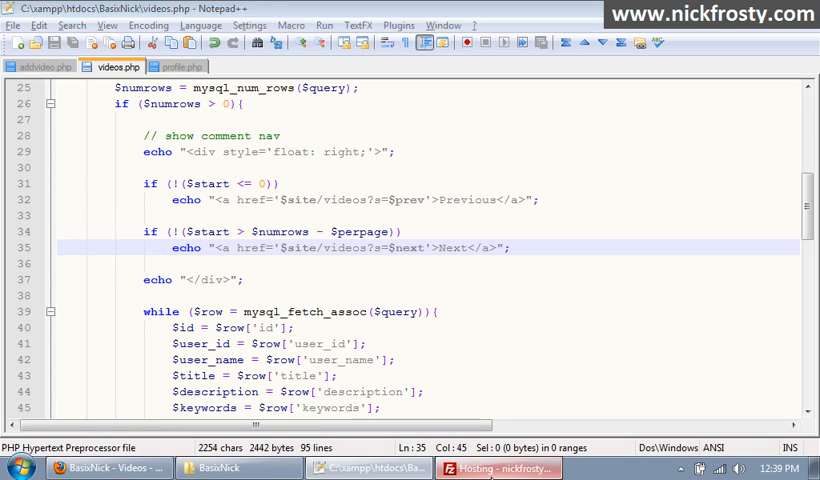
{"action": "left_click", "coordinate": [496, 468]}
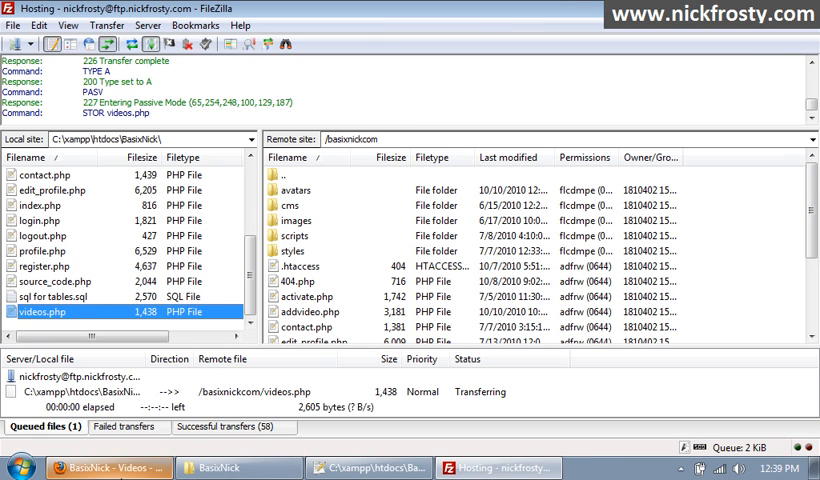
{"action": "mouse_move", "coordinate": [130, 392]}
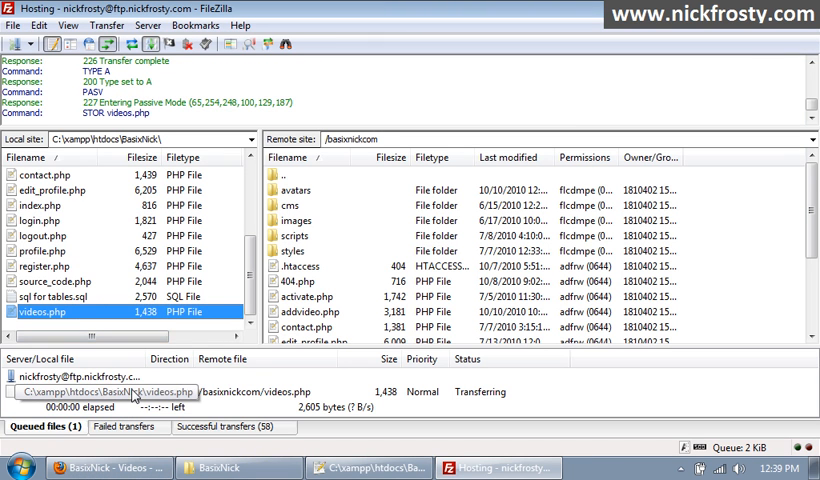
Step: Reload the videos page and follow Next and Previous to confirm the list pages between newest and older videos
{"action": "left_click", "coordinate": [104, 468]}
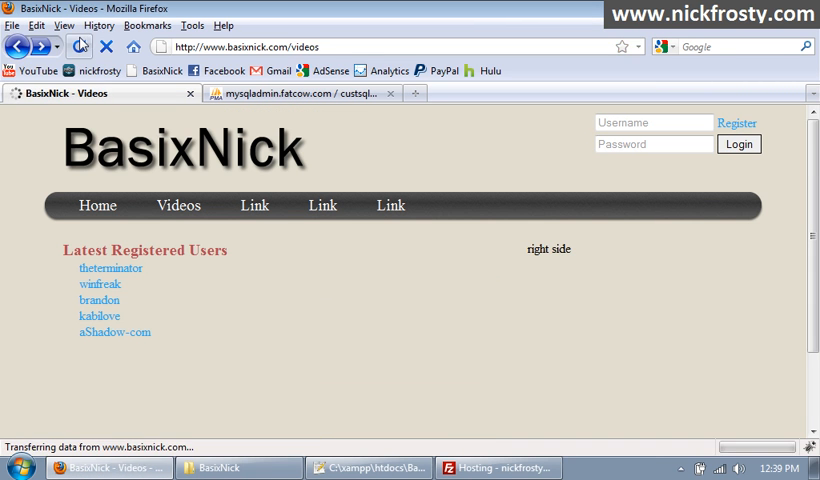
{"action": "left_click", "coordinate": [176, 204]}
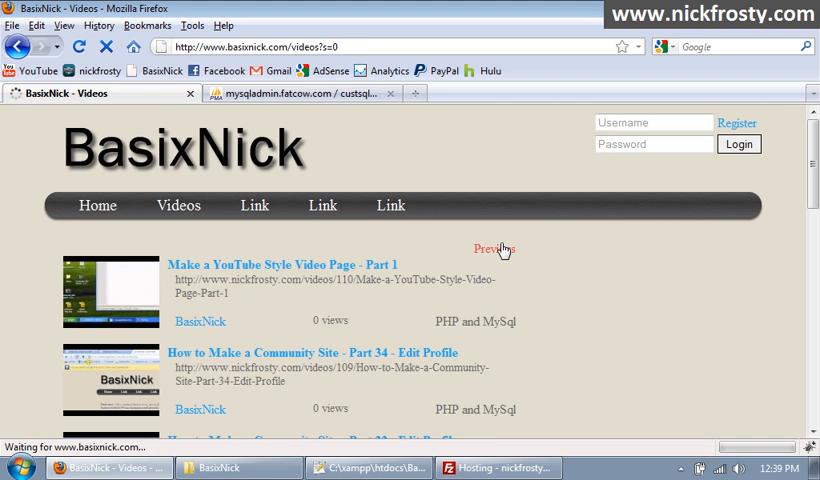
{"action": "left_click", "coordinate": [492, 248]}
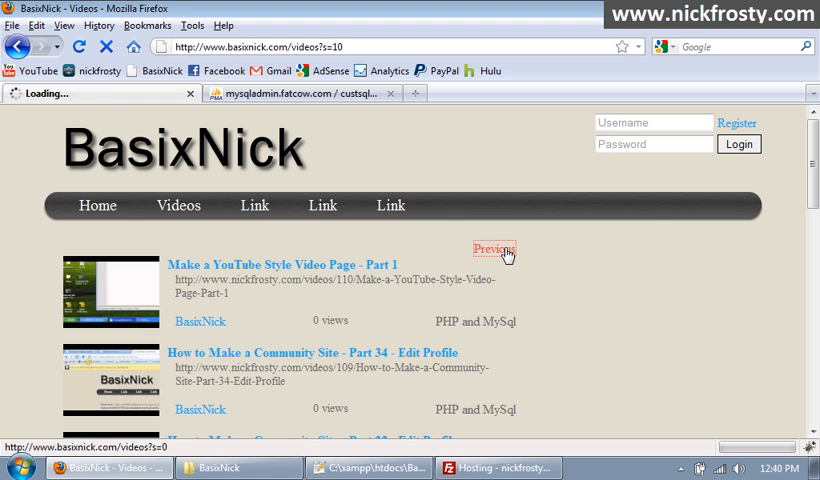
{"action": "left_click", "coordinate": [492, 250]}
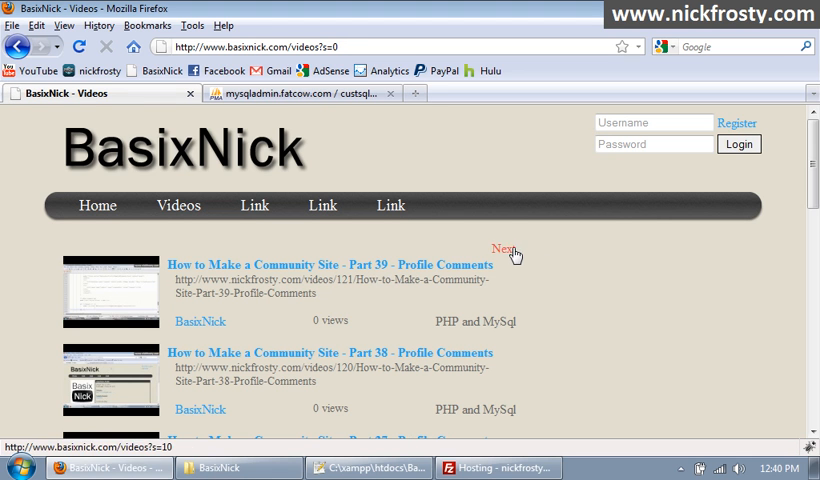
{"action": "left_click", "coordinate": [502, 250]}
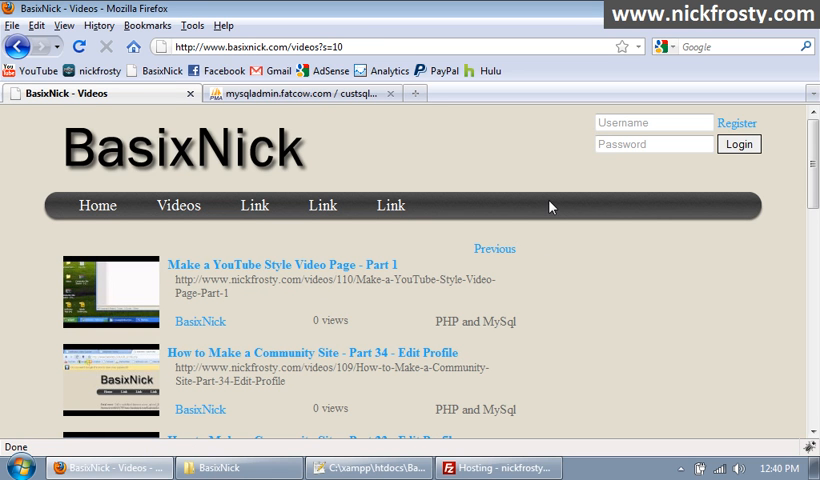